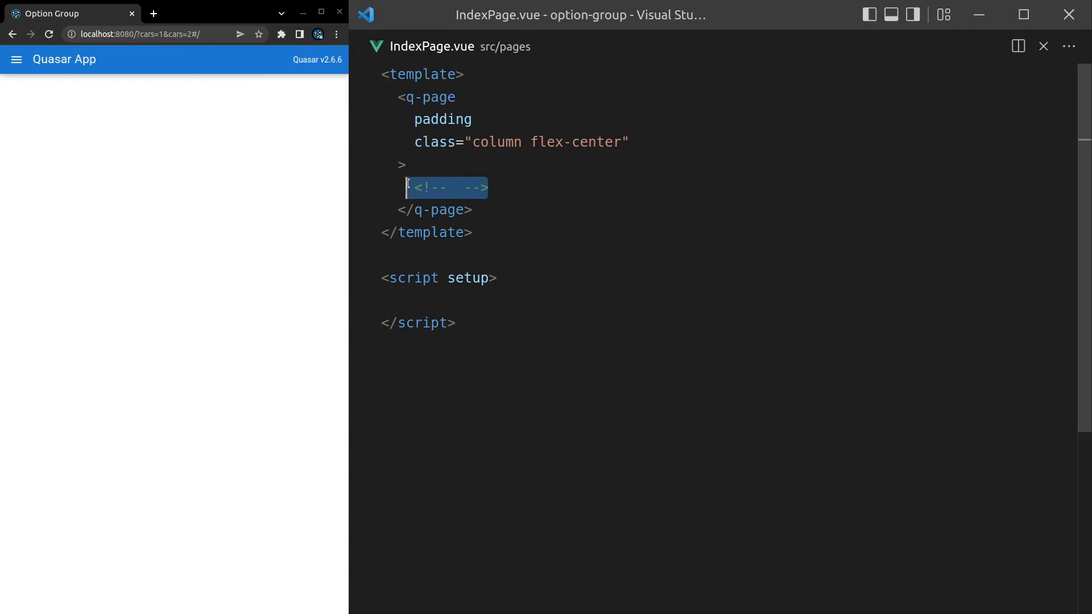
Add a q-option-group with :options="options" and v-model="car" in the template
text(q-o)
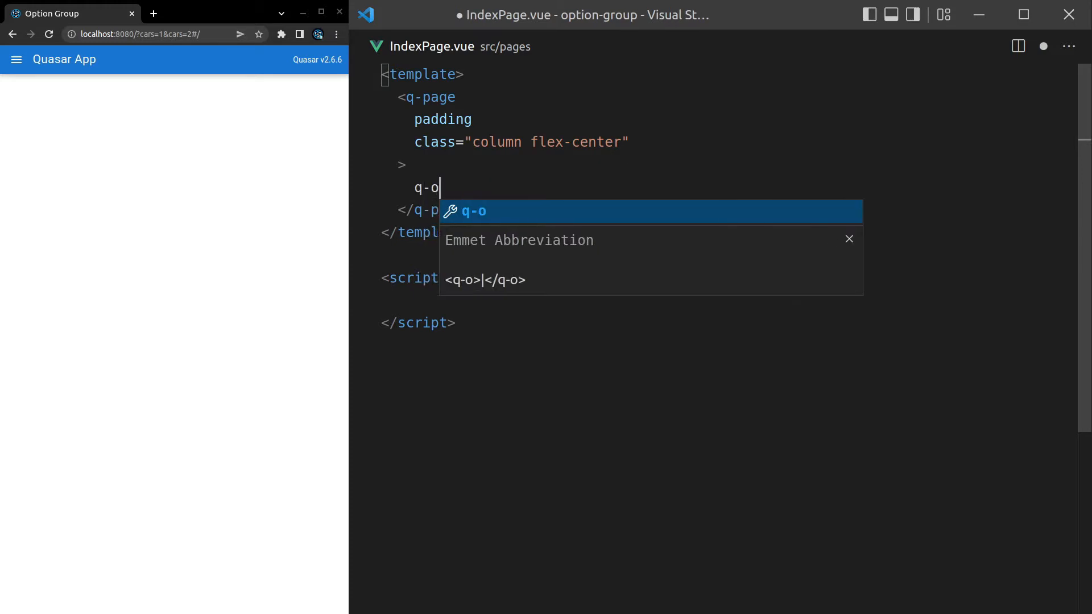
text(ption-group>)
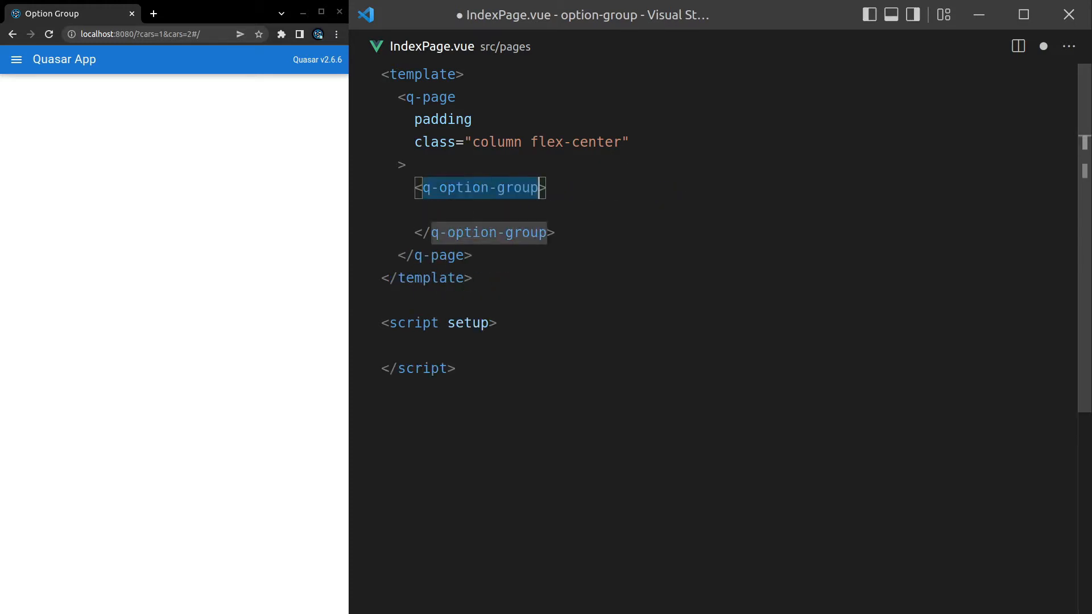
text(:options)
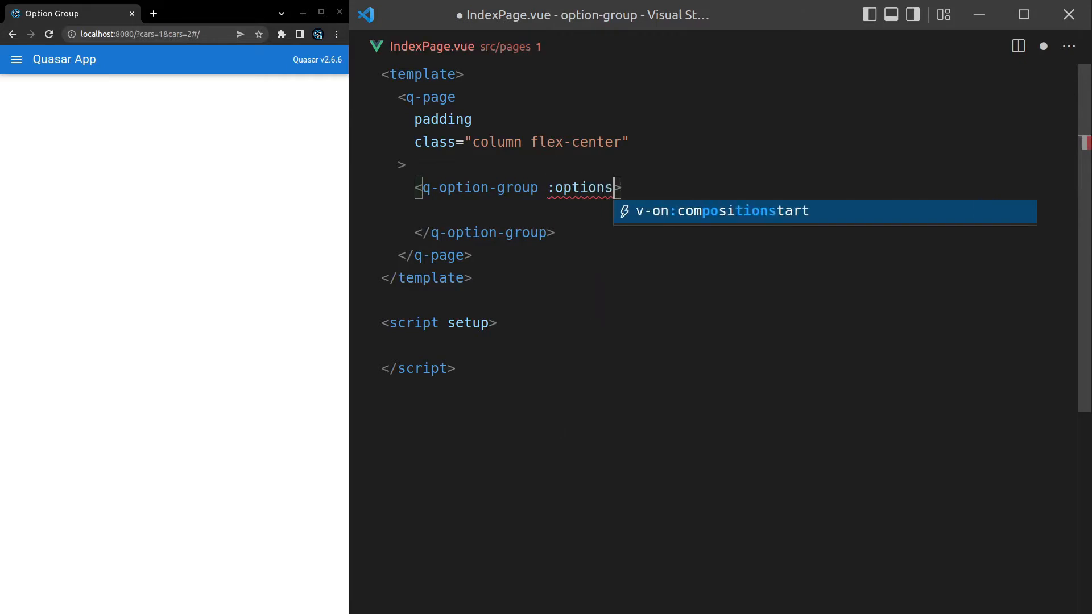
text(="option")
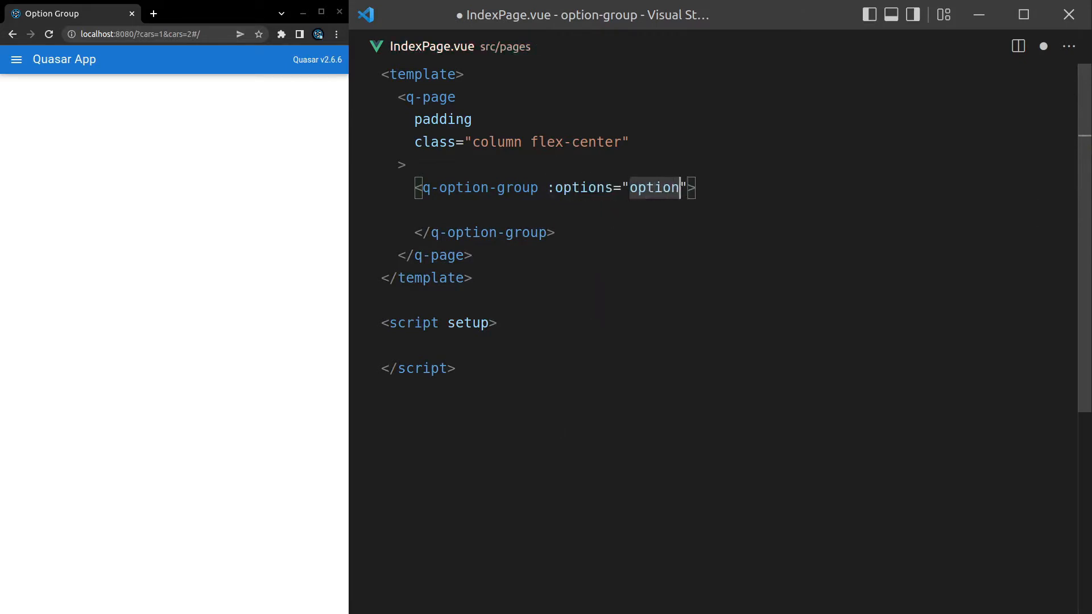
text(s)
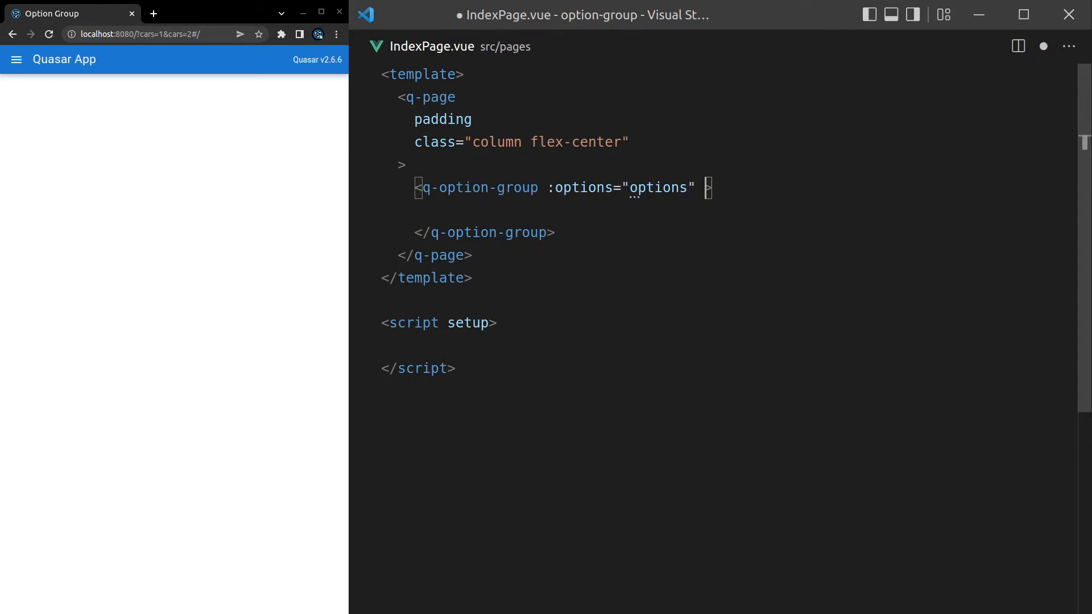
text(v-model="")
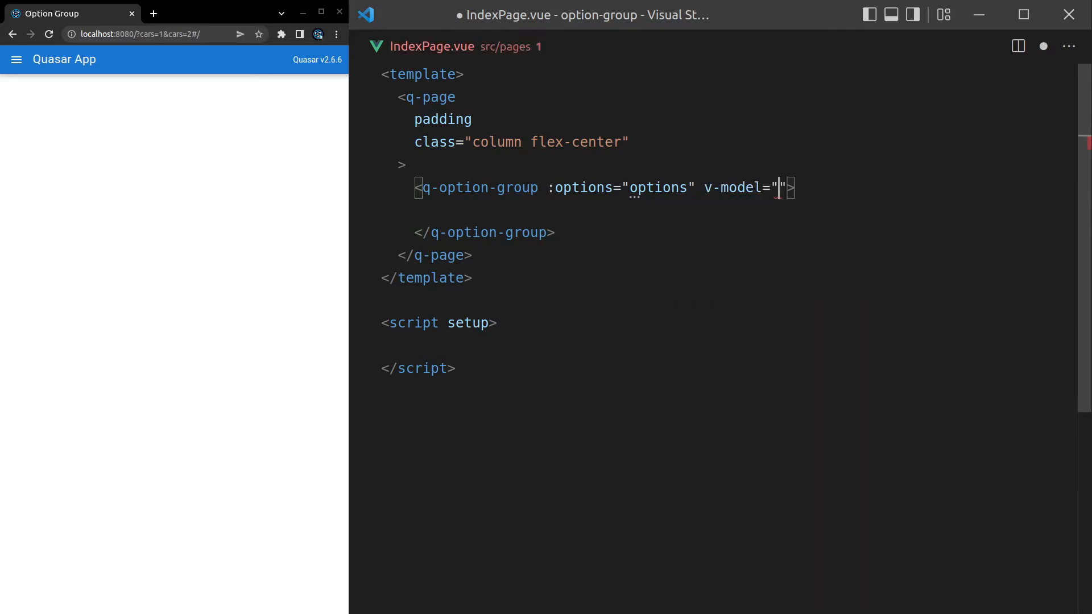
text(car)
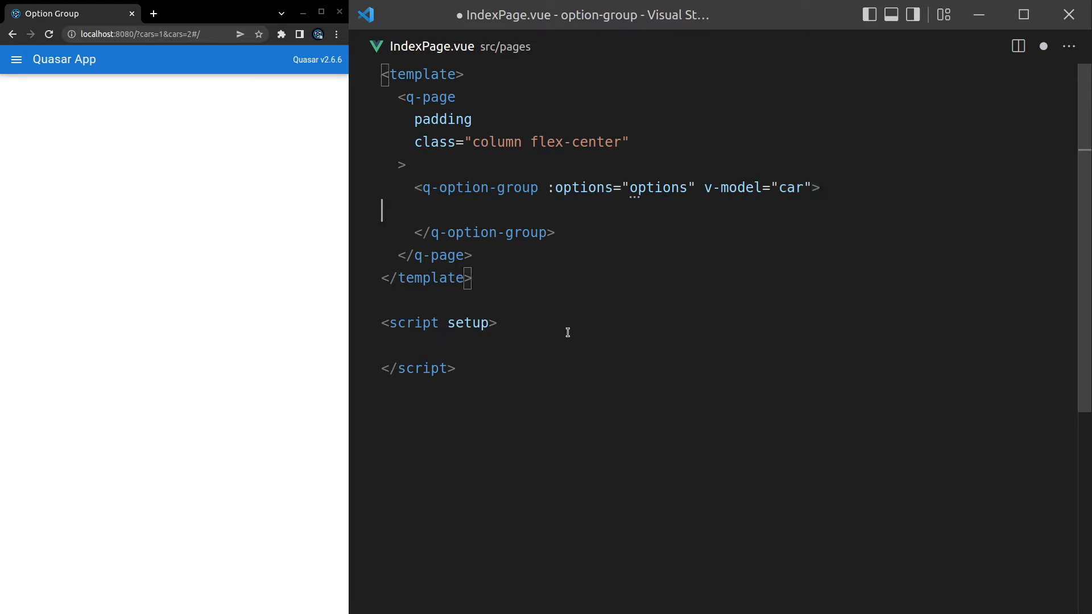
Declare const car = ref() in the script with the ref import on its own line
text(const)
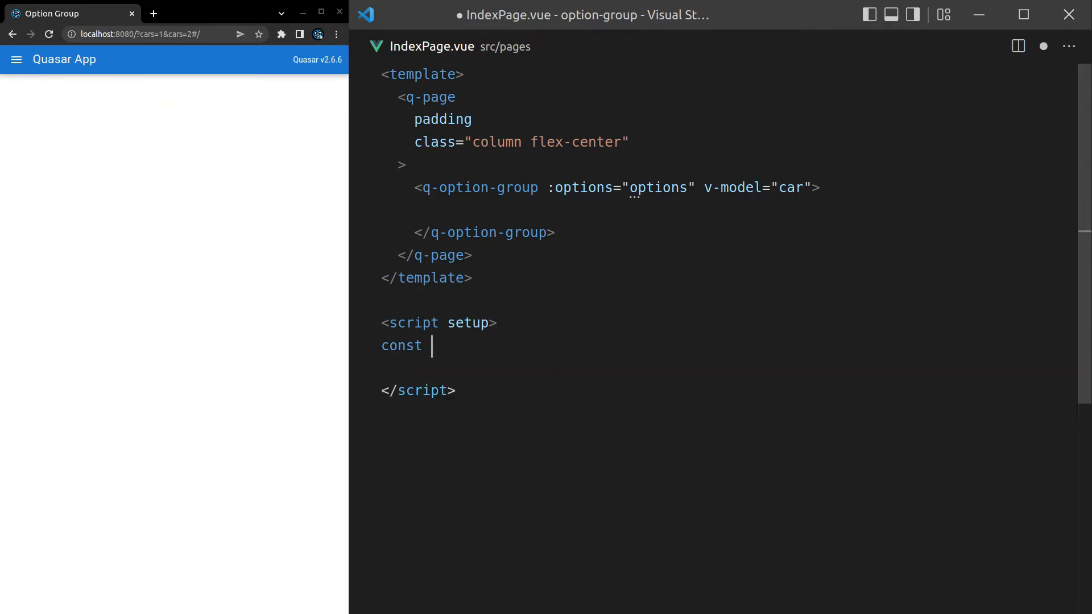
text(car = ref)
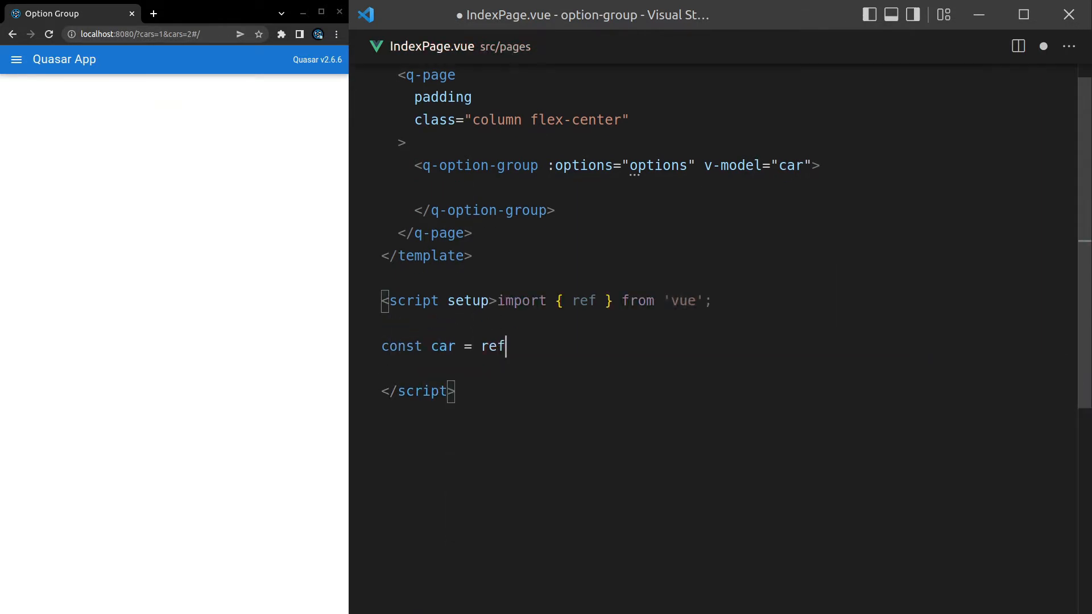
text(())
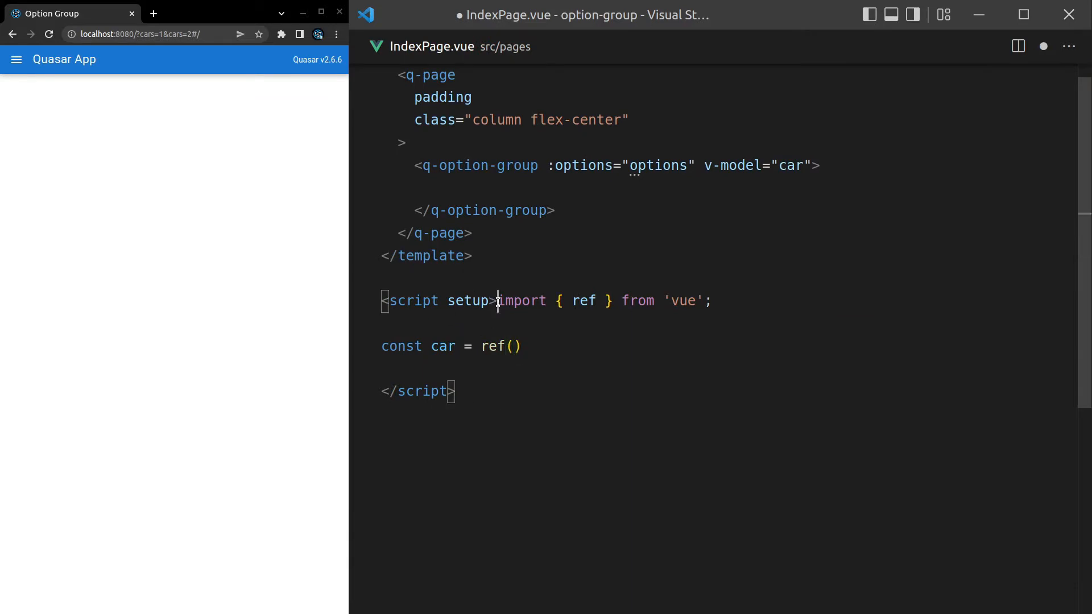
key(Enter)
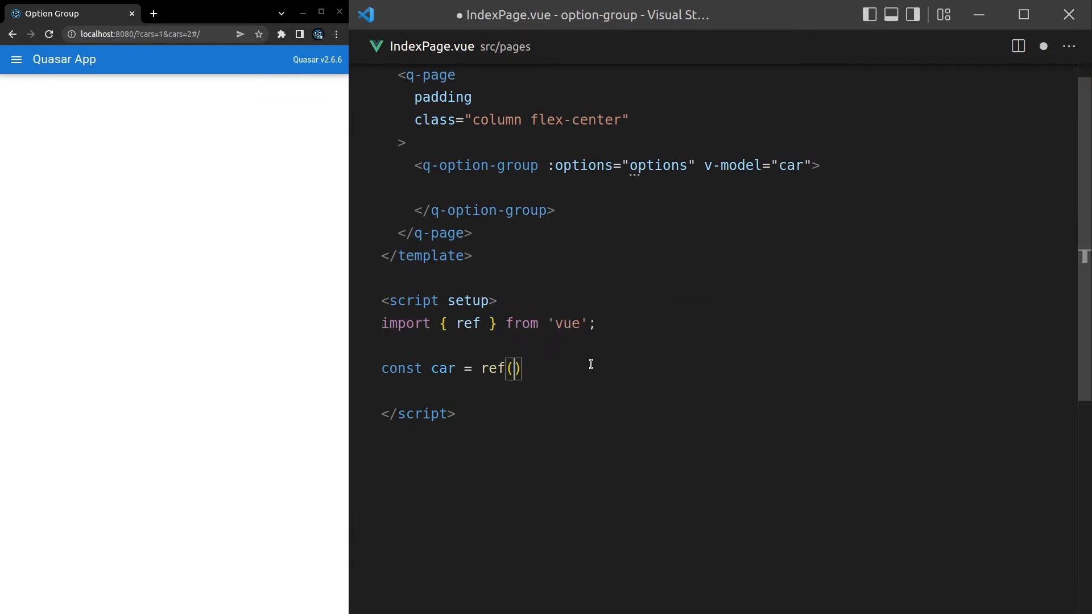
key(enter)
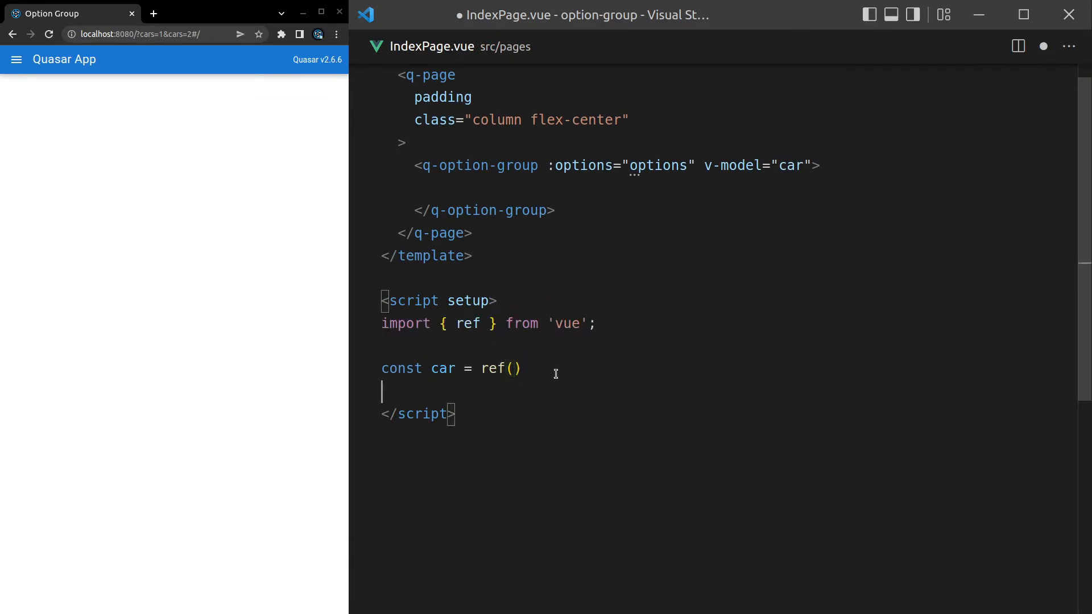
Add a <pre>{{ car }}</pre> block after the option group to display the selection
click(557, 210)
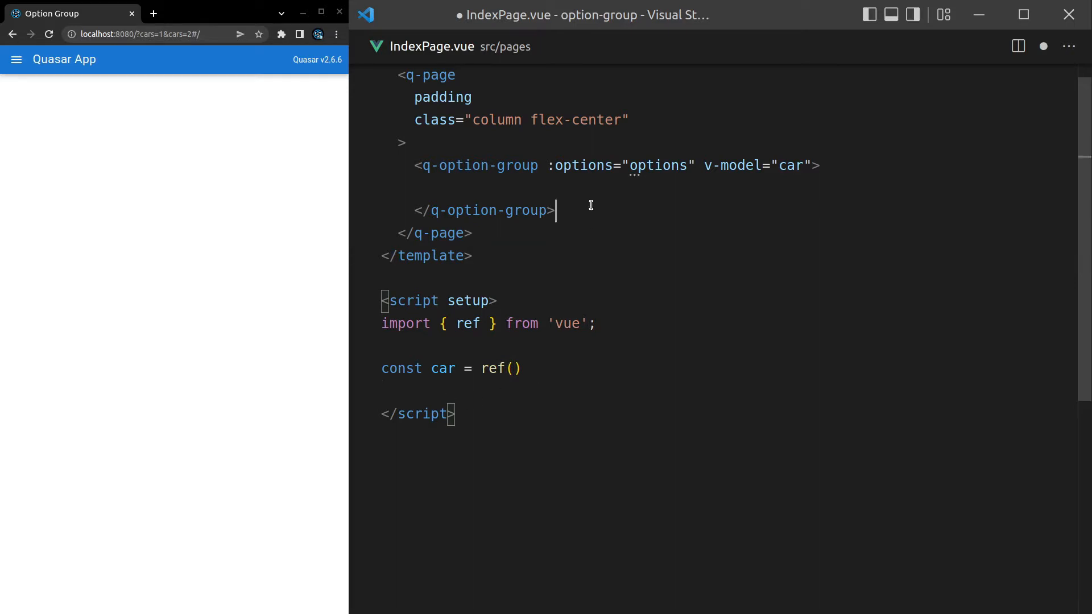
text(<pre></pre>)
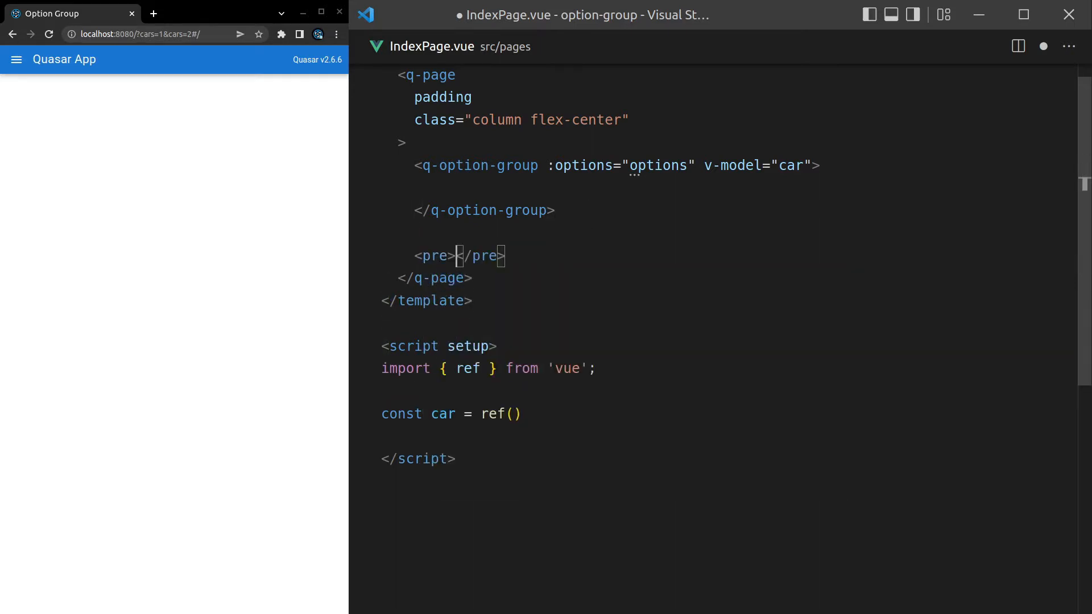
text({{ car)
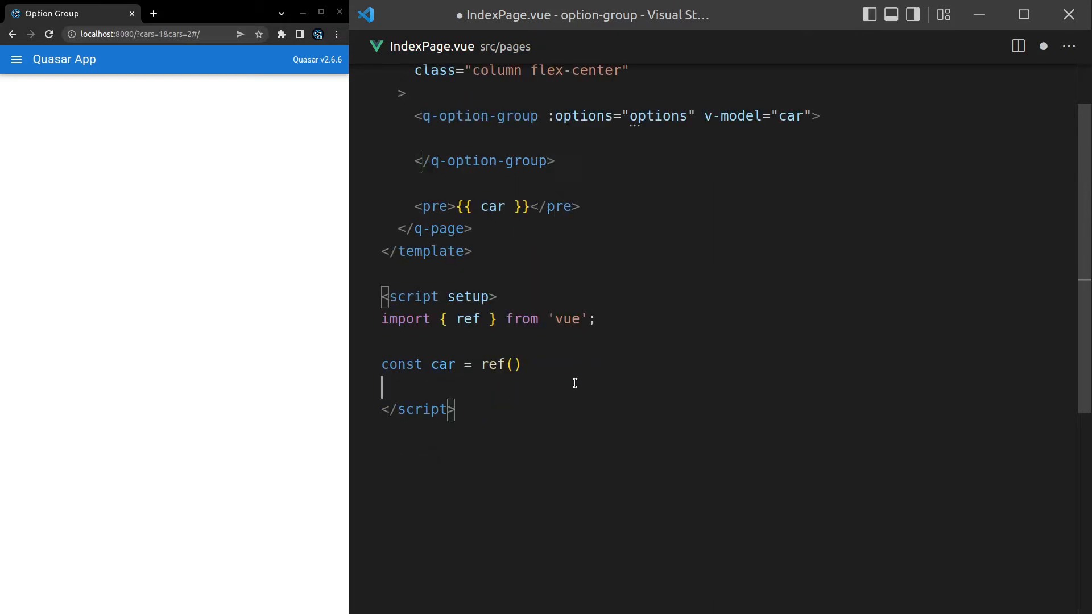
key(enter)
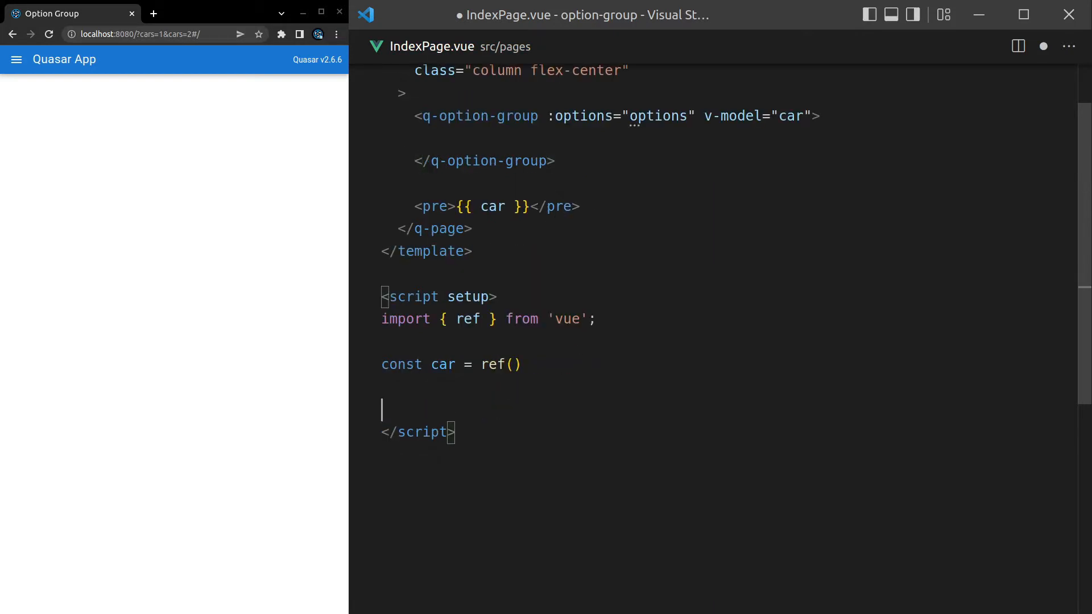
Create the options array with a first entry labelled Toyota and value 'toyota'
text(const options =)
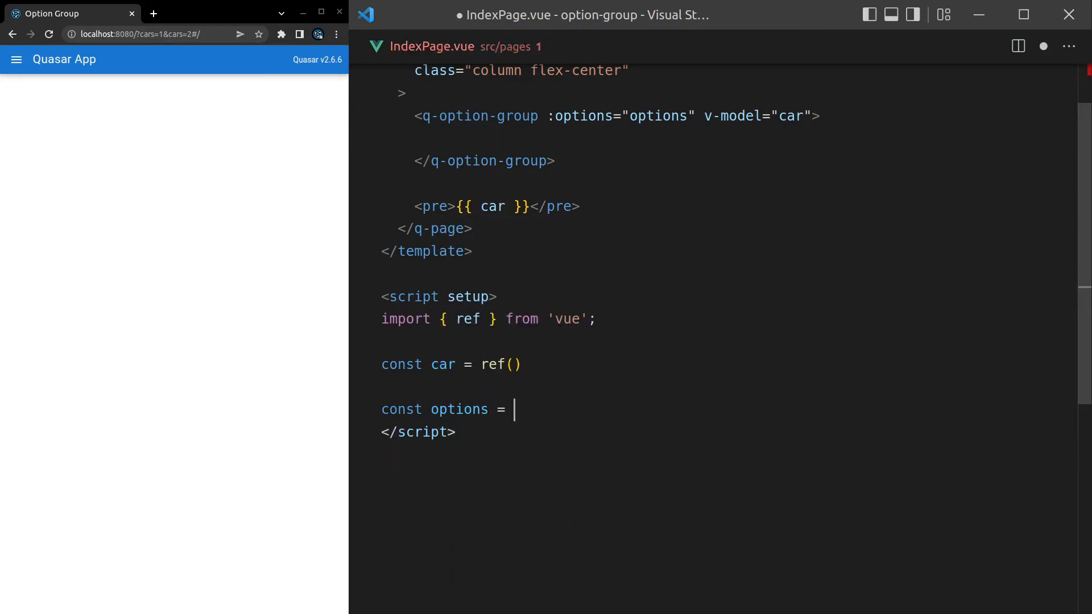
text([{)
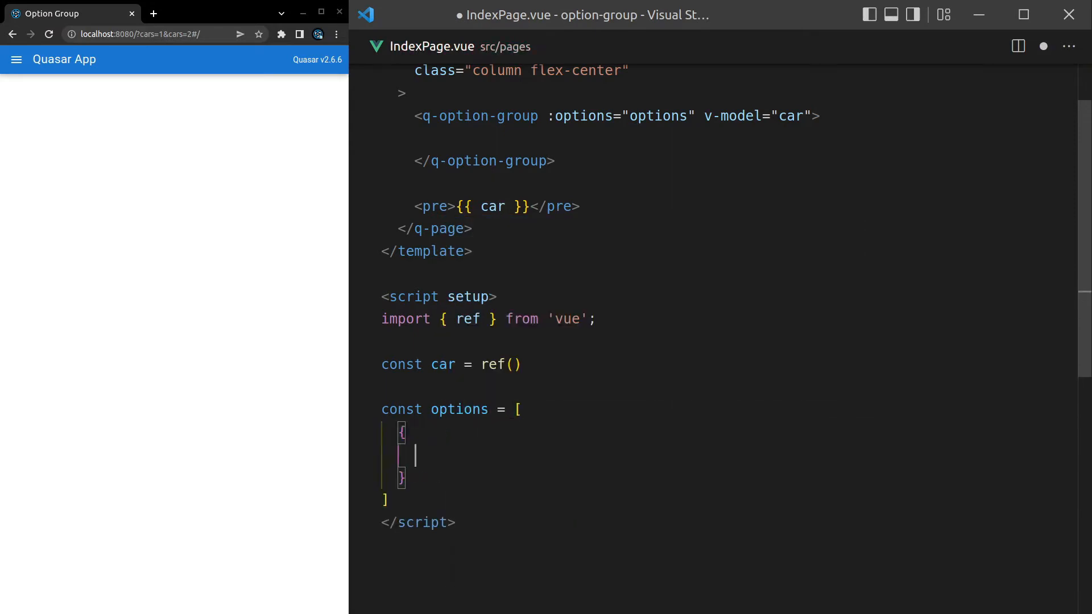
text(label: ')
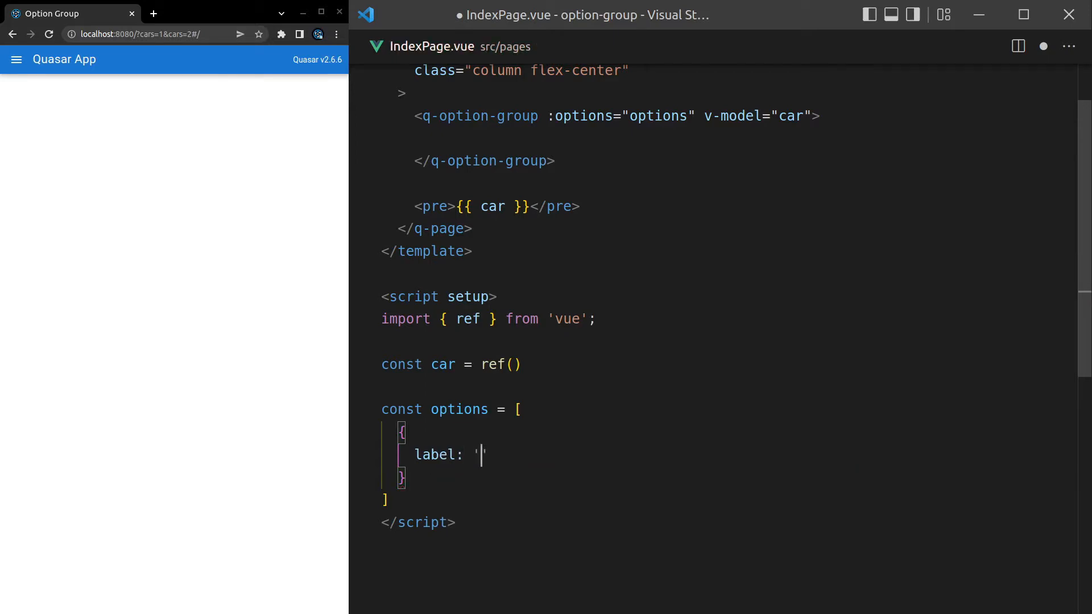
text(Toy)
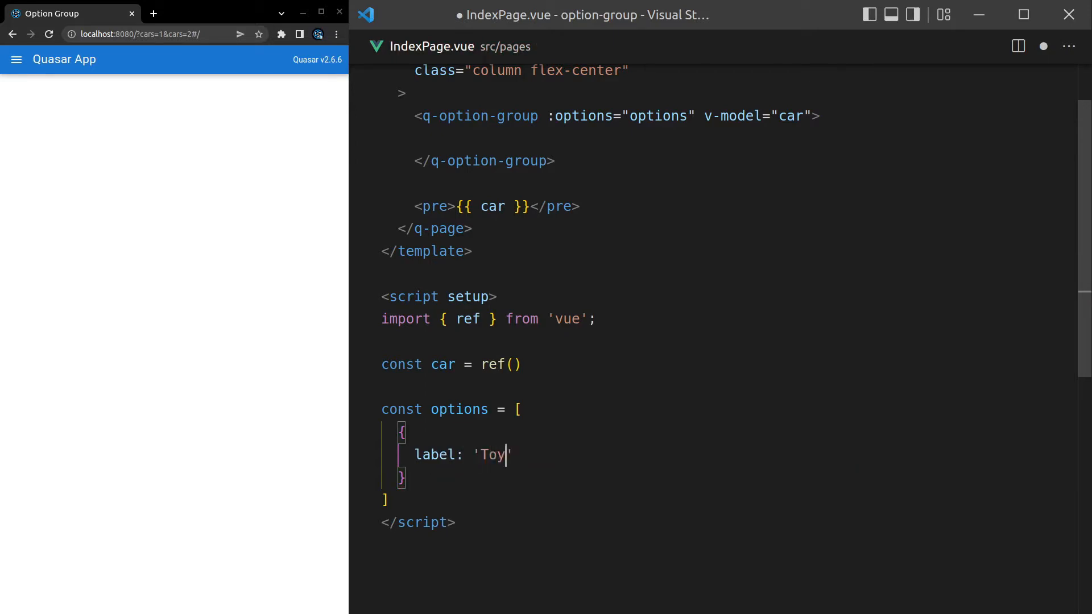
text(ota',)
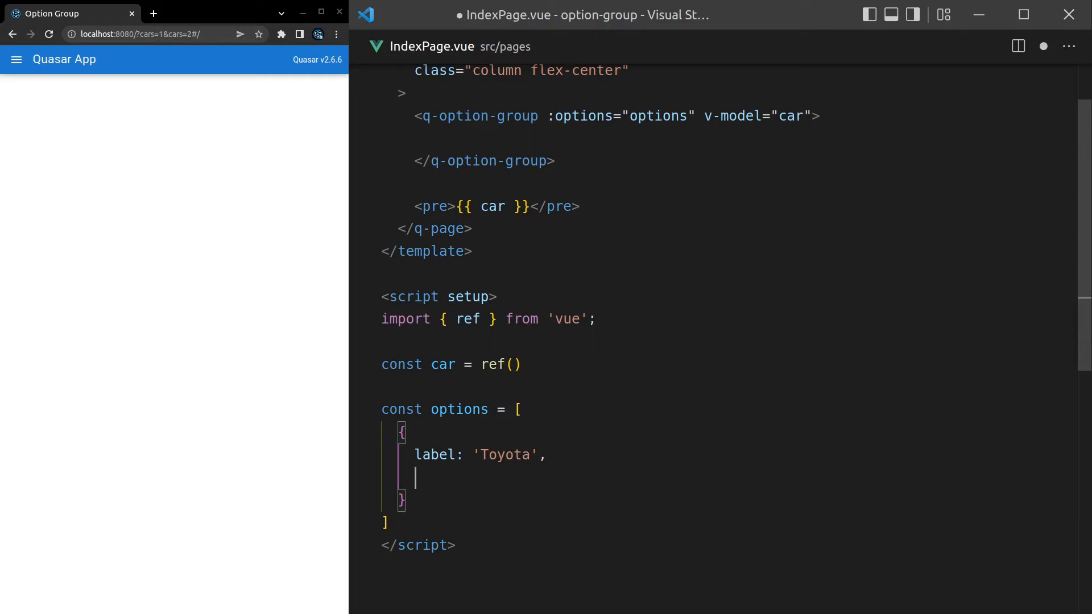
text(value:)
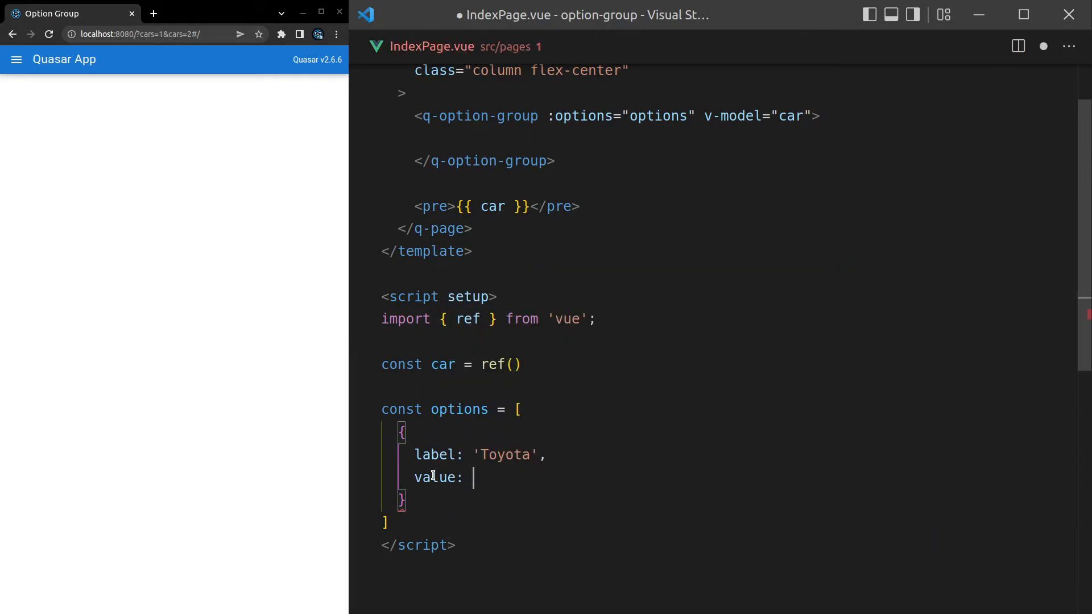
click(511, 364)
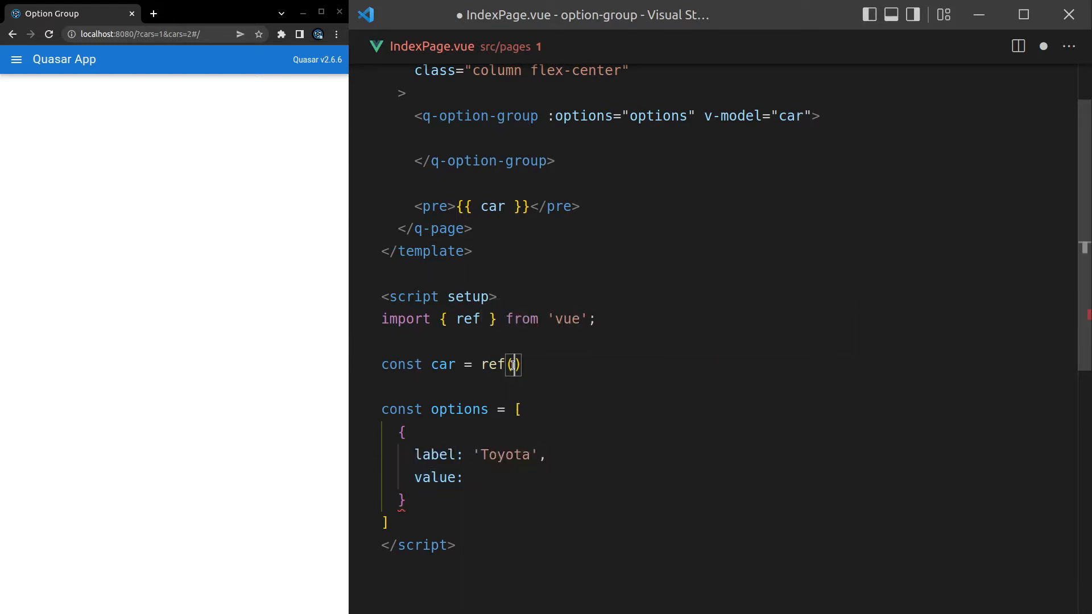
double_click(432, 478)
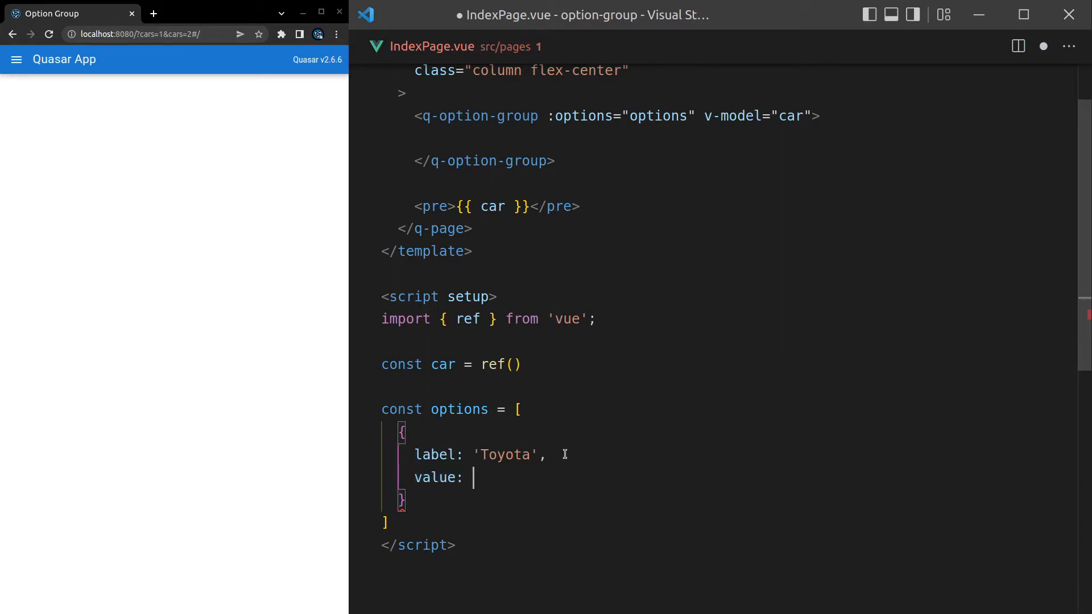
text('tyo')
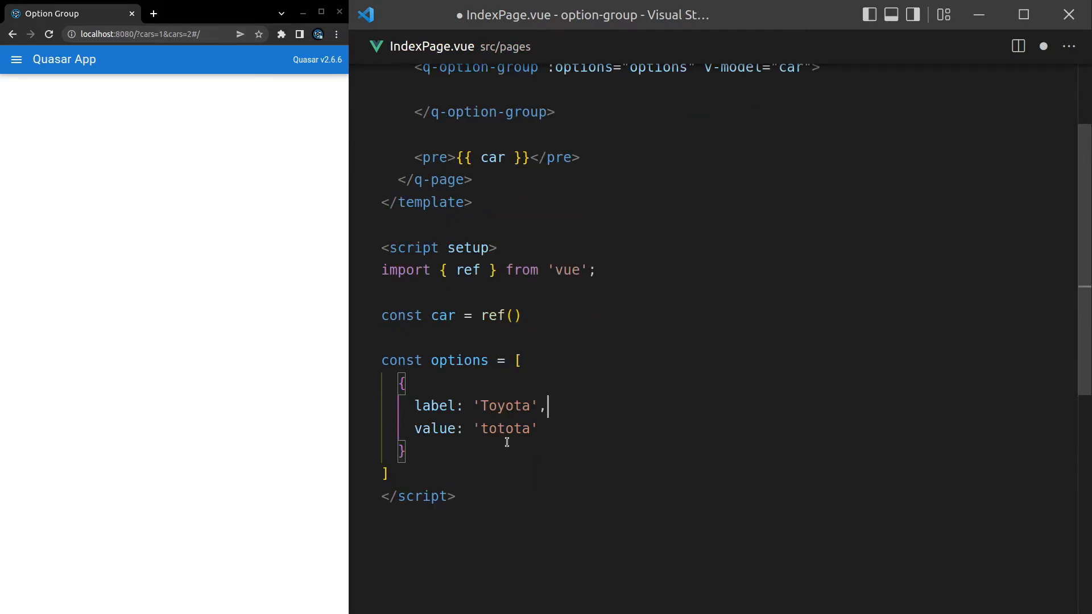
key(BackSpace)
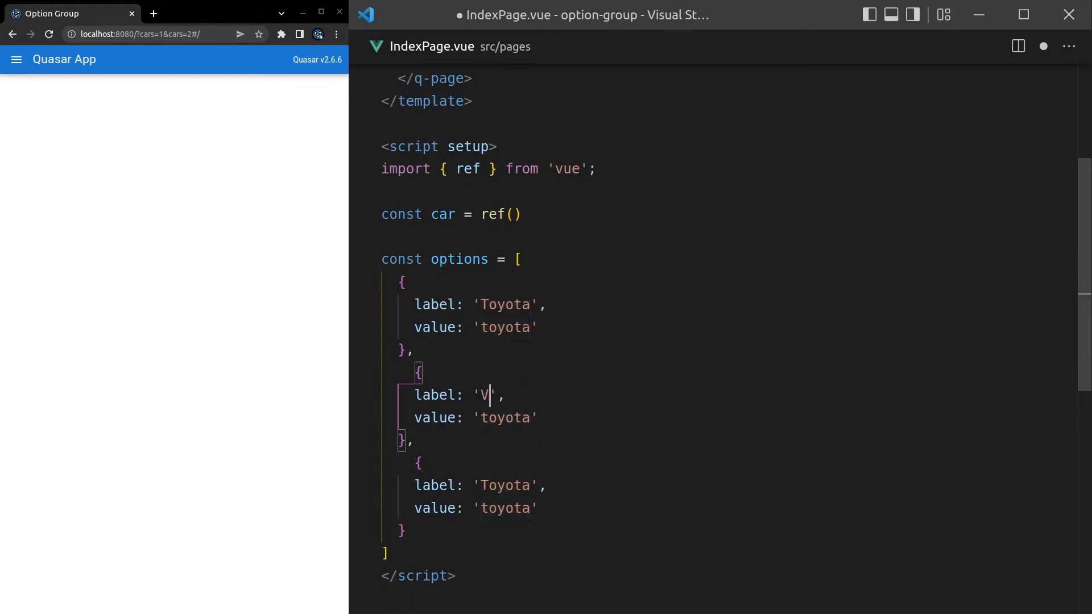
Edit the duplicated entries into Volvo/volvo and Subaru/subaru
text(olvo)
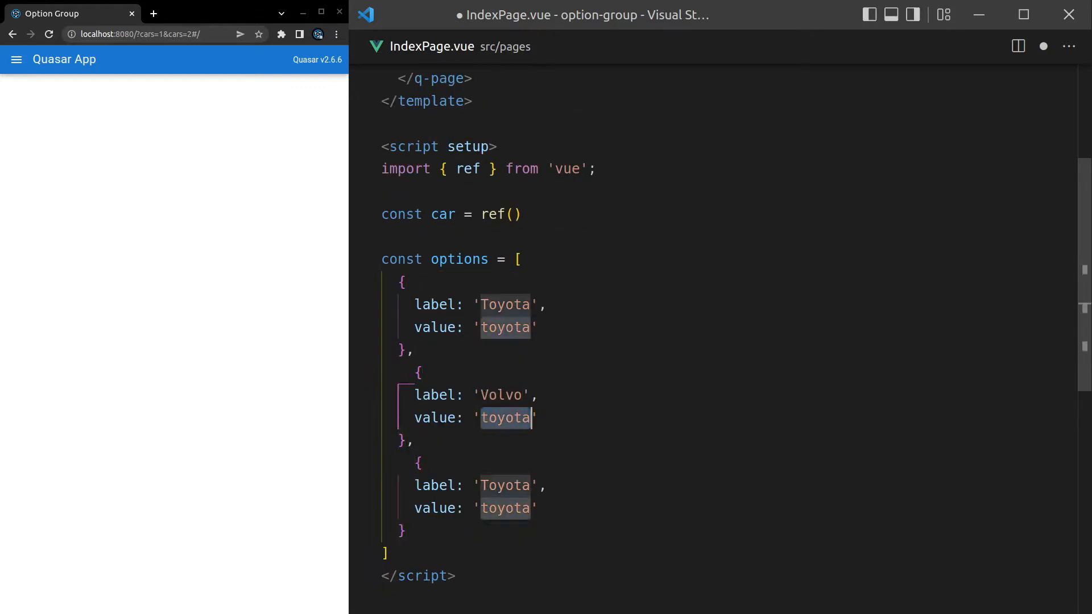
text(volvo)
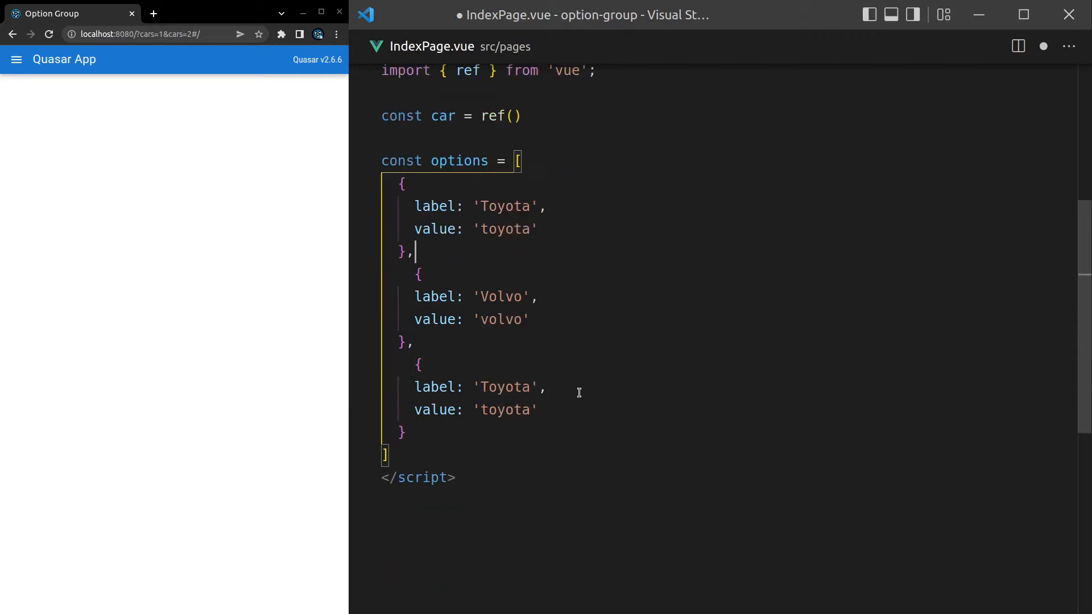
double_click(505, 387)
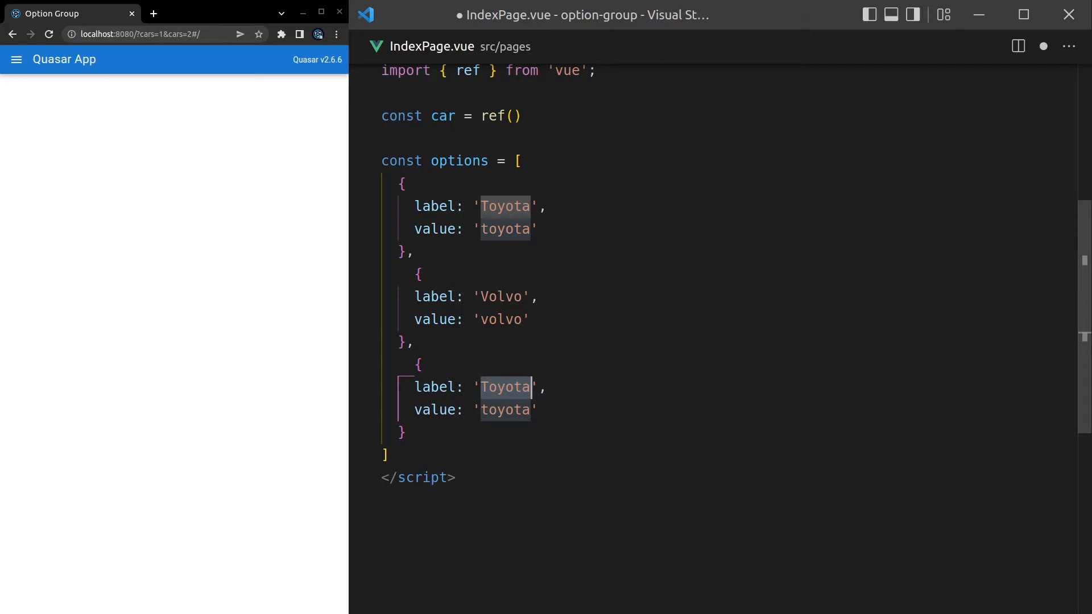
text(Subaru)
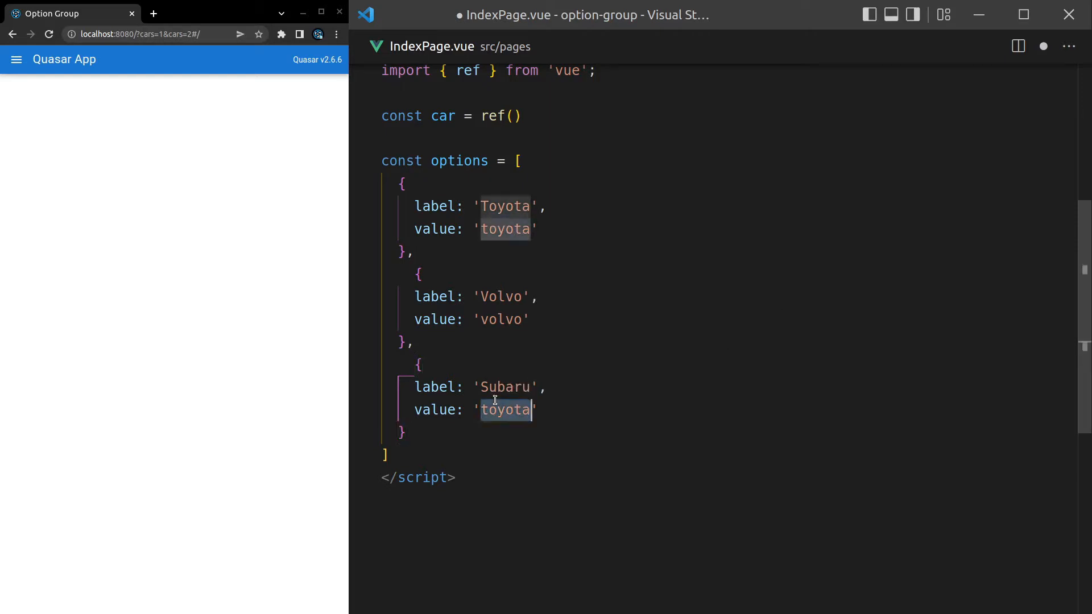
text(subaru)
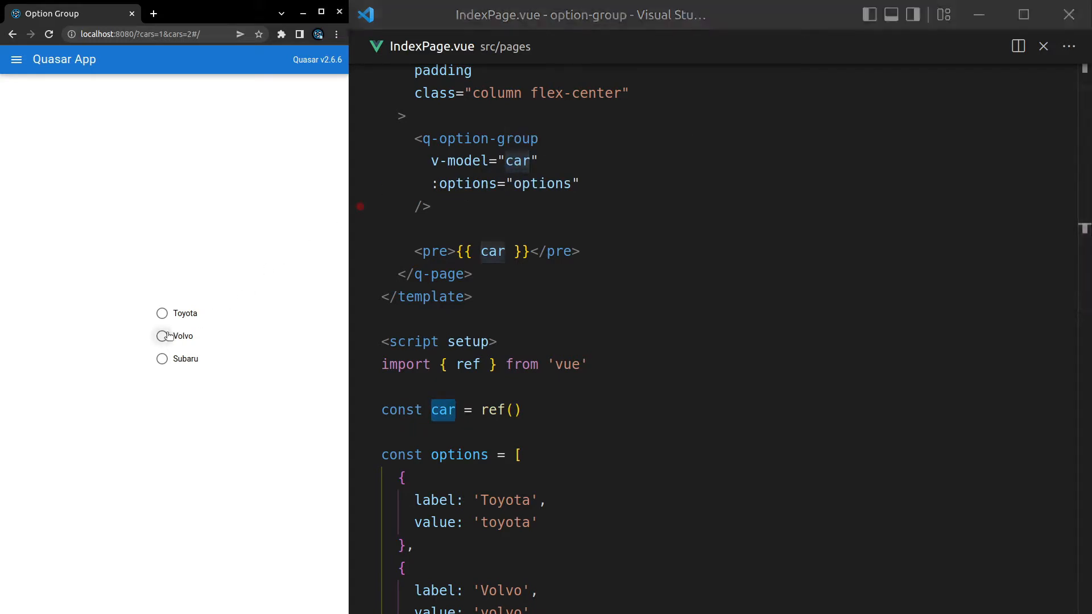
Pick Volvo, Subaru and Toyota in the preview and check the printed value updates
click(161, 335)
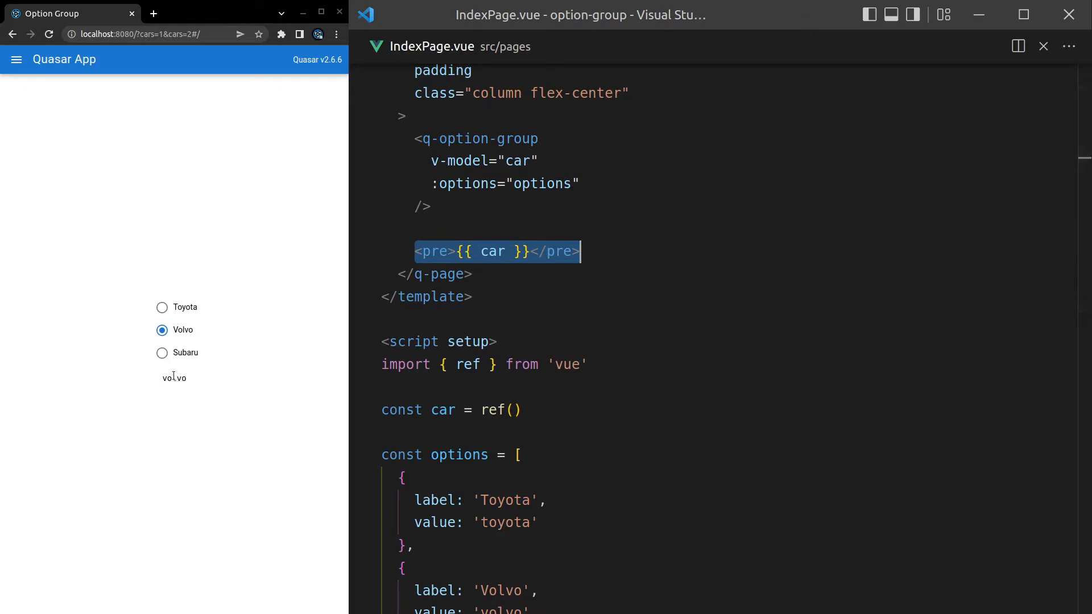
click(162, 352)
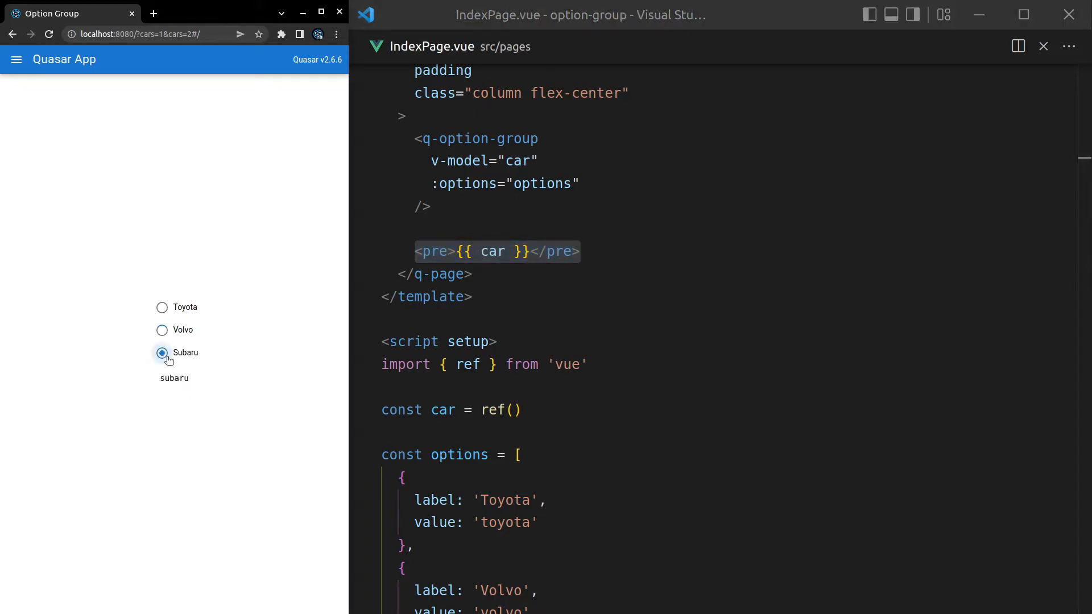
double_click(173, 377)
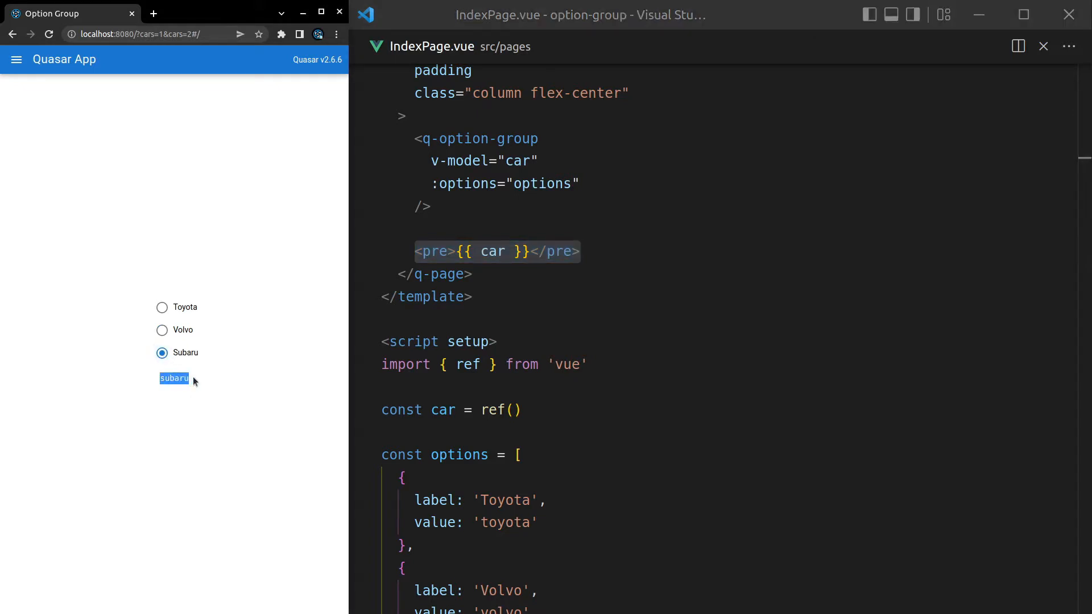
click(161, 307)
text(,)
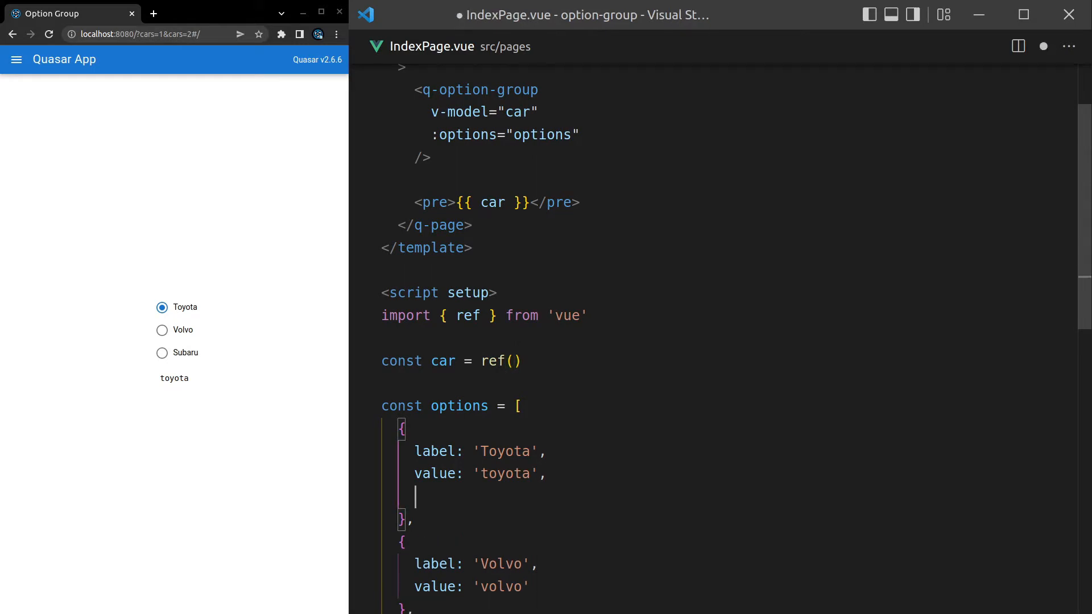
Add disable: true to the Toyota option and confirm it can't be picked in the preview
text(disable)
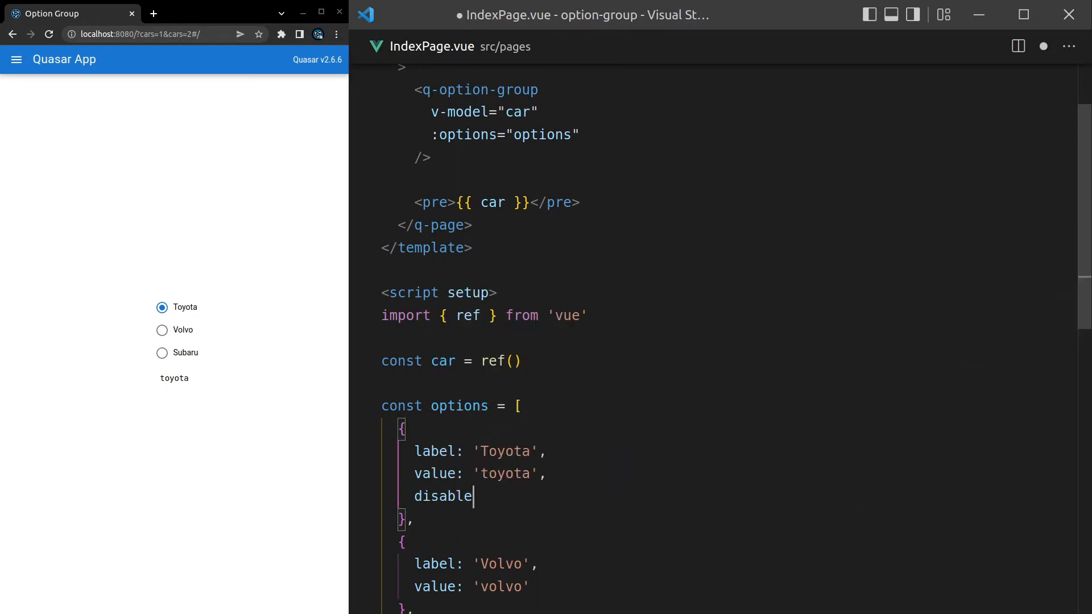
text(: true)
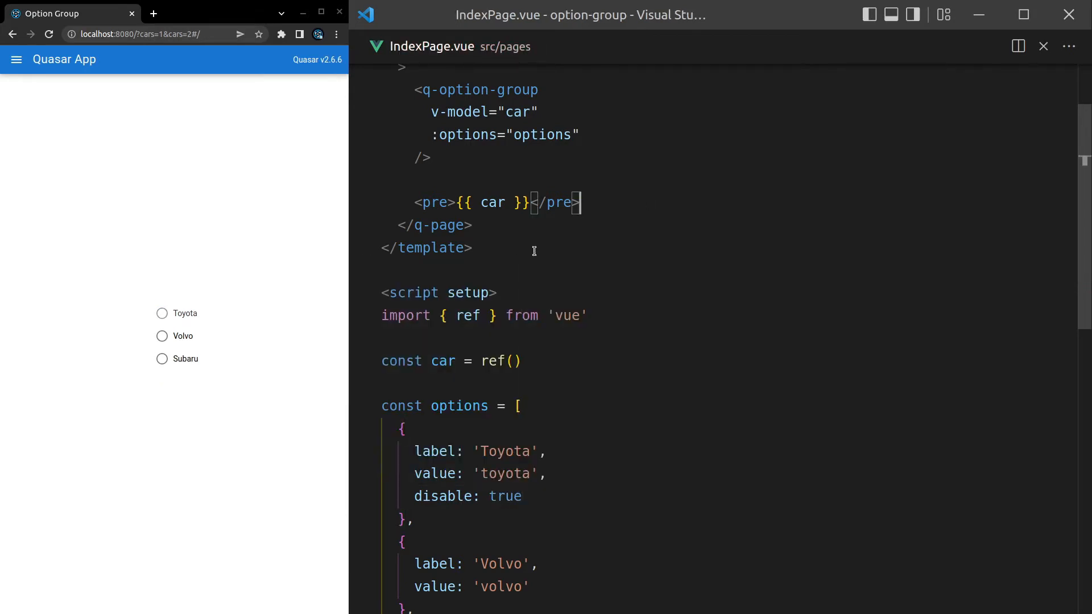
click(161, 330)
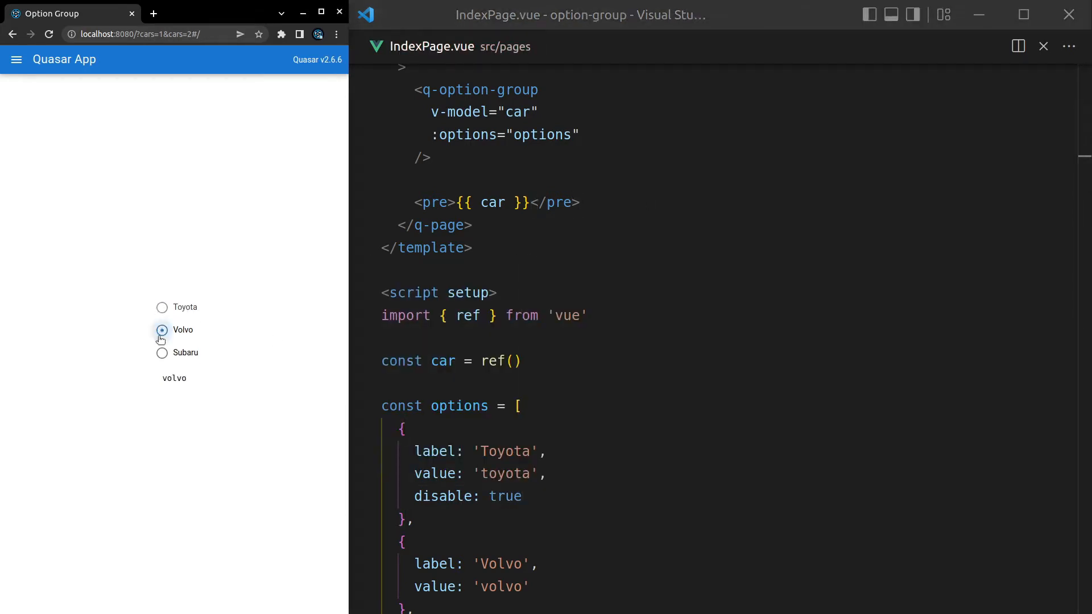
click(161, 330)
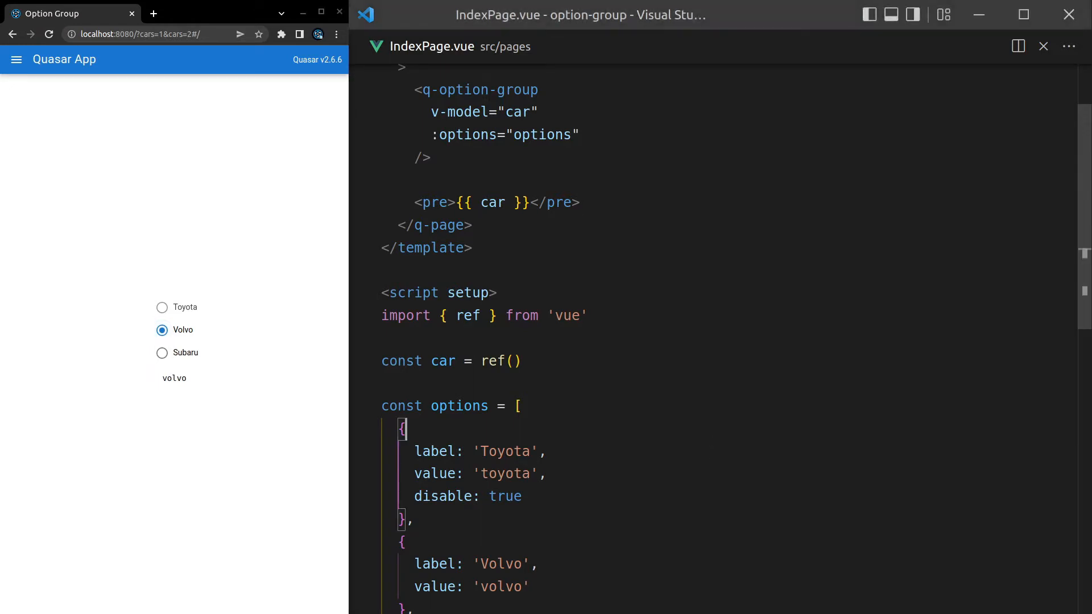
mouse_move(107, 349)
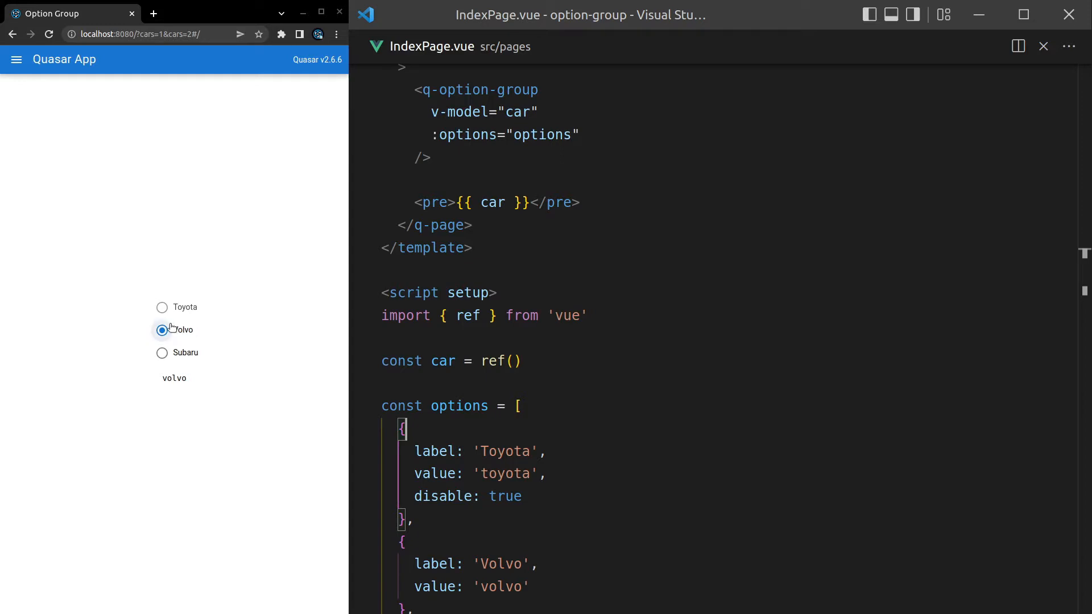
click(162, 330)
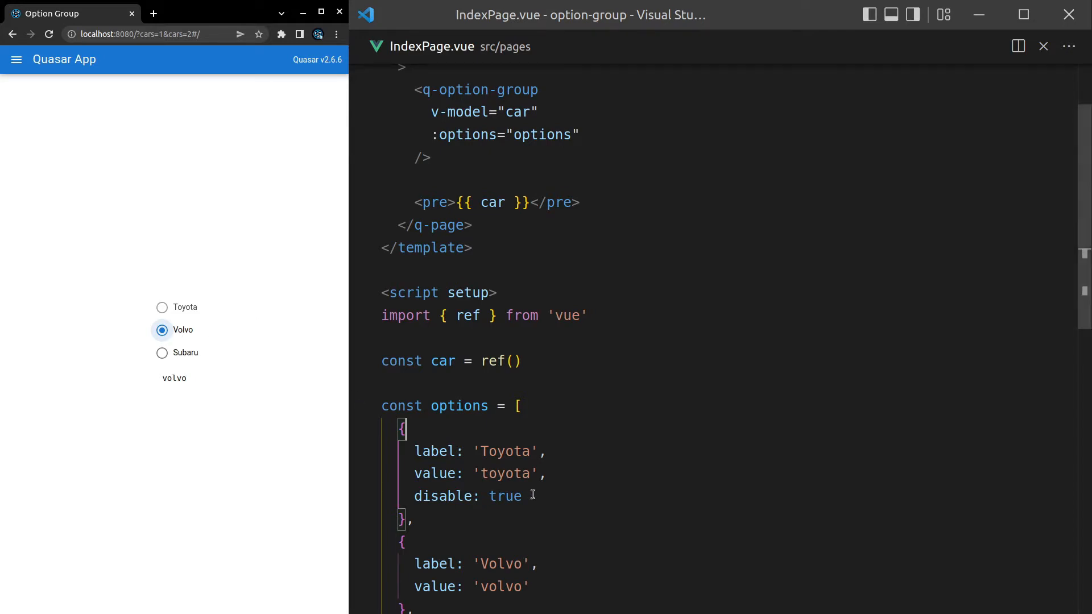
double_click(505, 495)
text(,)
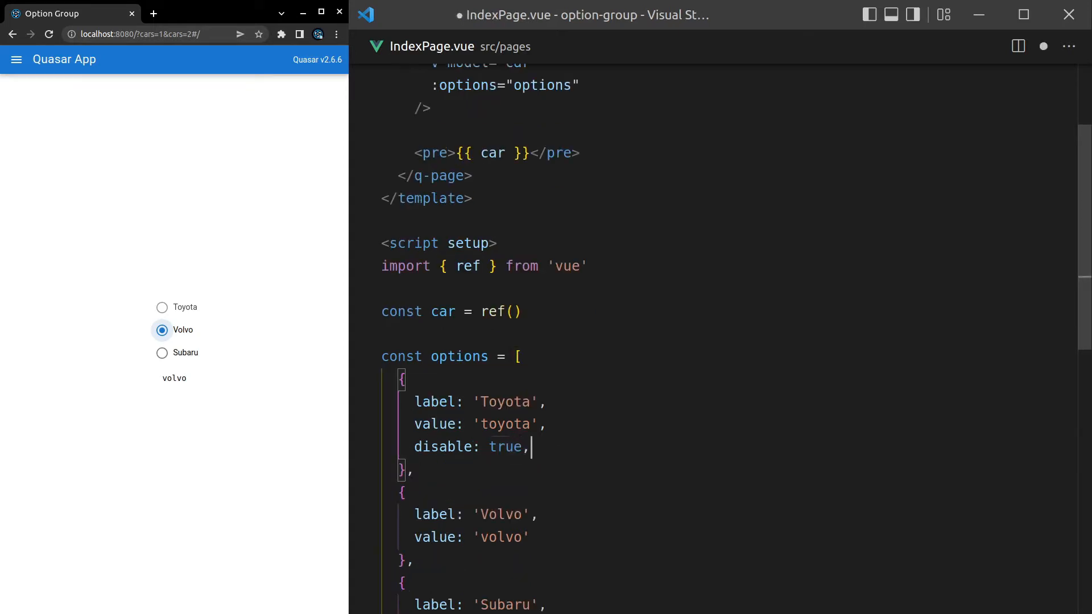
Give Toyota checkedIcon 'visibility' and uncheckedIcon 'visibility_off' and test both states in the preview
text(checked)
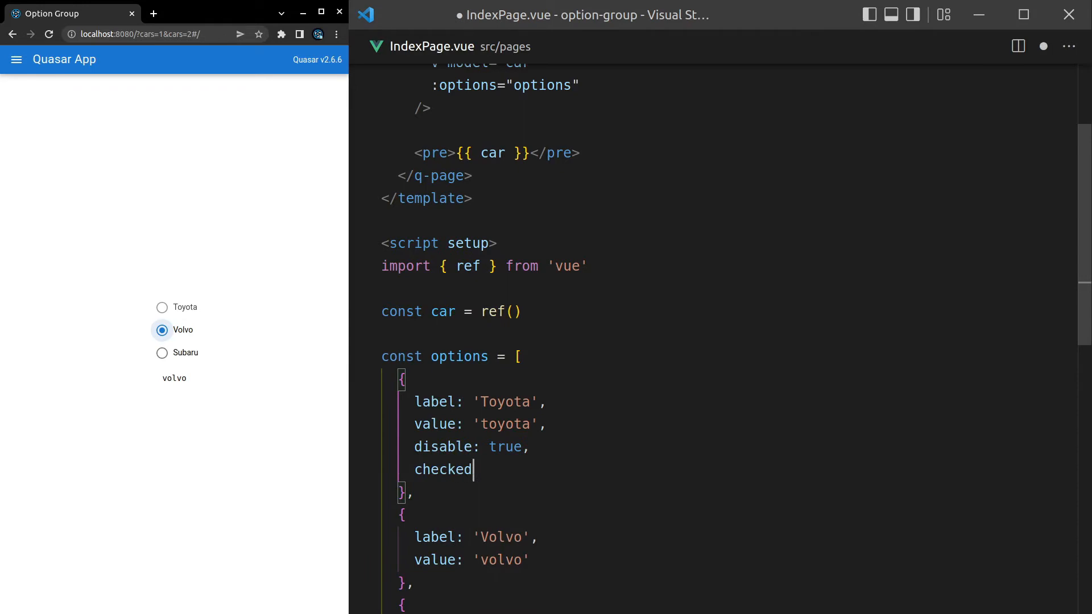
text(Icon)
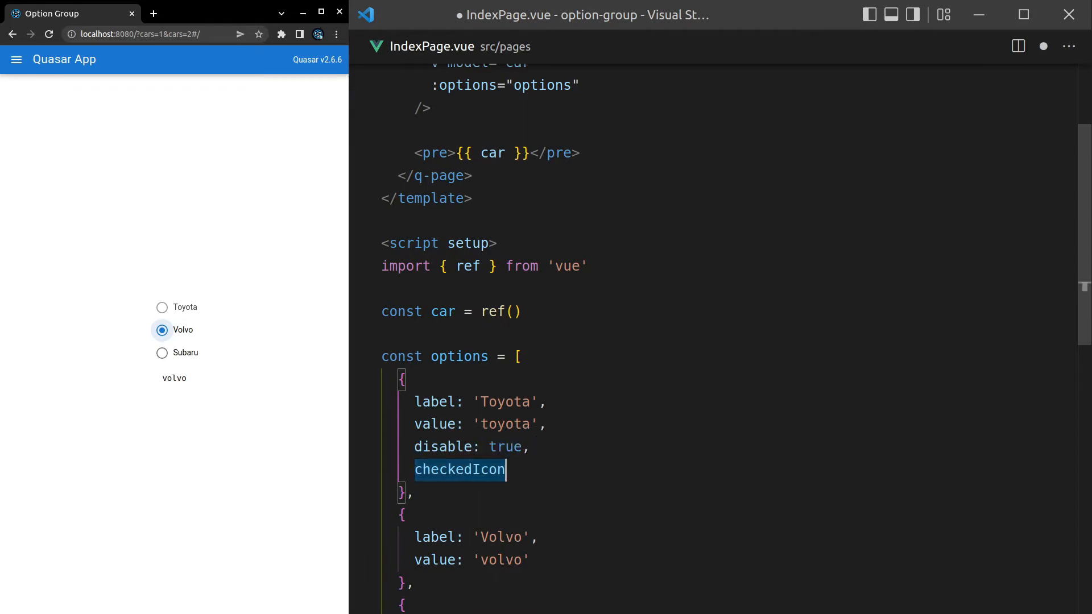
text(: 'vis)
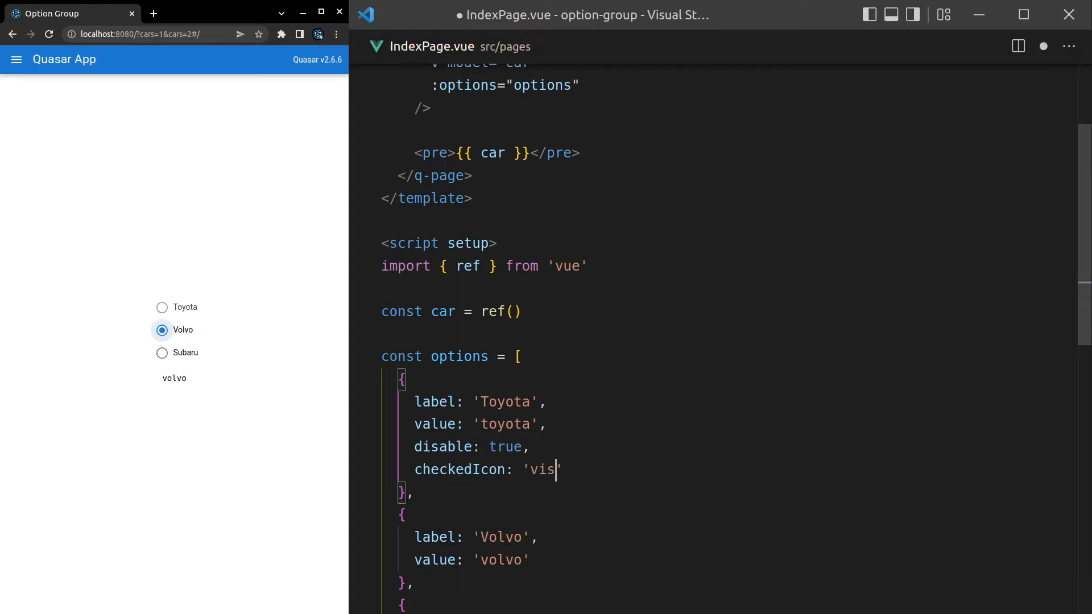
text(ibility)
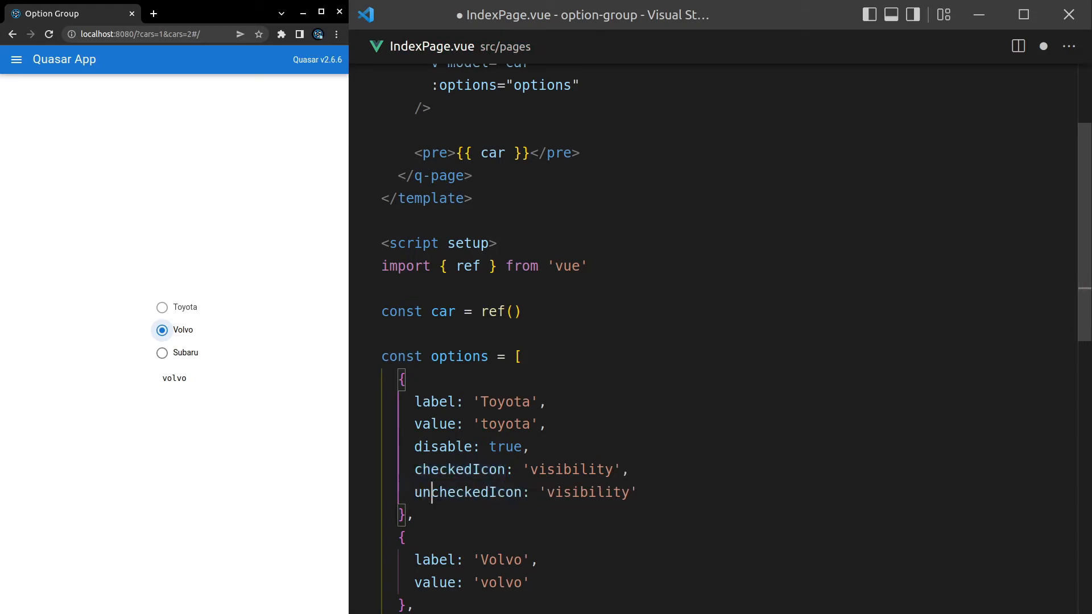
text(_)
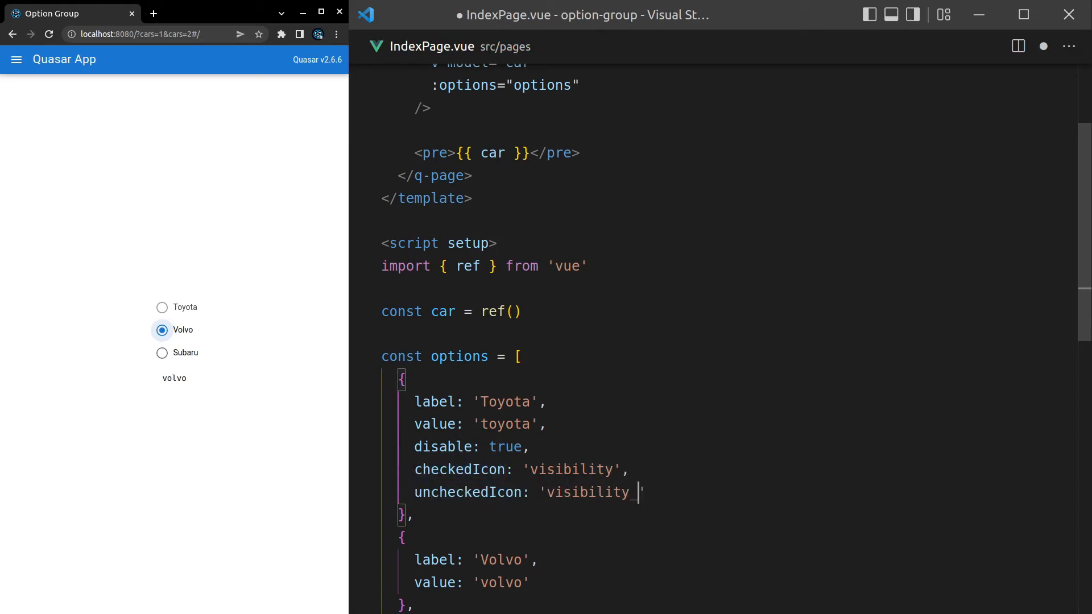
text(off)
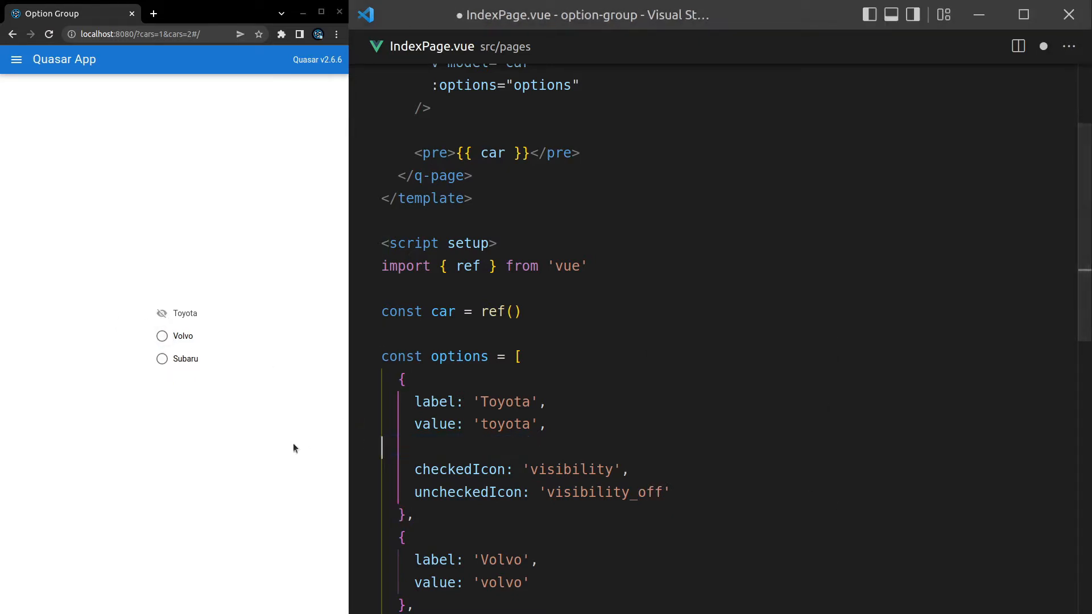
click(161, 313)
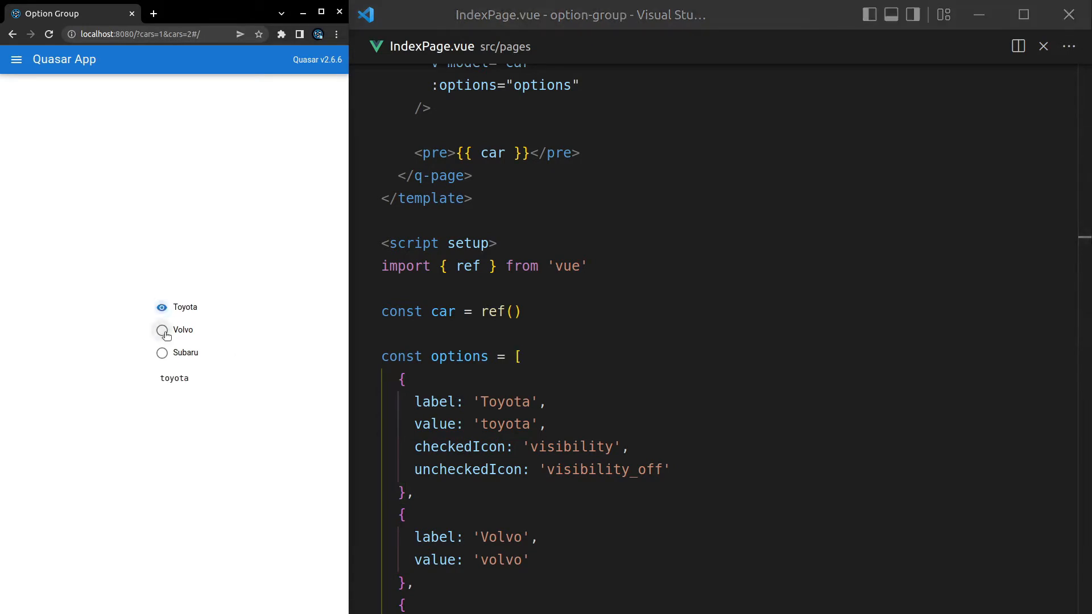
click(161, 352)
text(const baseOptions =)
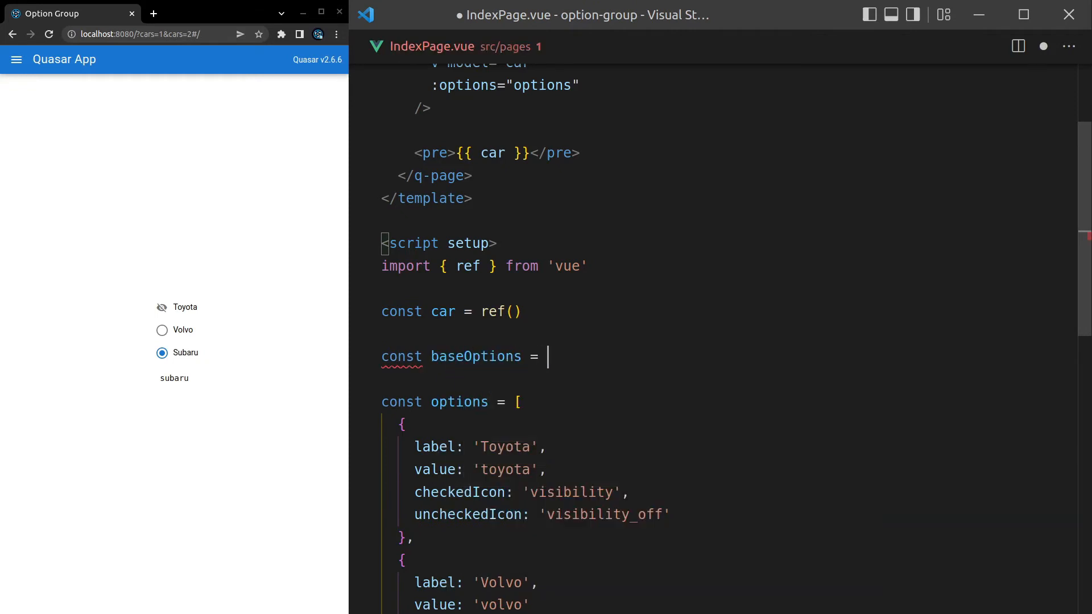
Spread a baseOptions object with the eye icons into each option and test the cars in the preview
text({)
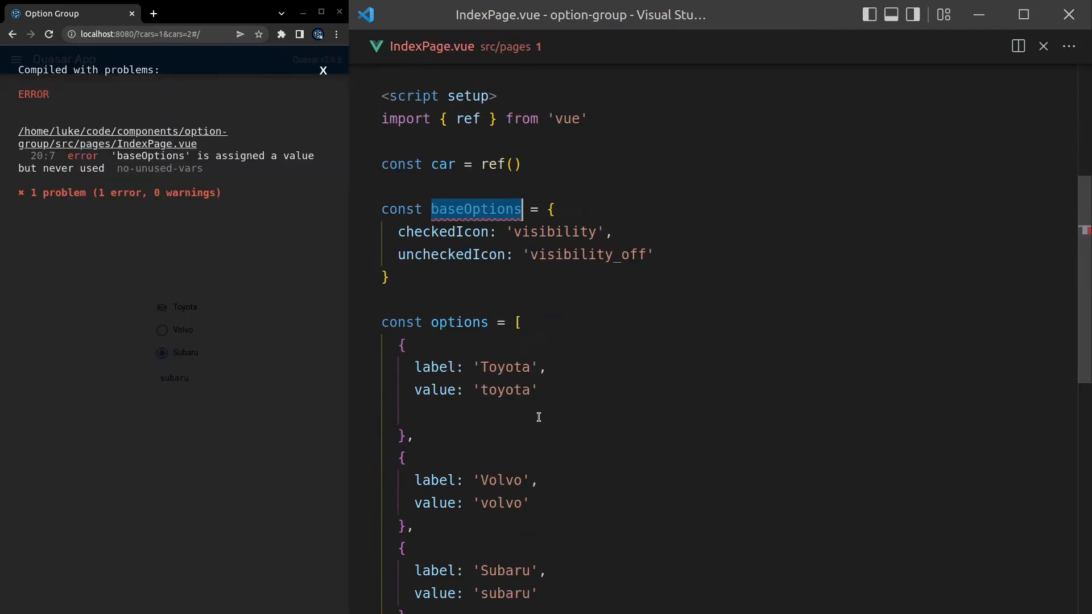
text(.at.apply.)
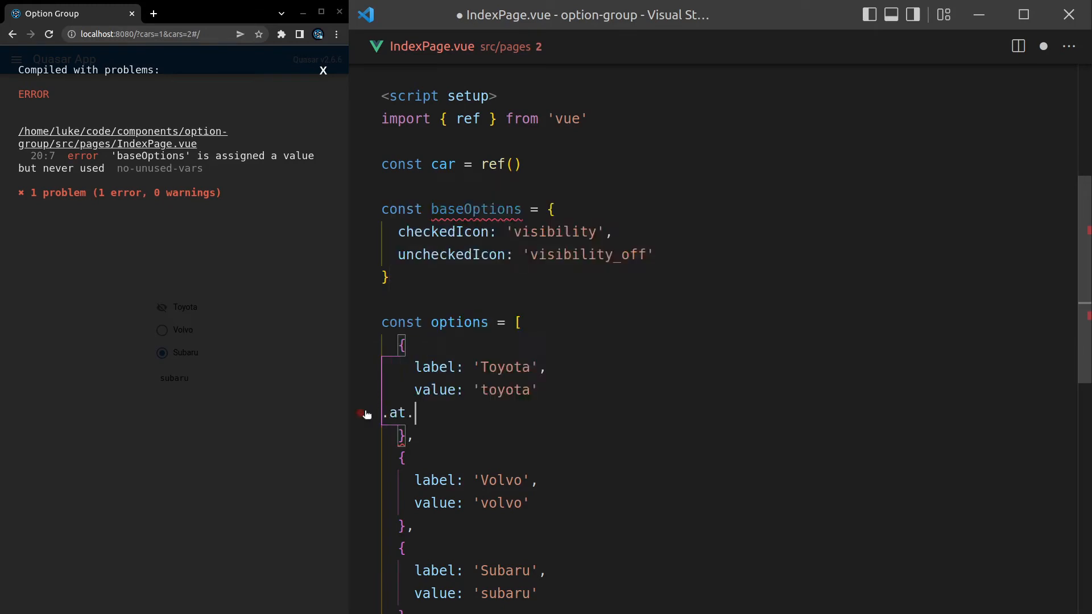
double_click(396, 411)
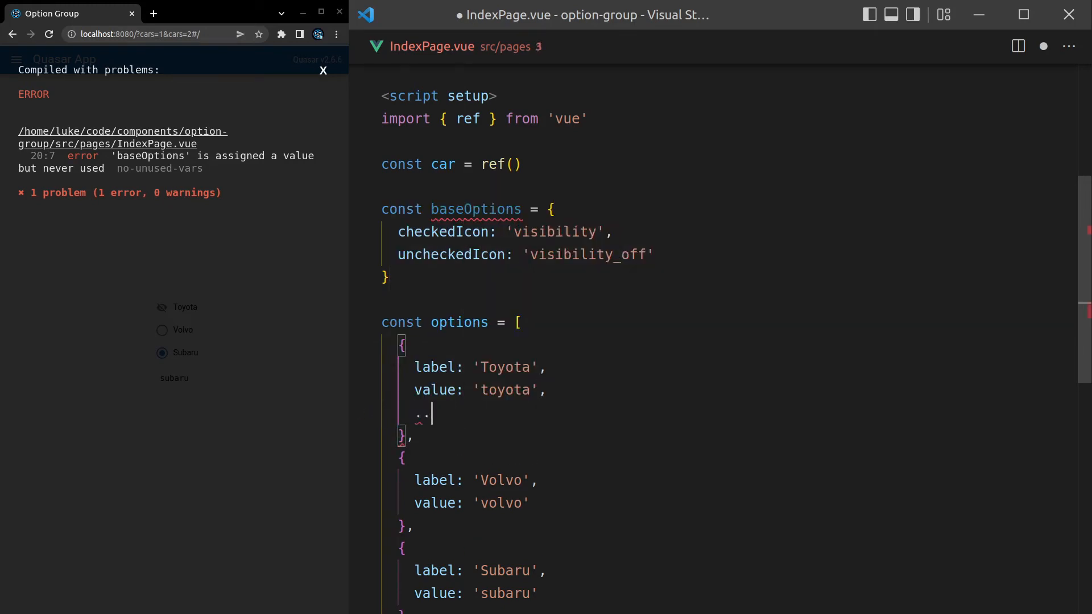
text(baseOptions)
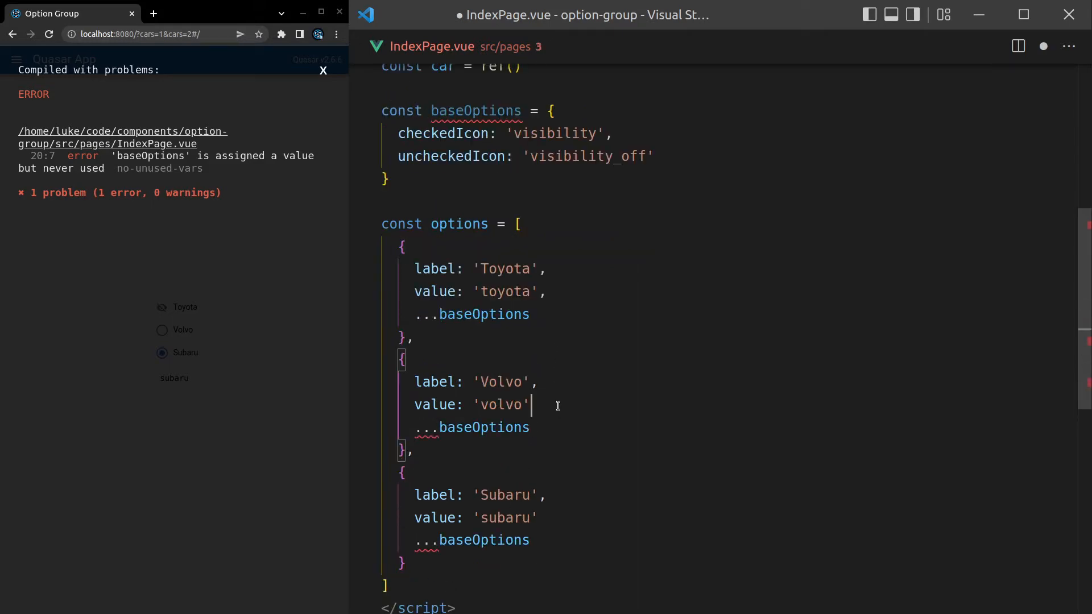
text(,)
click(480, 518)
text(,)
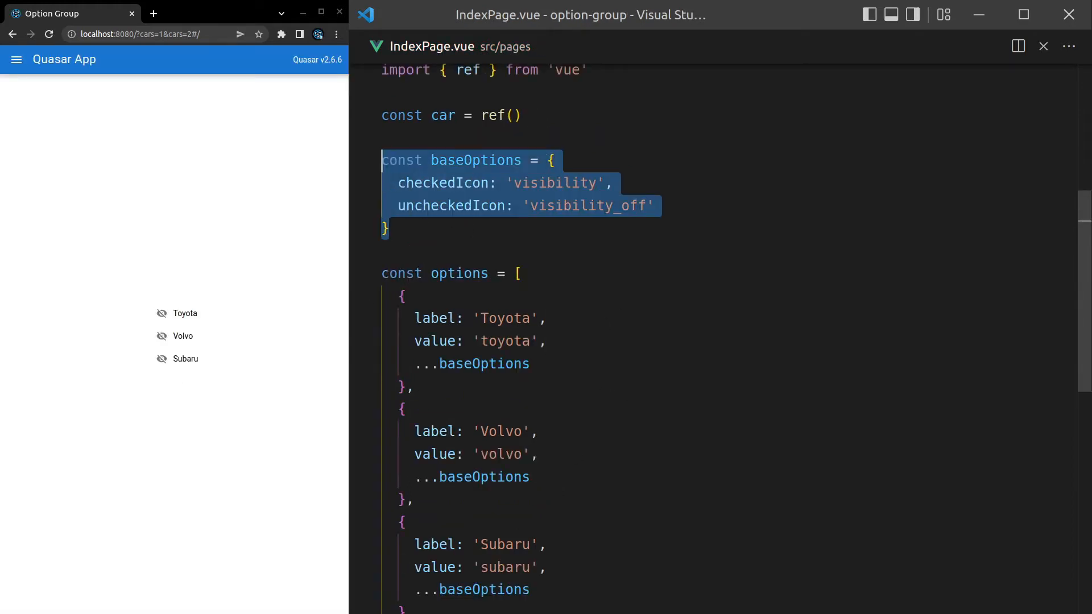
click(161, 312)
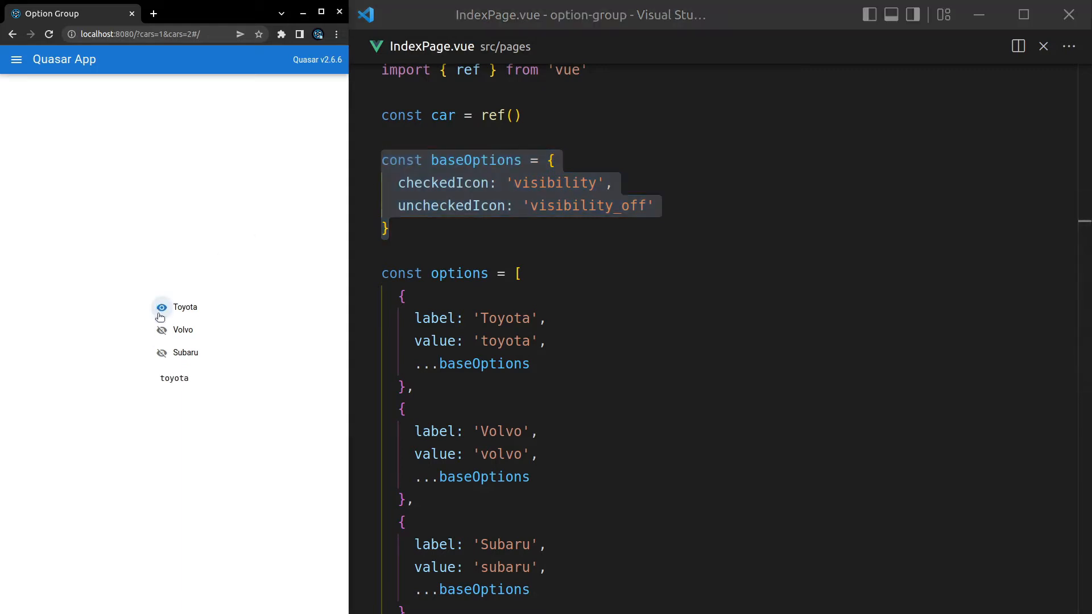
click(160, 330)
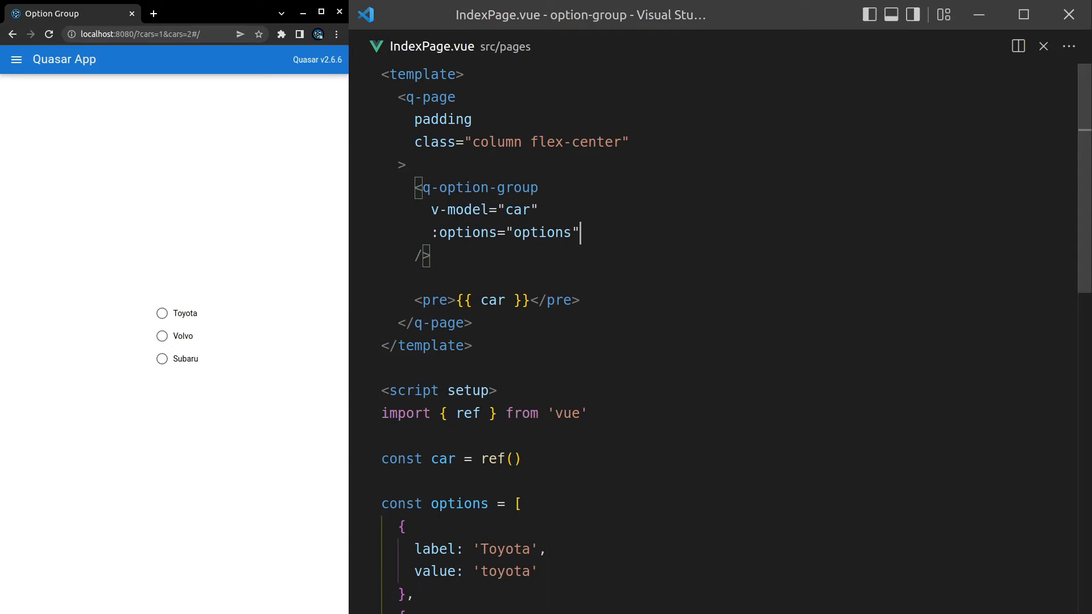
Set color="green" on the option group, try keep-color, and check the radios in the preview
text(col)
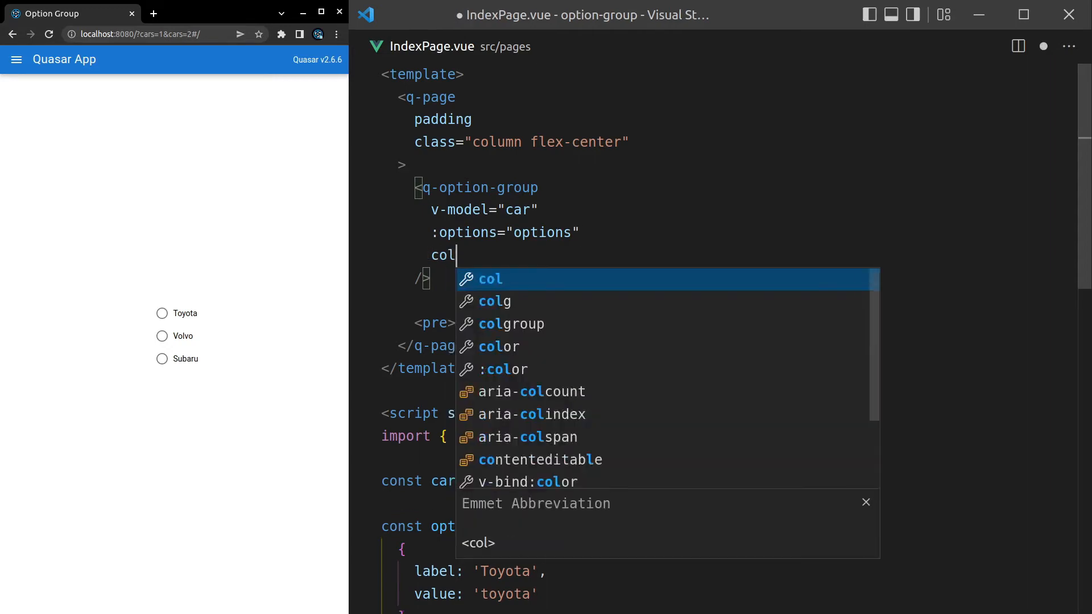
text(color="gree)
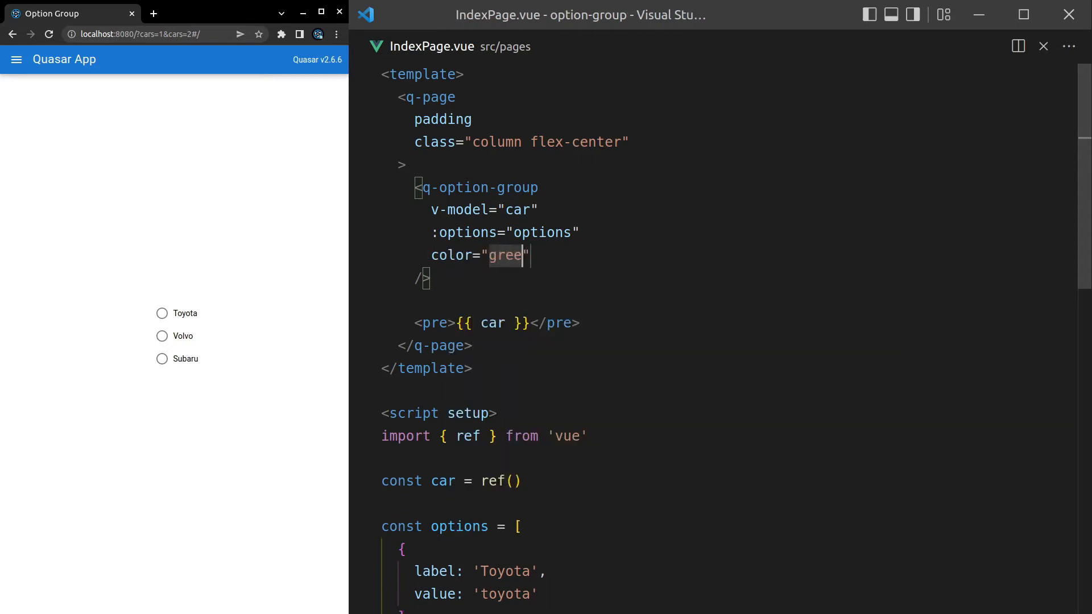
click(162, 307)
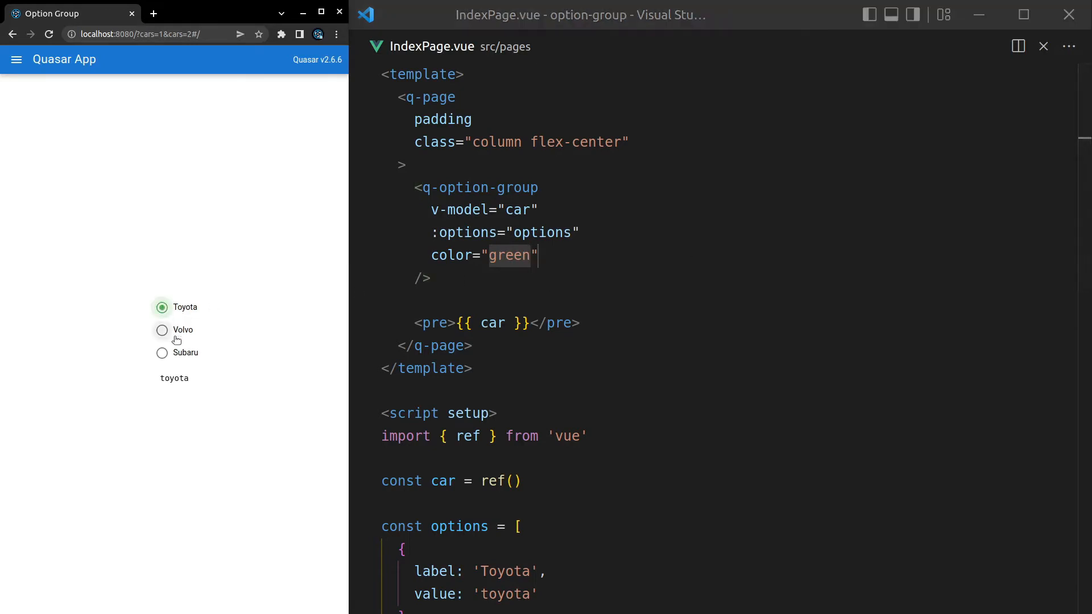
click(162, 352)
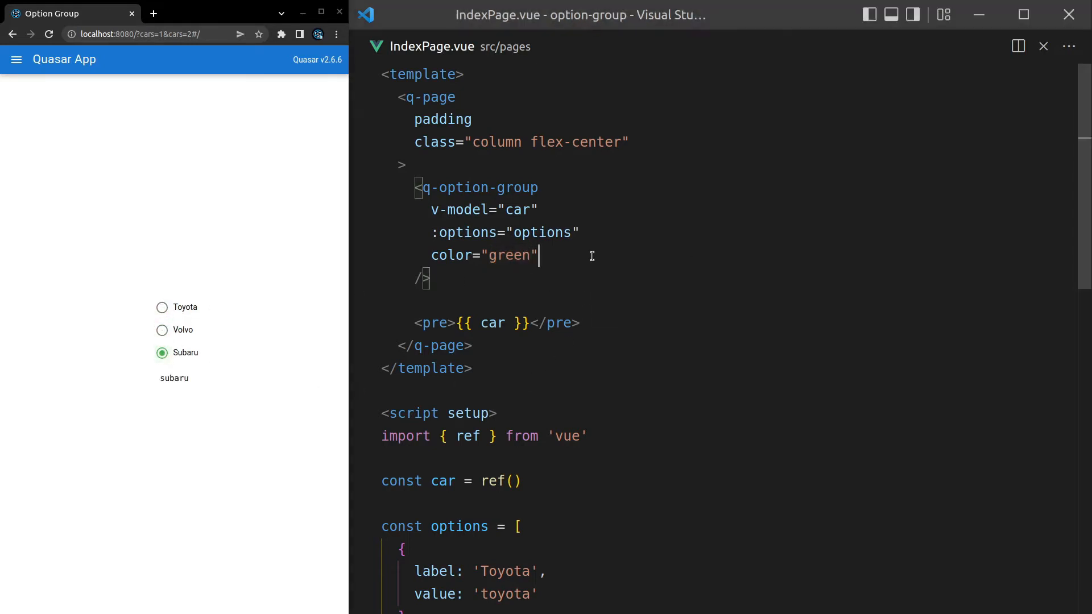
text(keep-color)
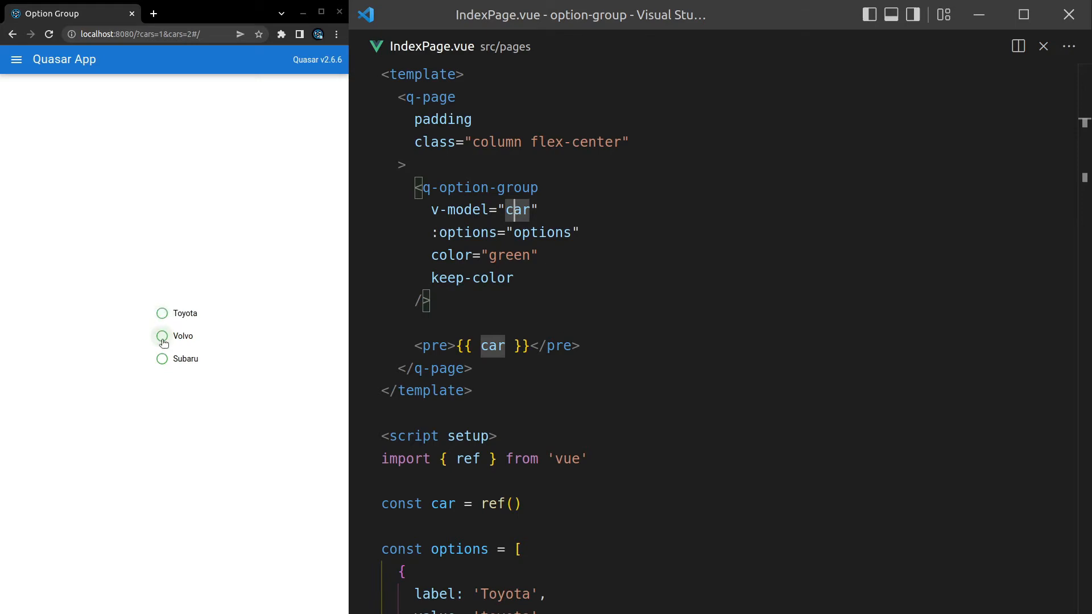
click(161, 336)
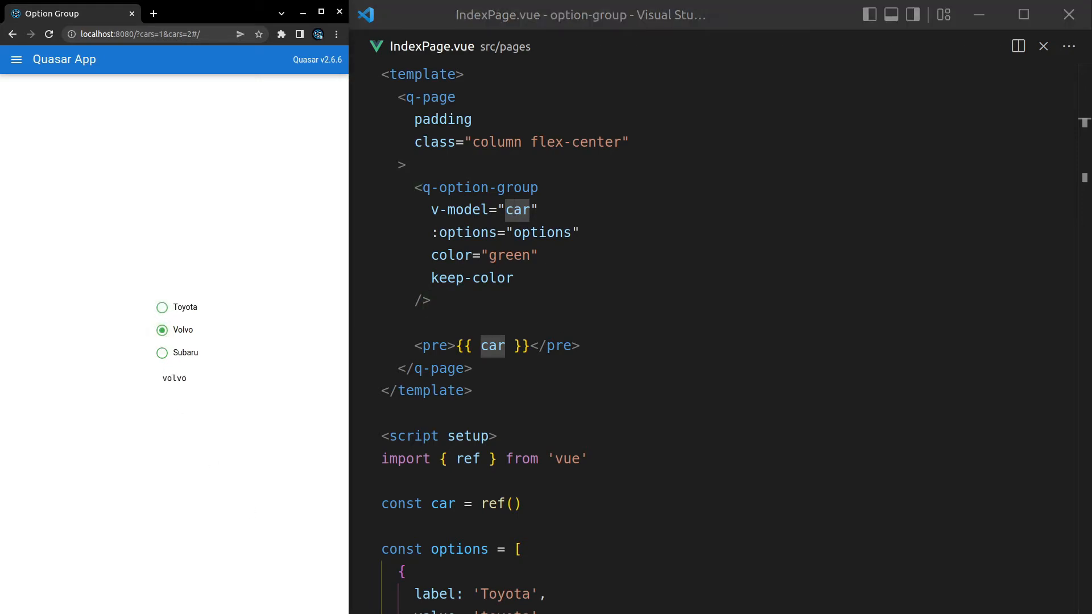
Replace keep-color with size="xl" and confirm the enlarged radios in the preview
click(433, 277)
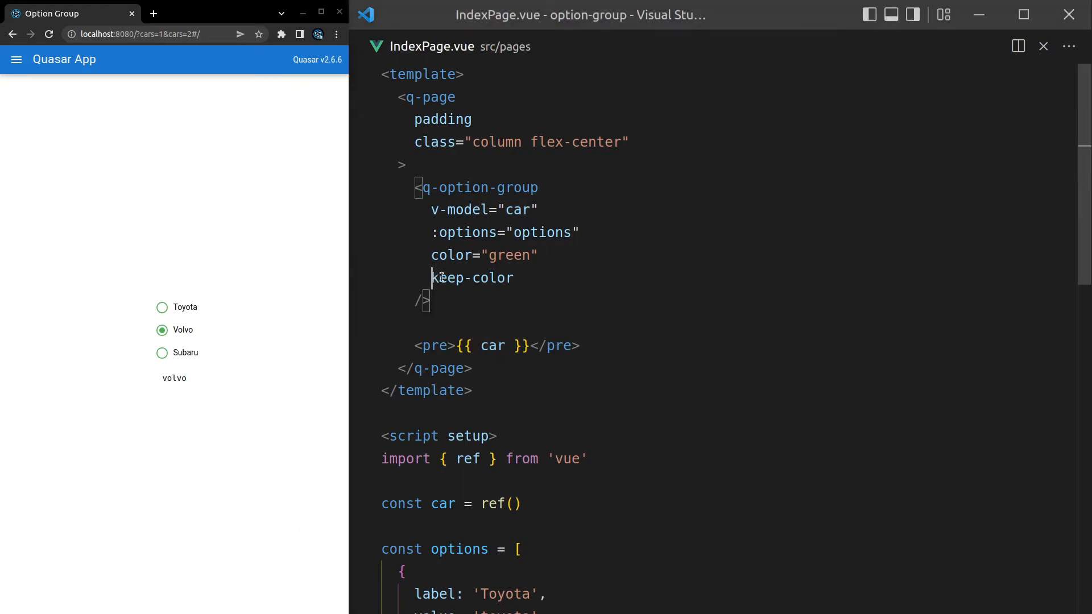
double_click(472, 278)
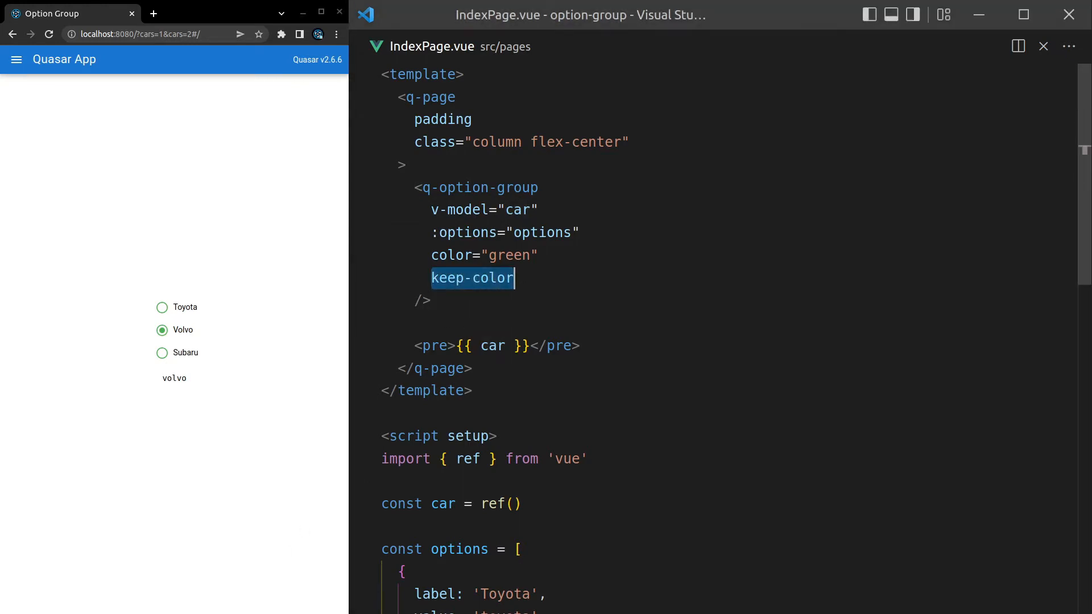
text(size="")
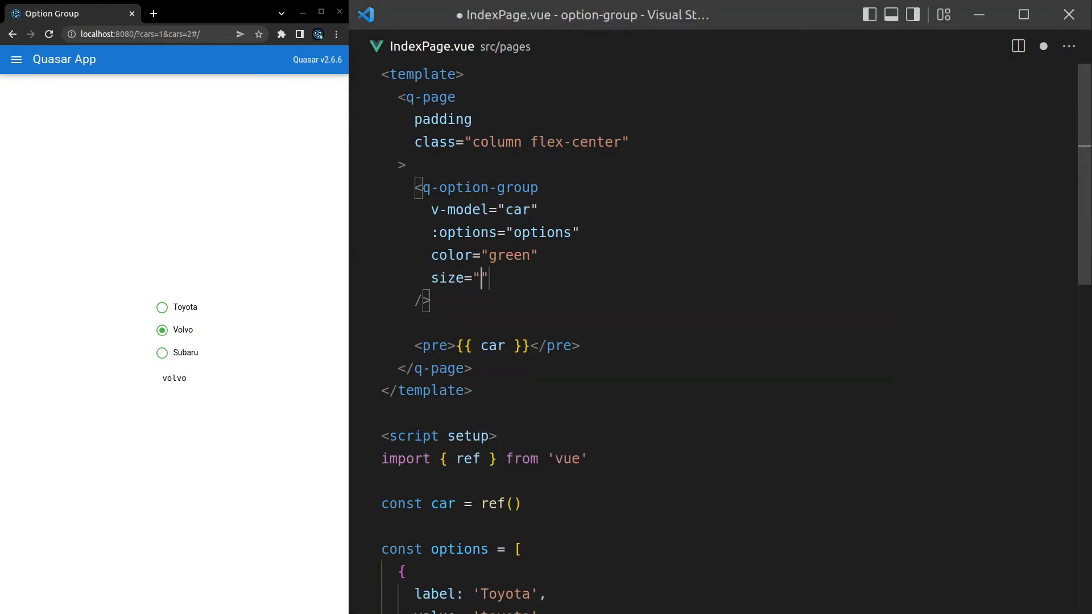
text(xl)
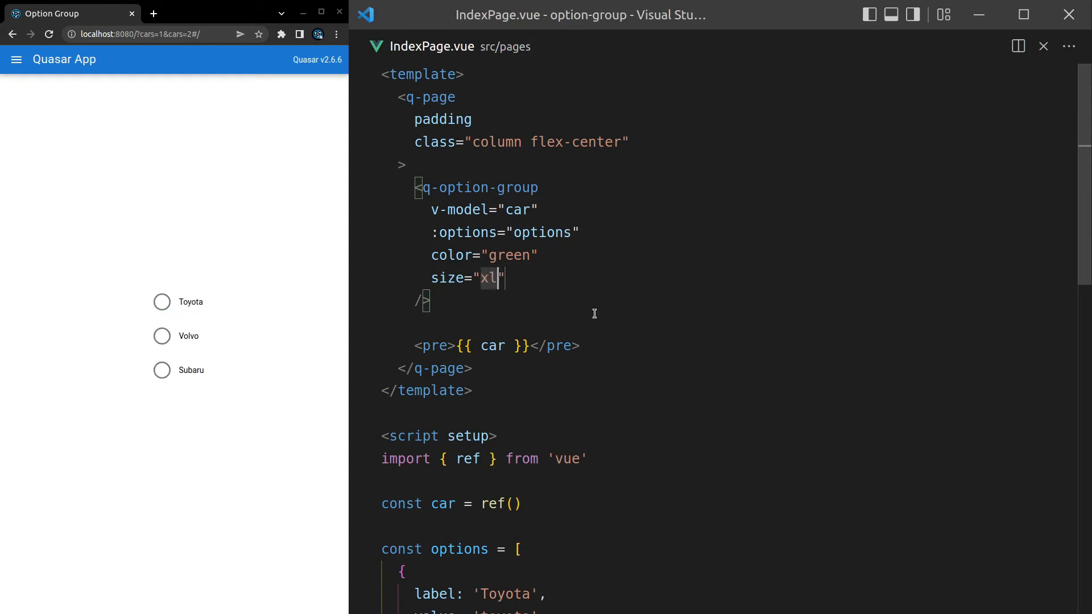
click(162, 330)
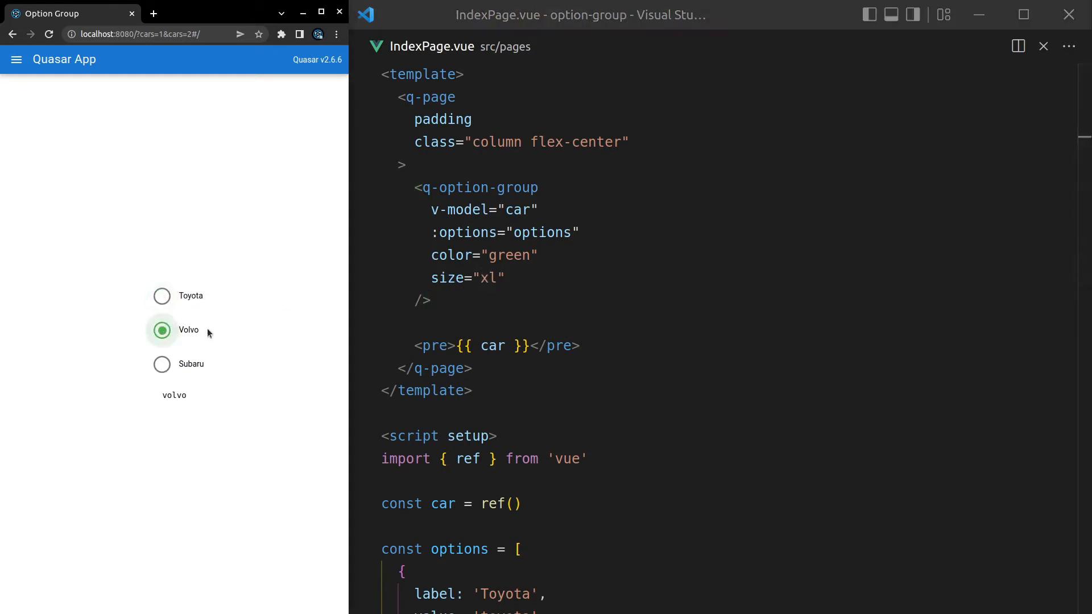
click(505, 278)
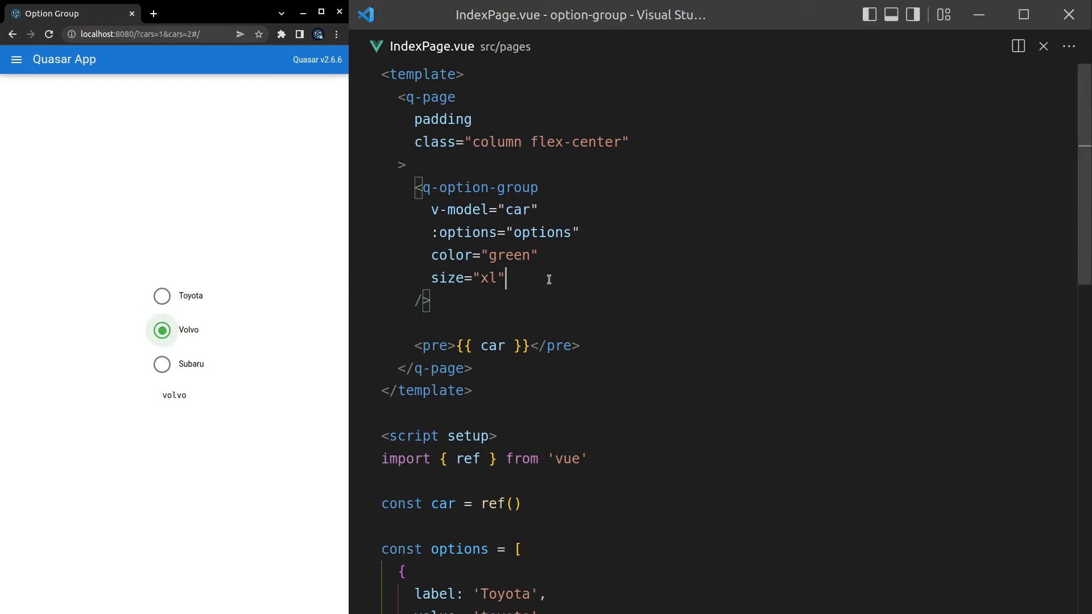
Set type="checkbox" on the option group and tick a car in the preview
key(Enter)
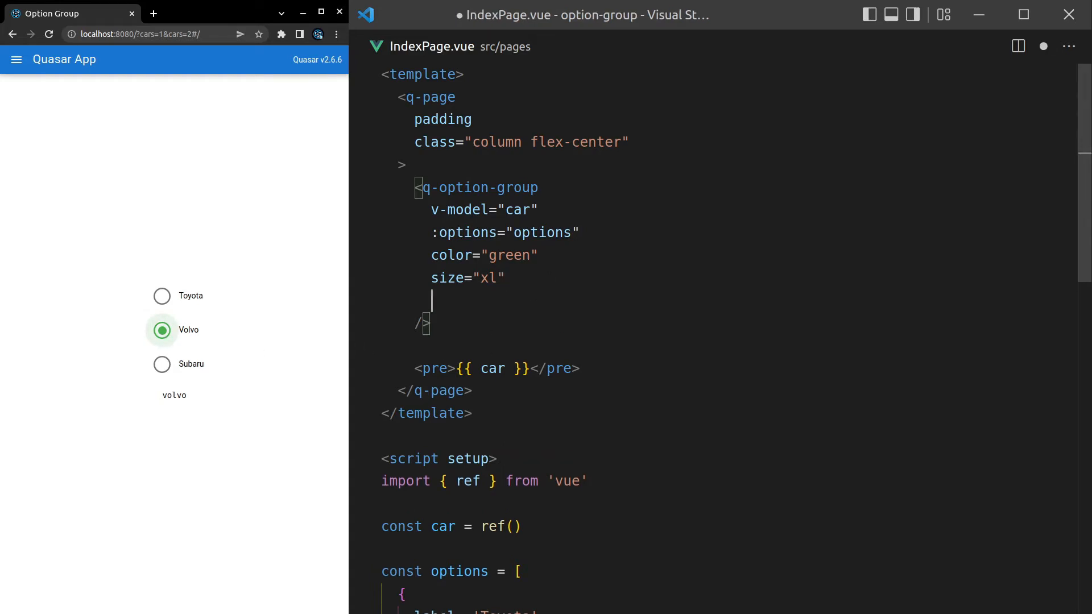
text(type="")
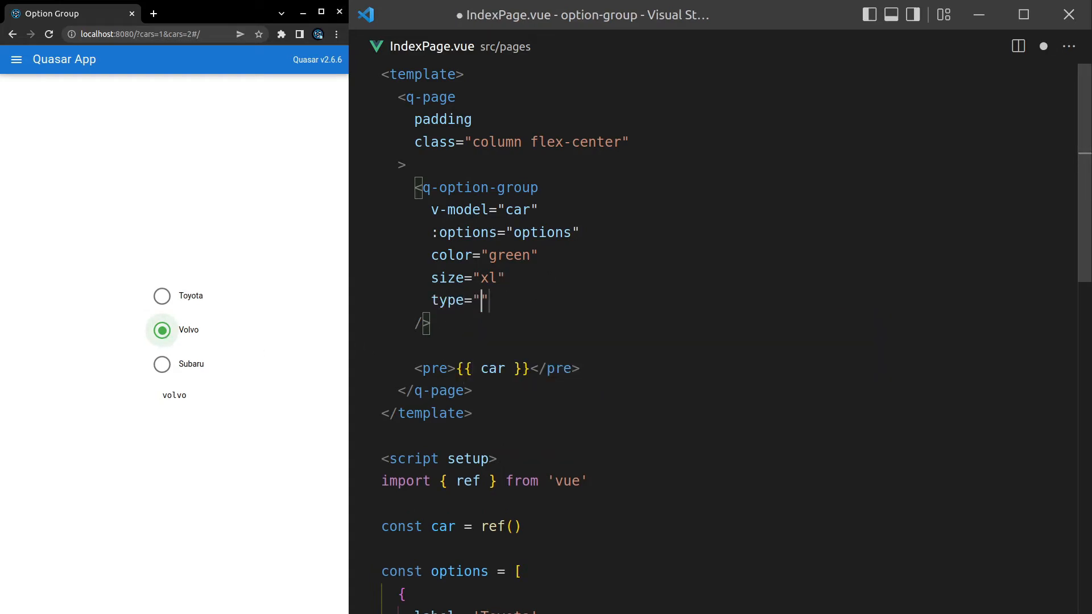
text(checkbox)
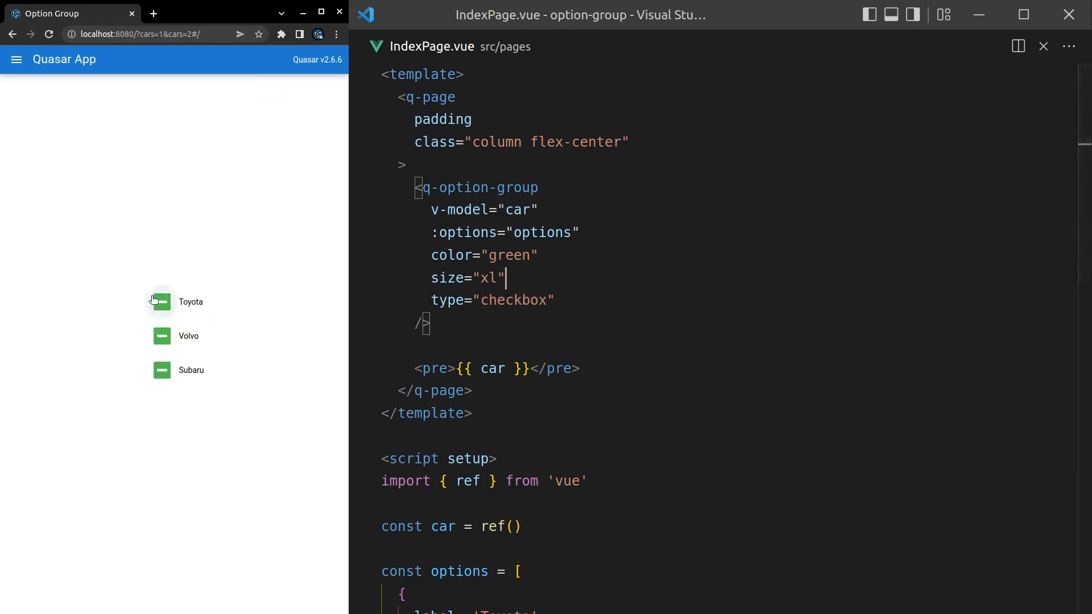
click(162, 330)
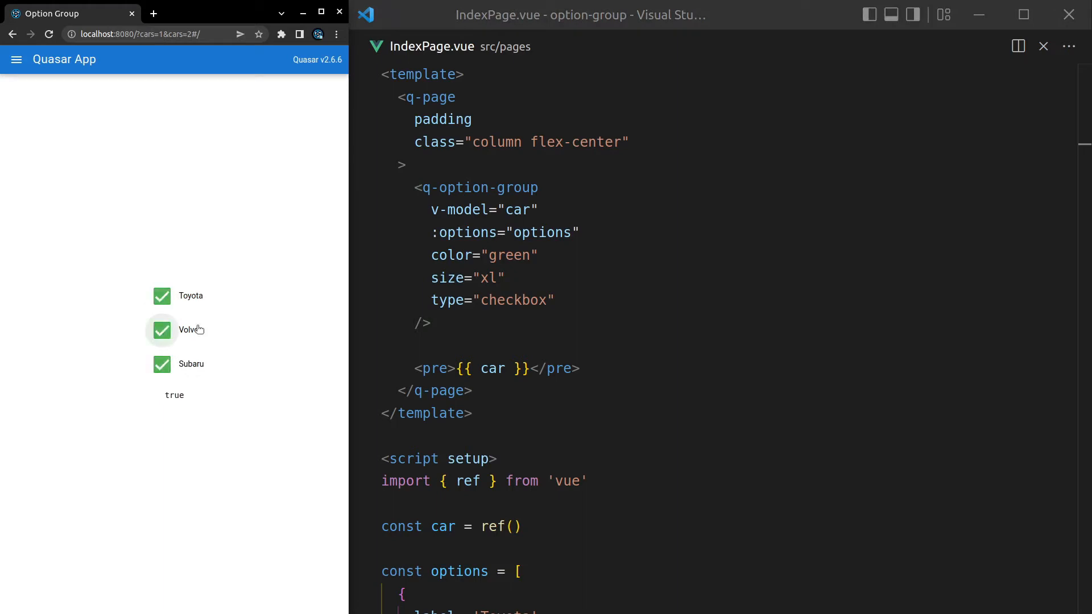
Rename the model to cars initialised with ref([]), tick the cars, then start changing type to toggle
double_click(513, 299)
text(s)
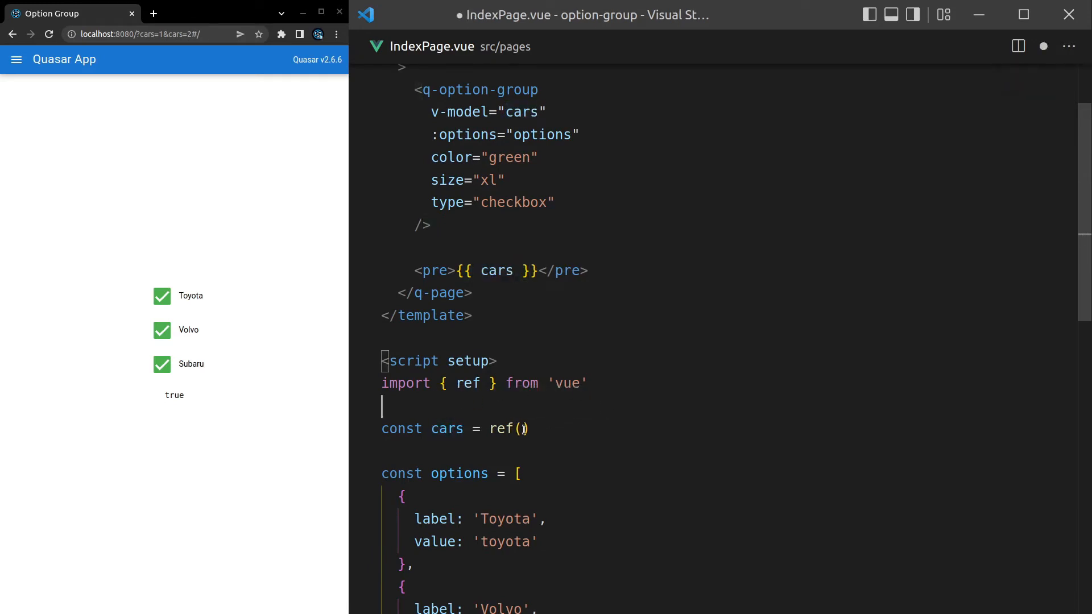
text([])
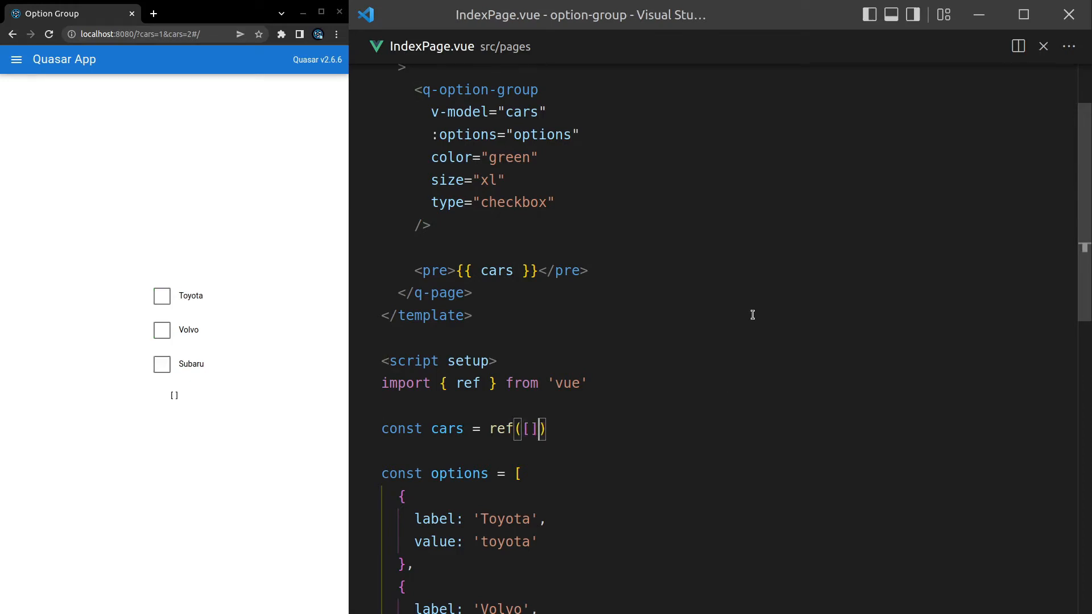
click(162, 312)
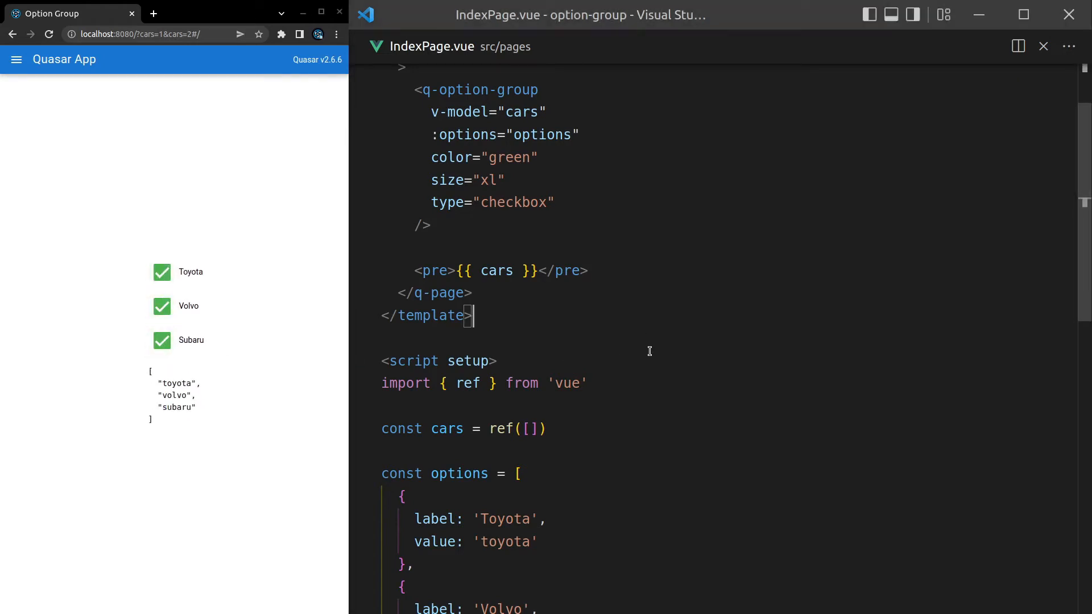
text(toggl)
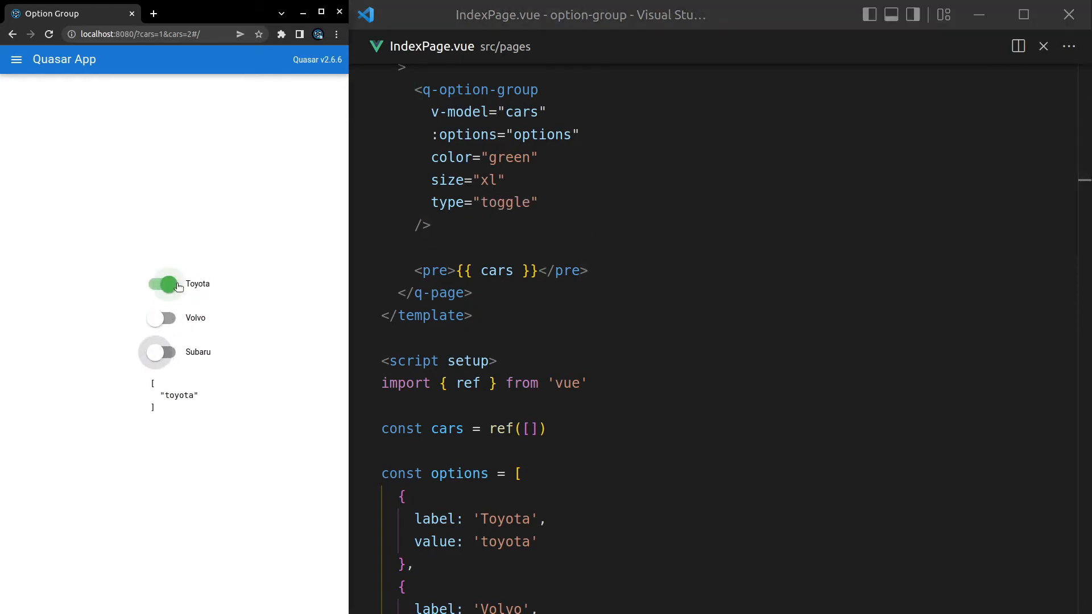
Add the inline attribute, set type back to "checkbox", and tick the cars shown in one row
click(160, 284)
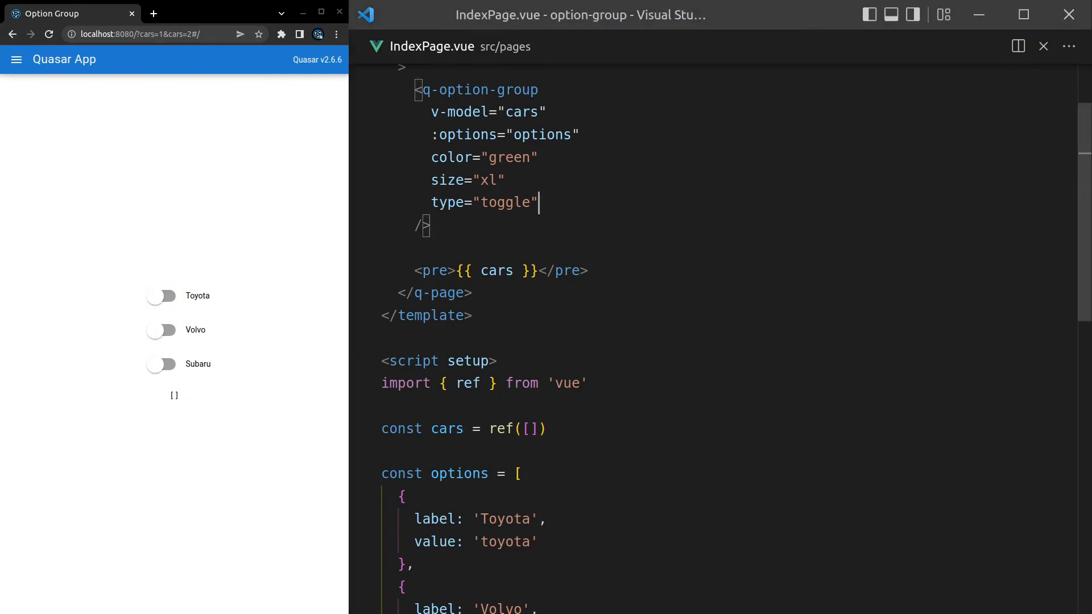
text(left-label)
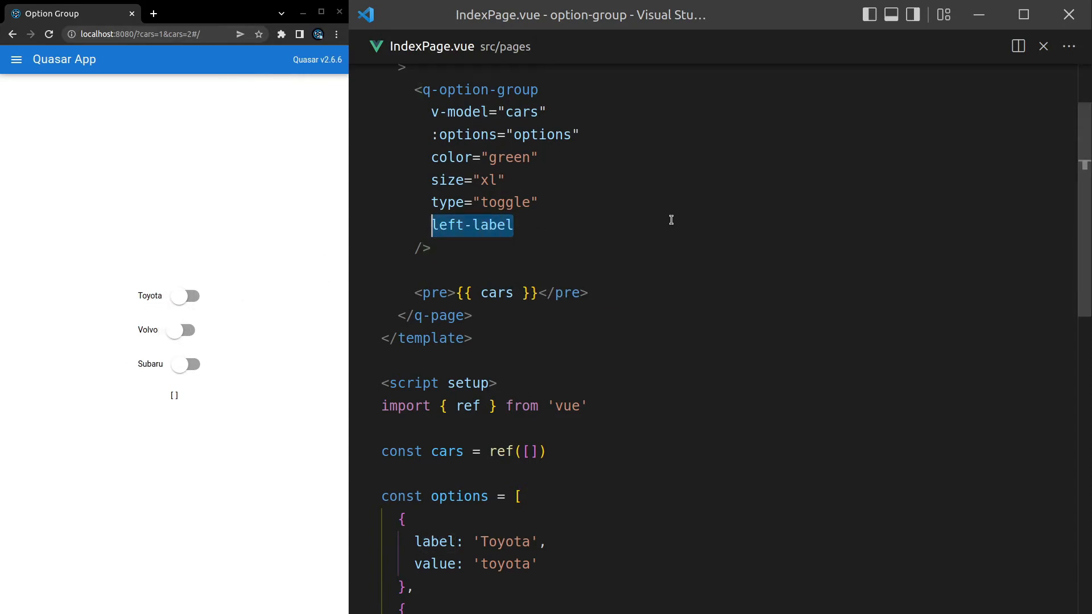
text(inline)
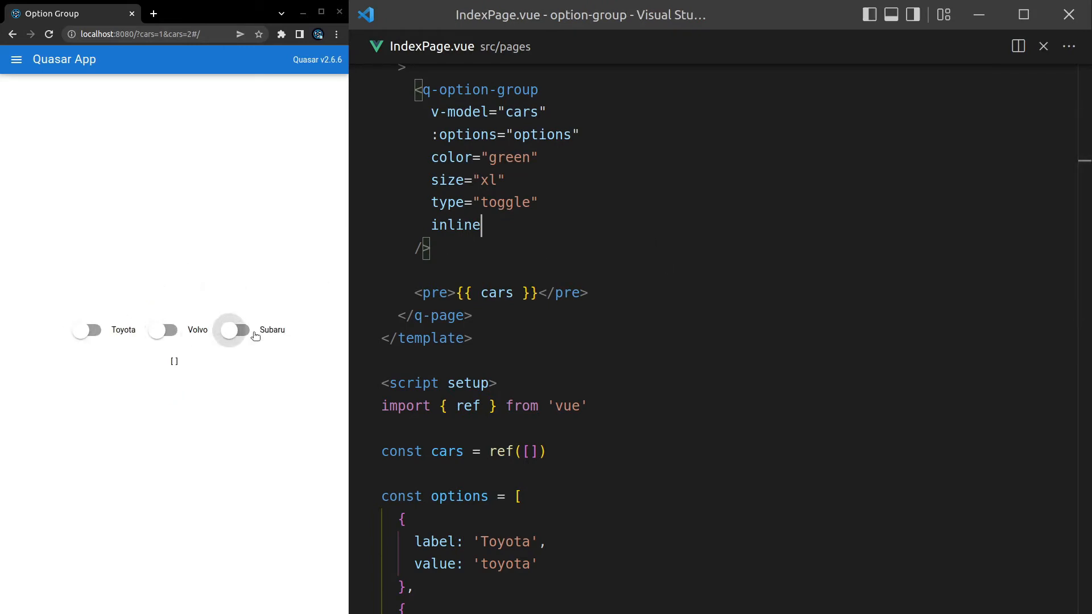
double_click(505, 203)
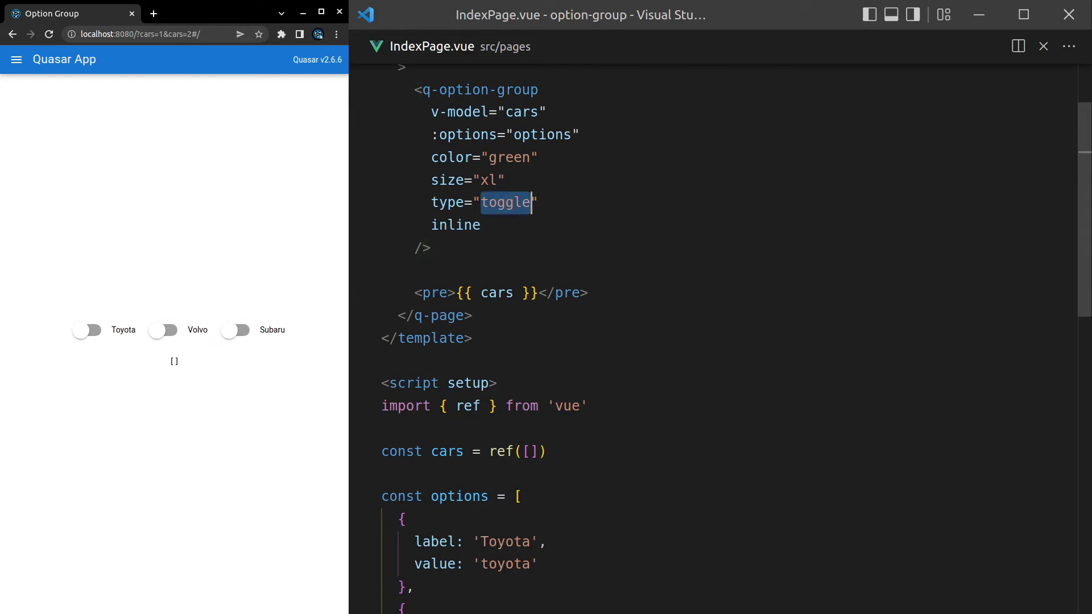
text(checkbox)
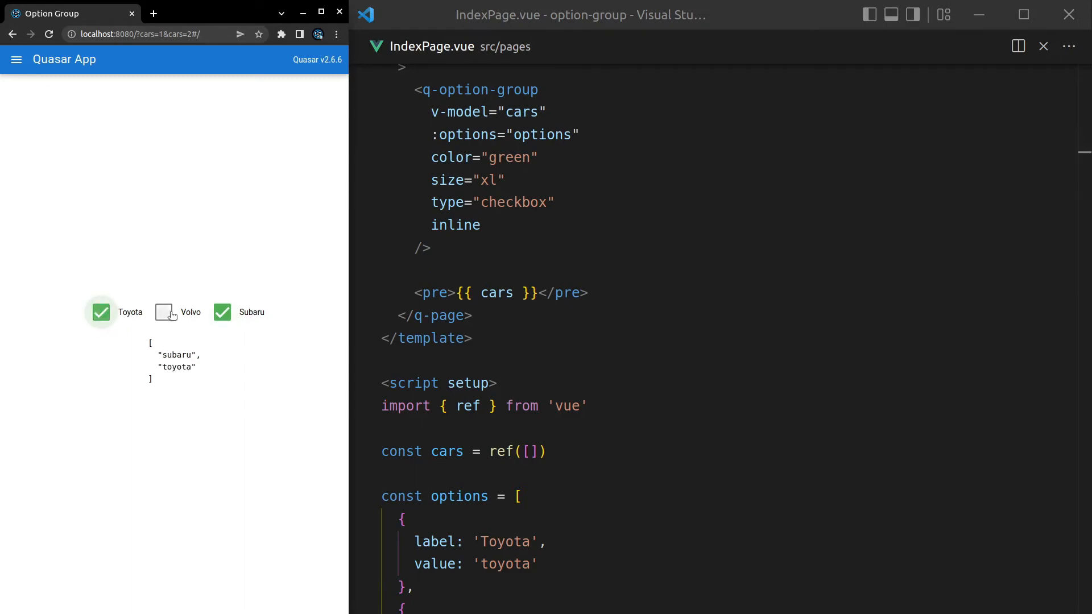
click(164, 311)
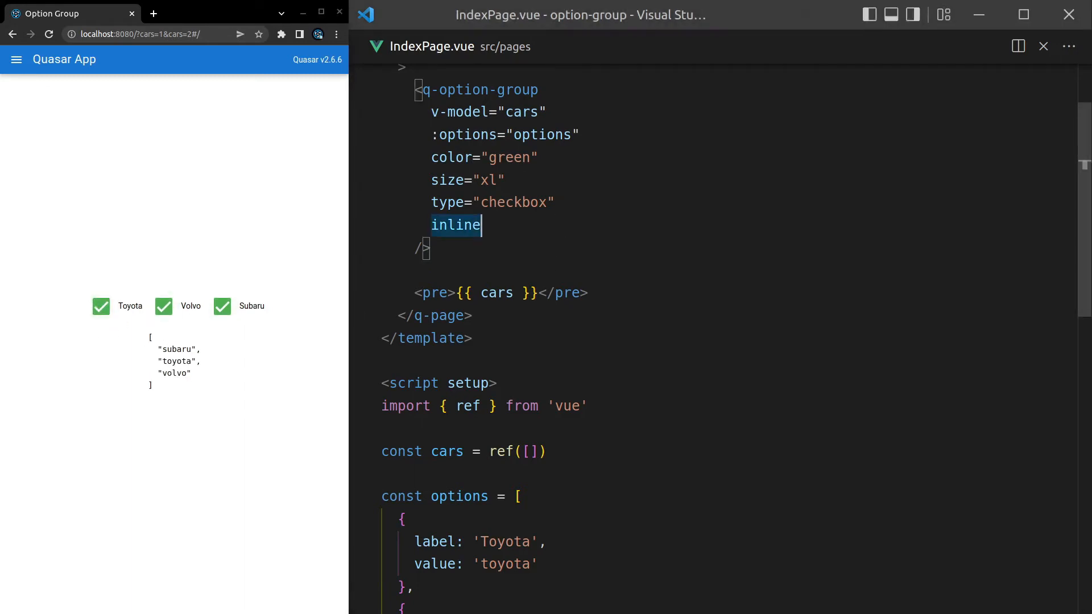
Try the dense prop on the option group, then select it for removal
key(enter)
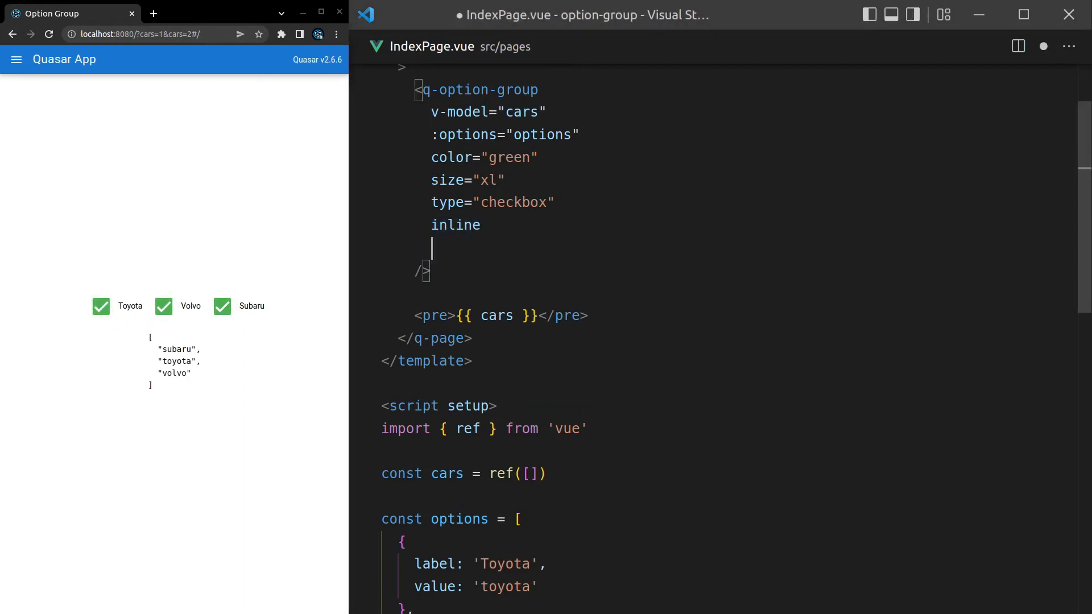
text(dense)
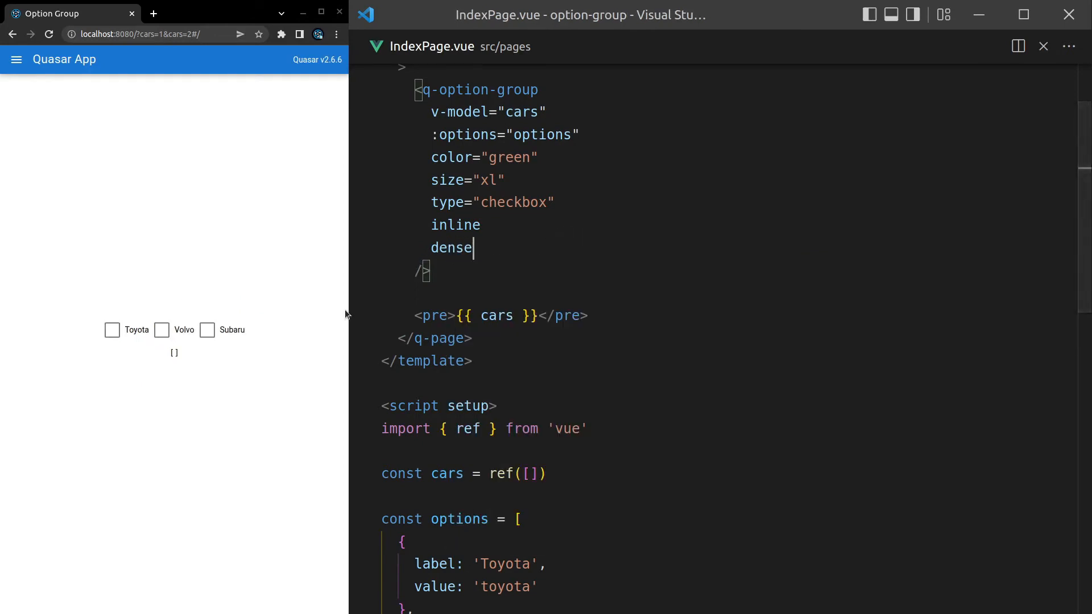
click(449, 248)
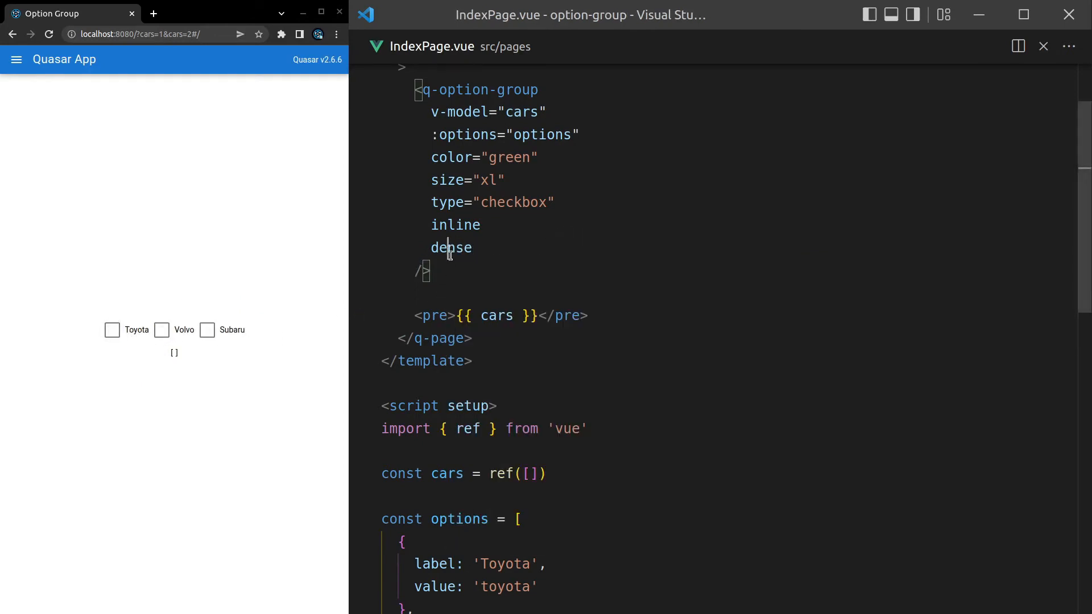
double_click(451, 248)
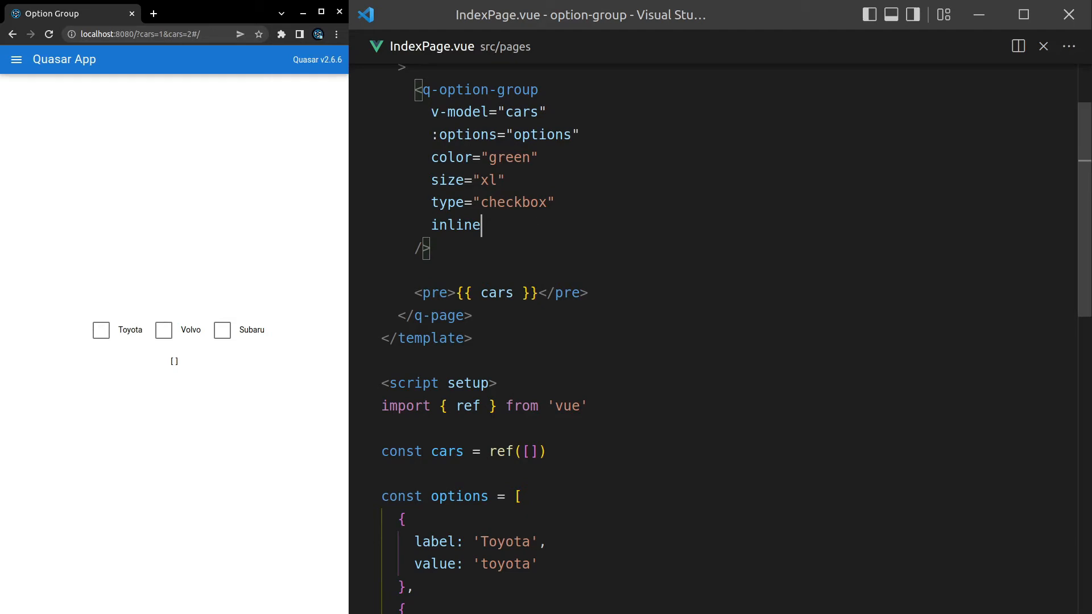
Add the disable prop to the option group and open its body onto a new line
key(Enter)
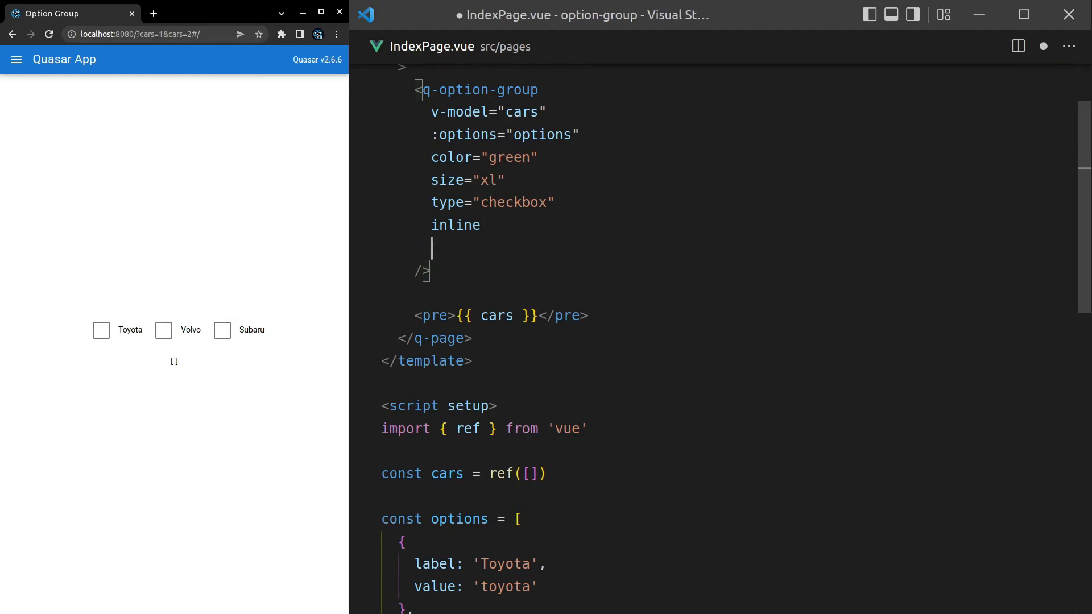
text(disable)
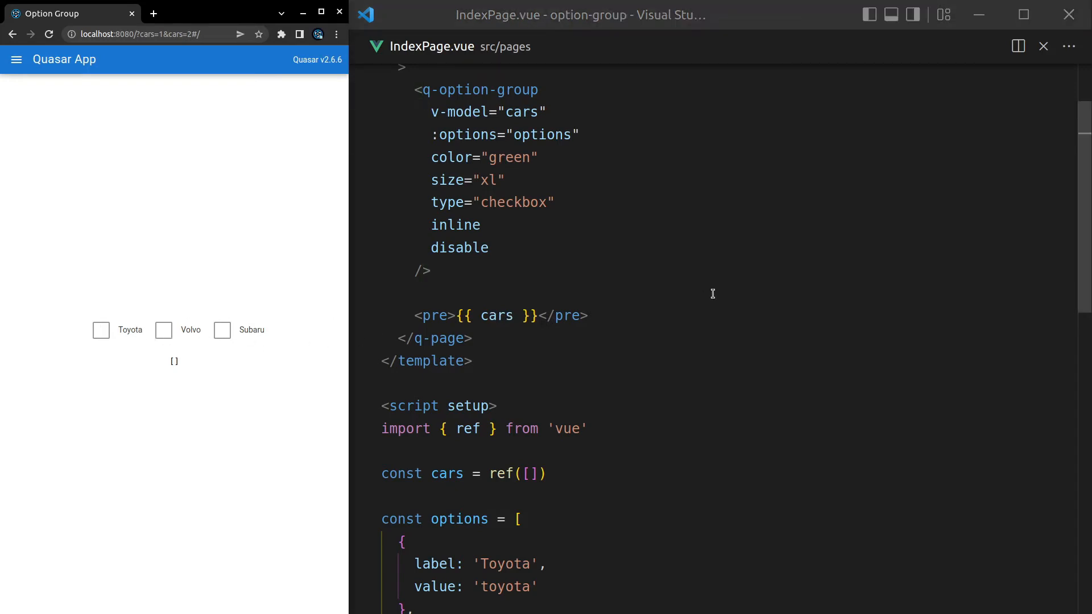
scroll(down, 3)
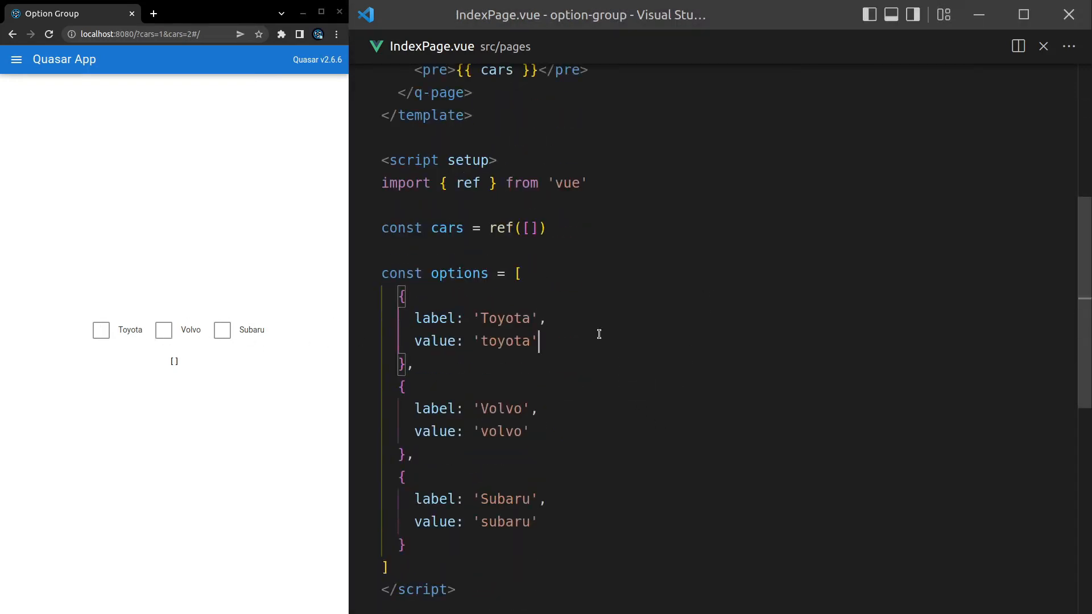
key(Enter)
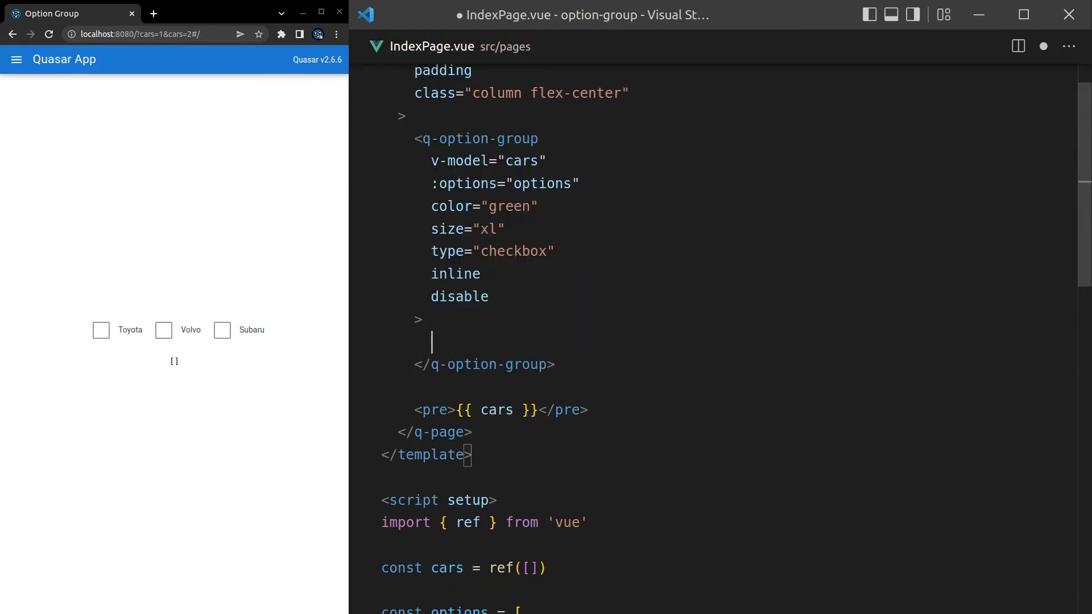
Add a <template #label="option"> slot rendering {{ option.label }} inside the option group
text(<temp)
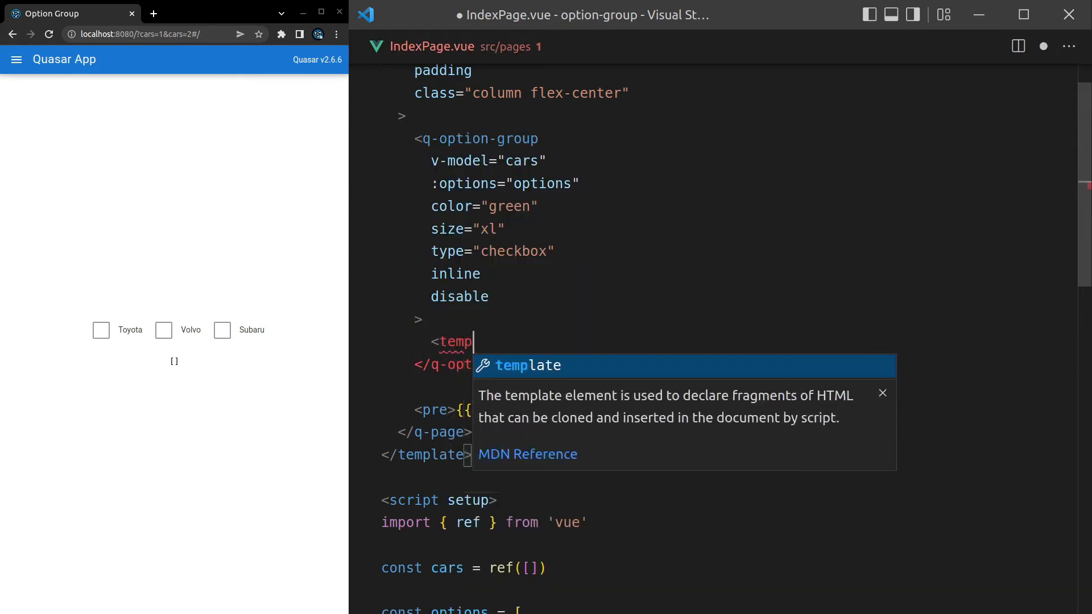
key(Tab)
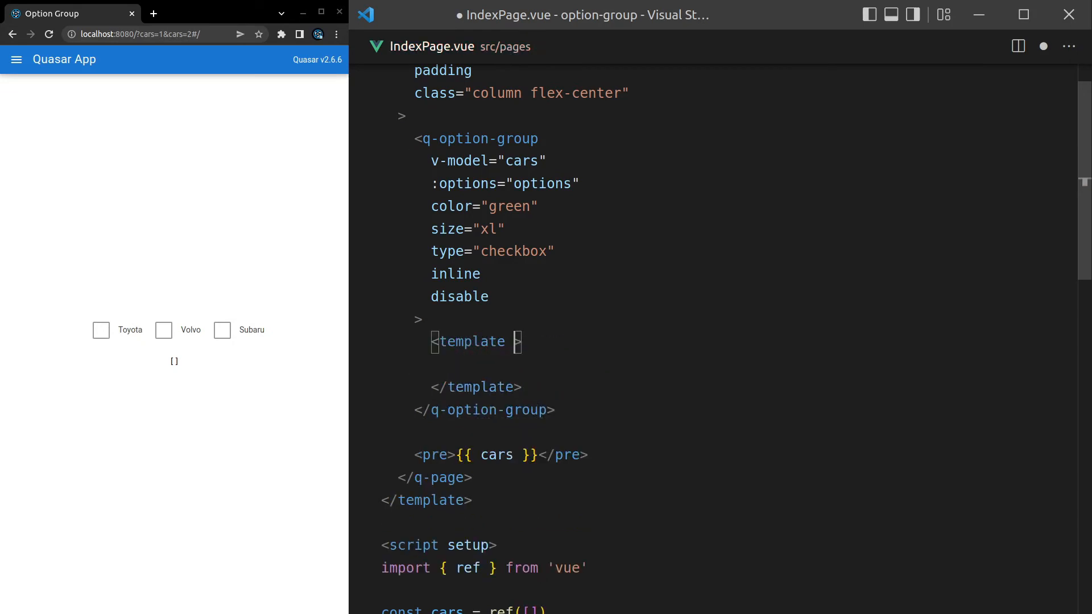
text(#label=")
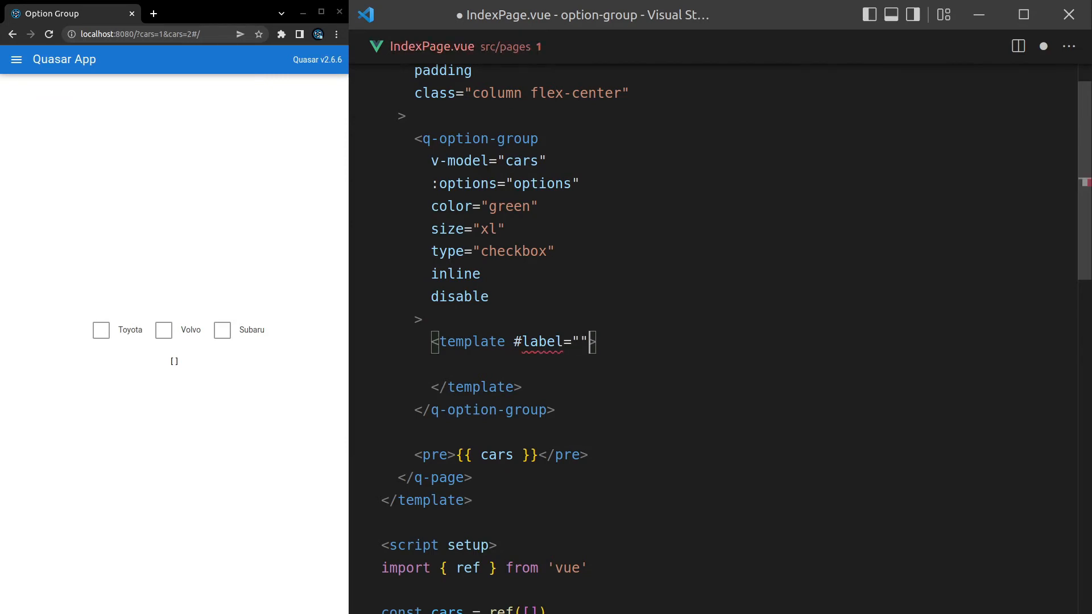
text(option)
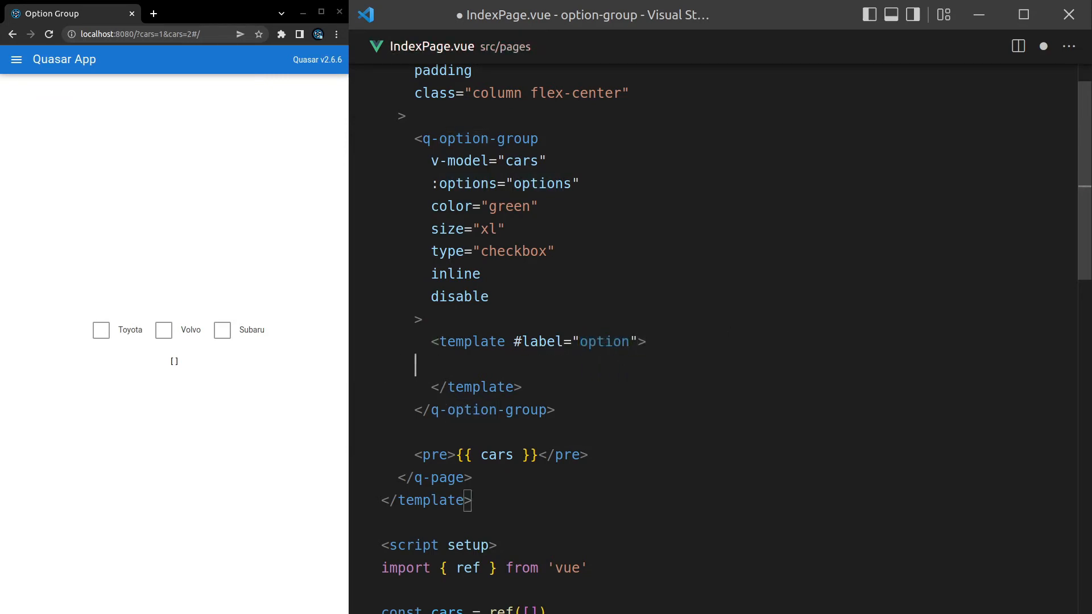
text({{}})
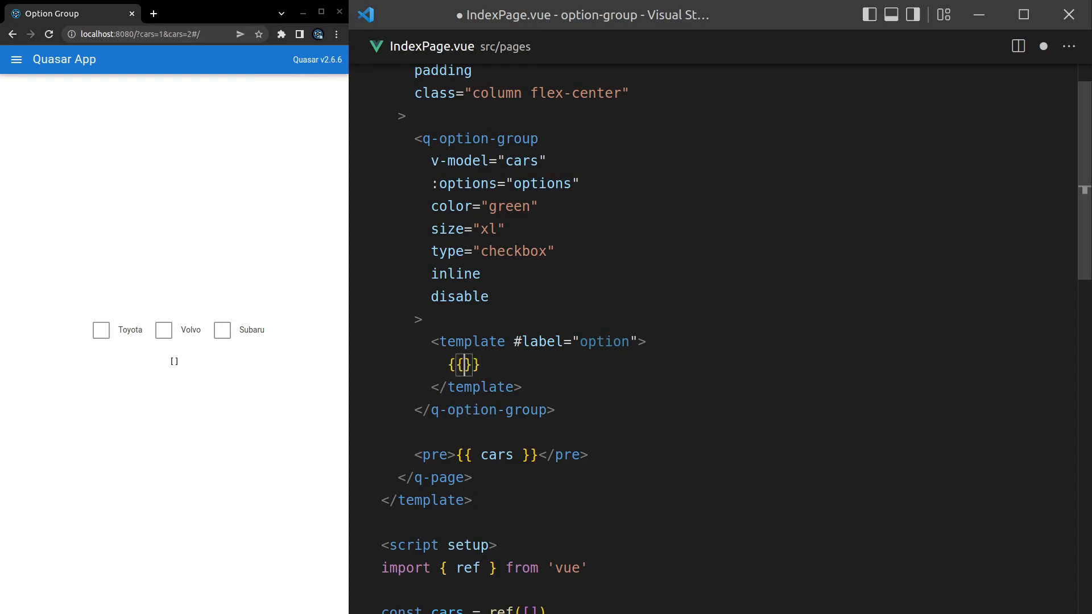
text(option.lab)
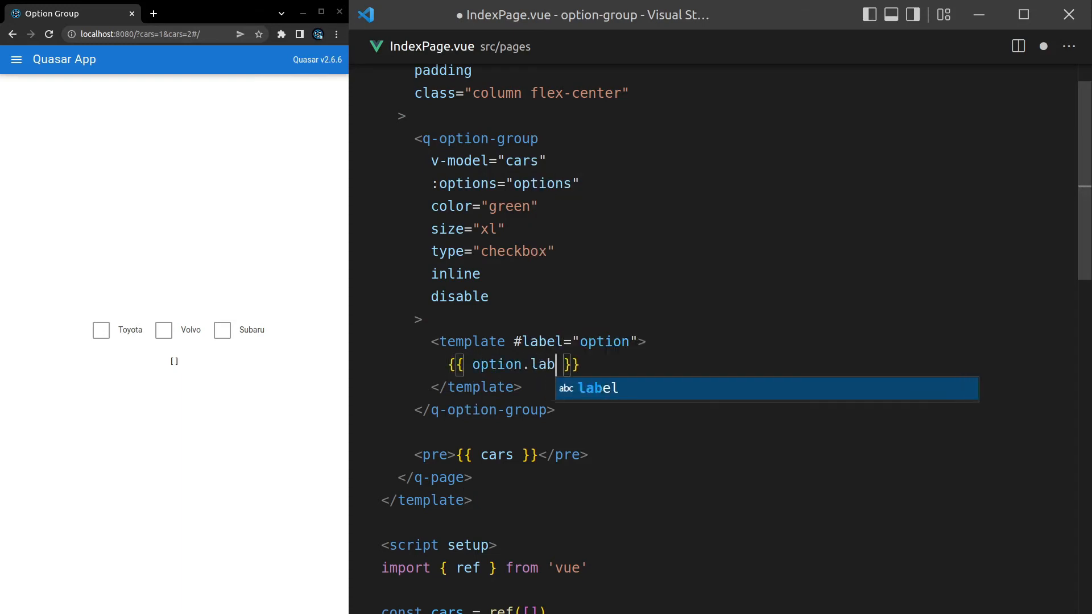
key(Tab)
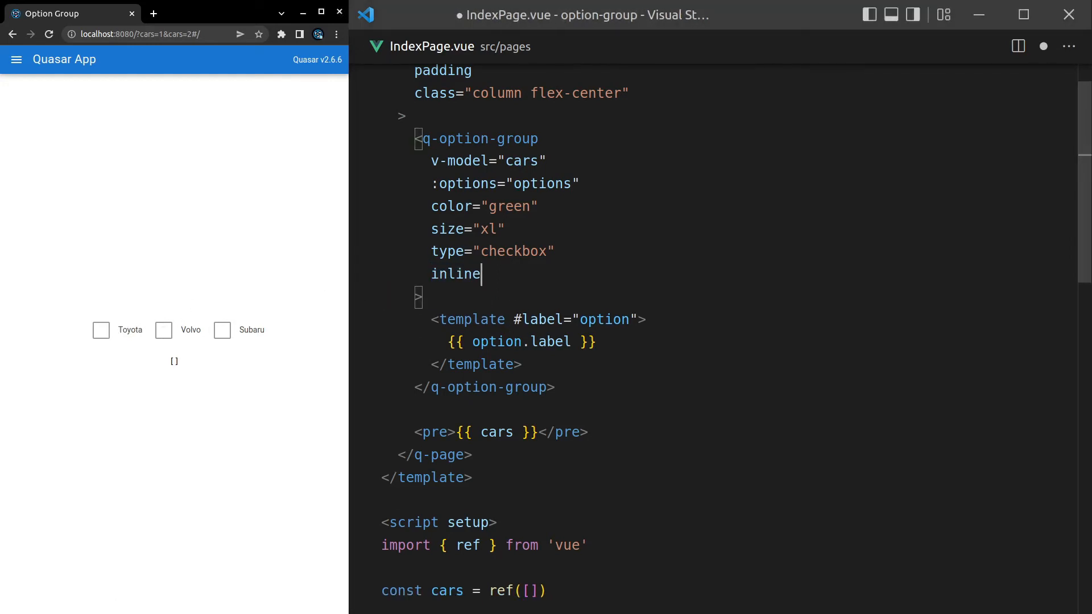
Tick the Subaru and Volvo checkboxes in the live preview
click(164, 312)
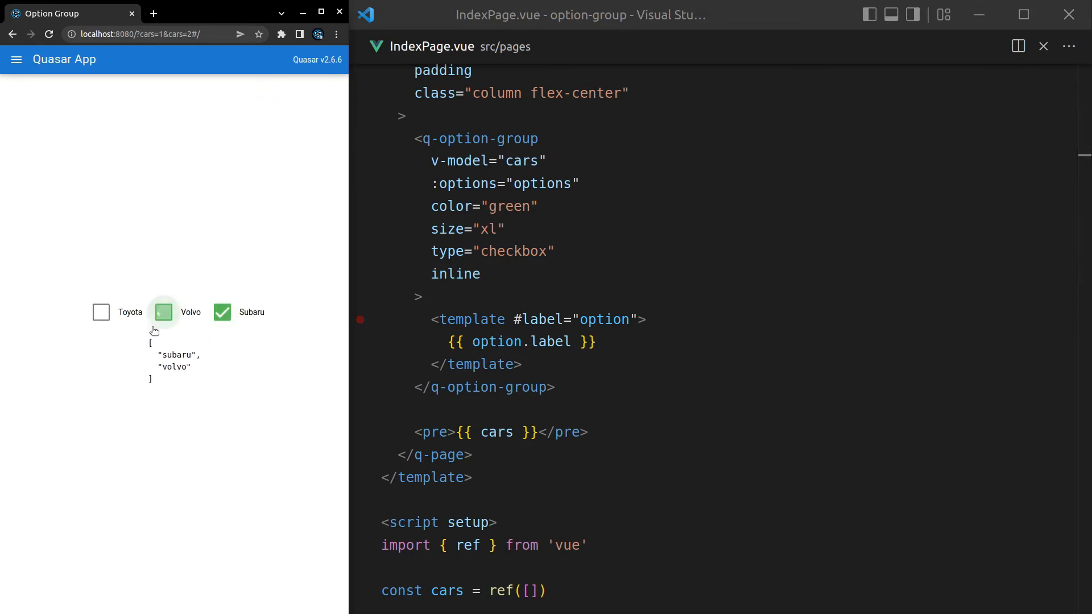
click(101, 312)
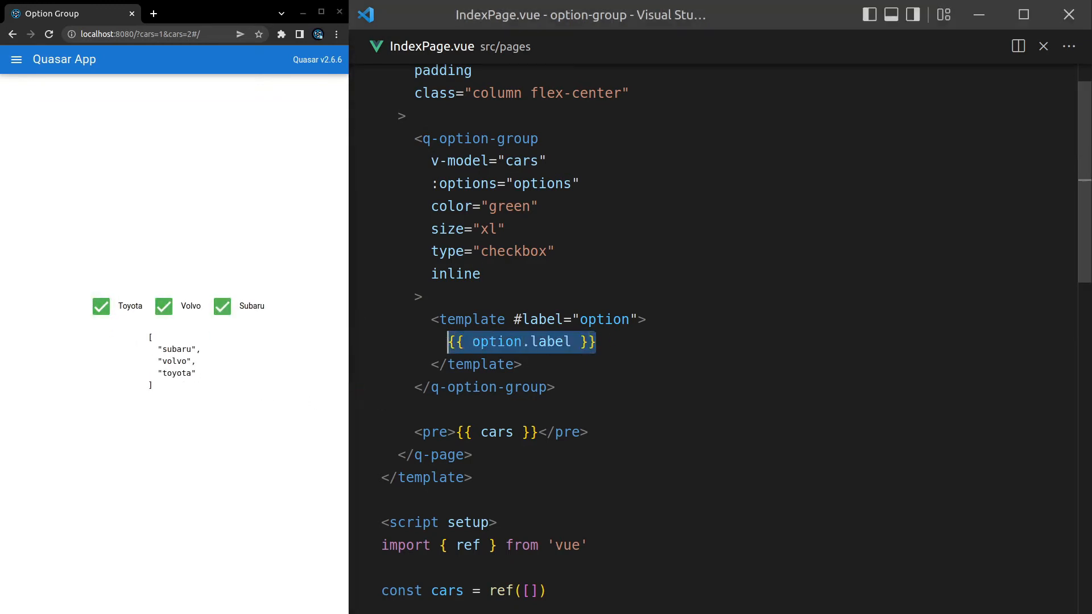
Wrap the label expression in a q-chip using Emmet Wrap with Abbreviation
key(ctrl+shift+p)
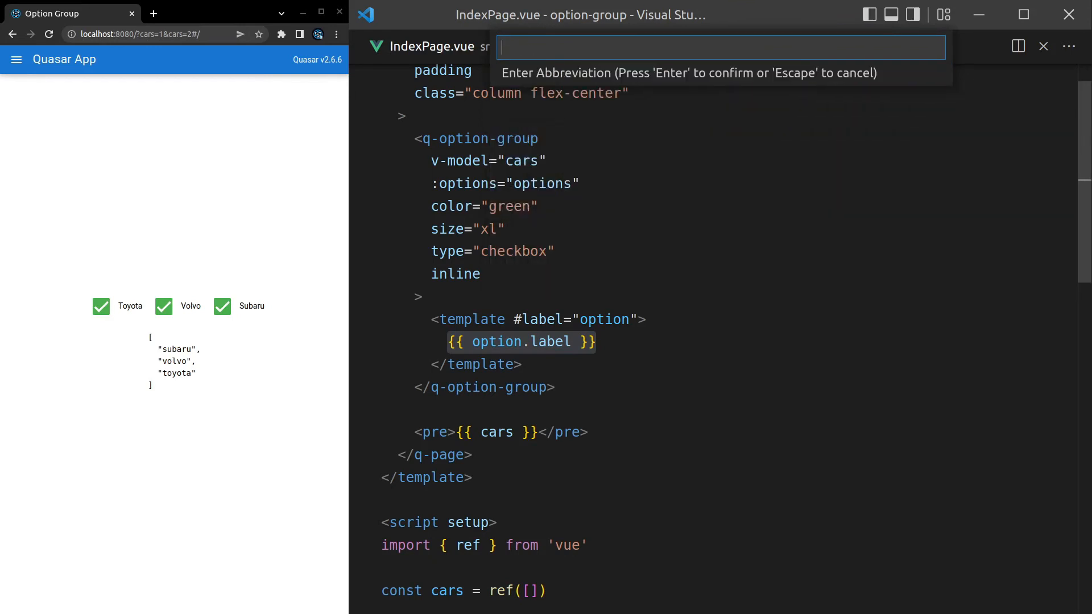
text(q-)
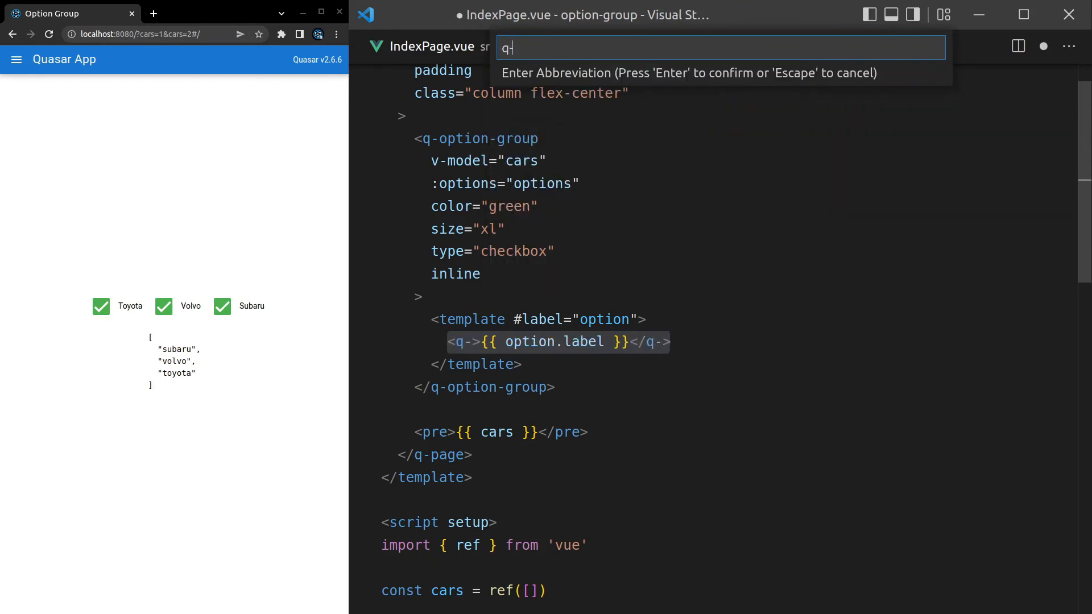
key(Enter)
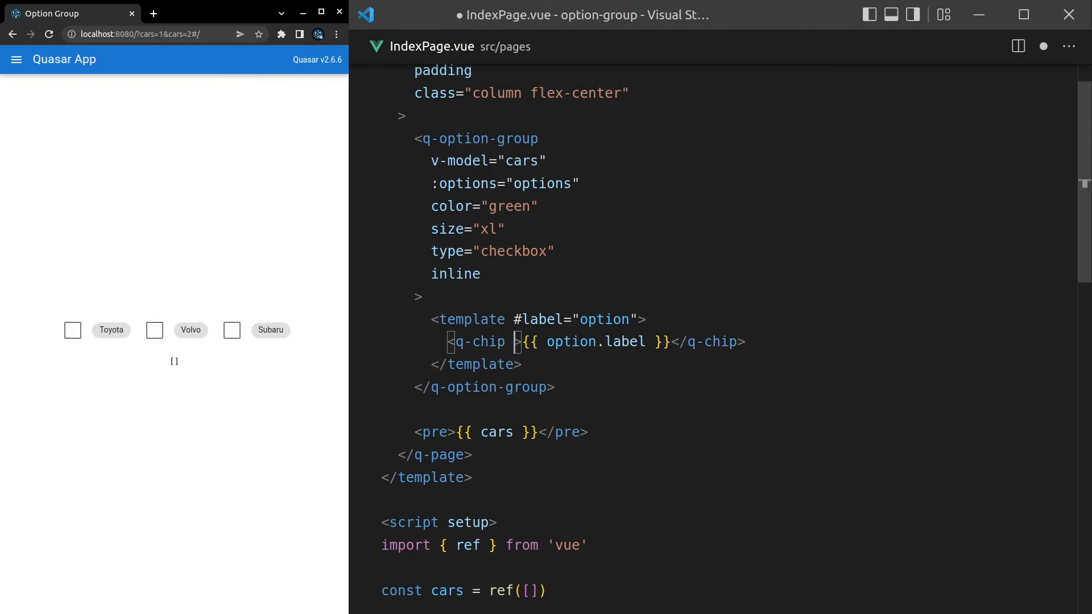
Set the q-chip to color="green" with text-color="white"
text(color="")
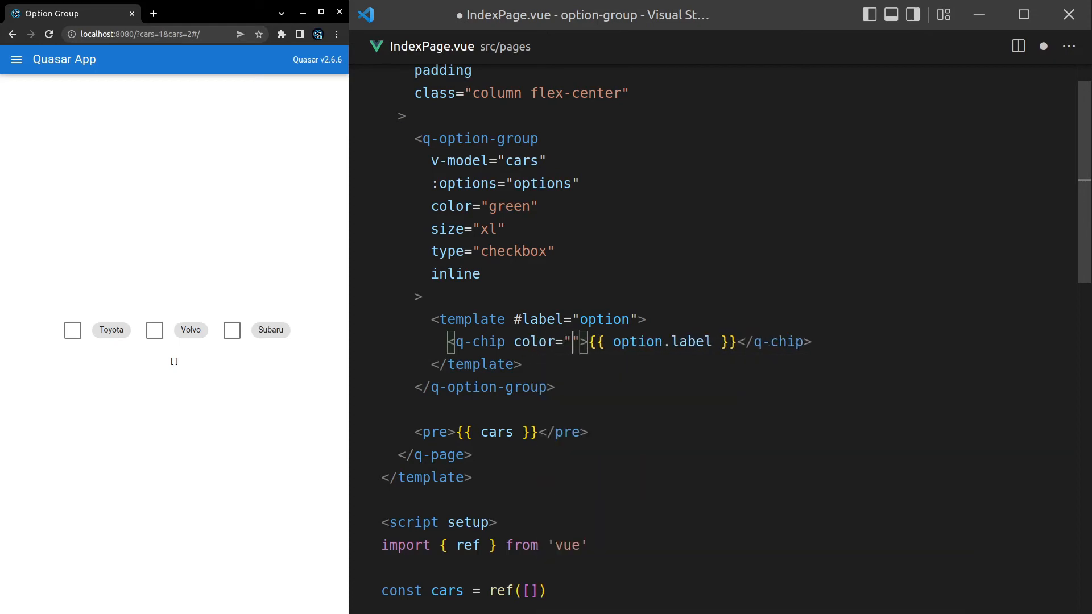
text(primary)
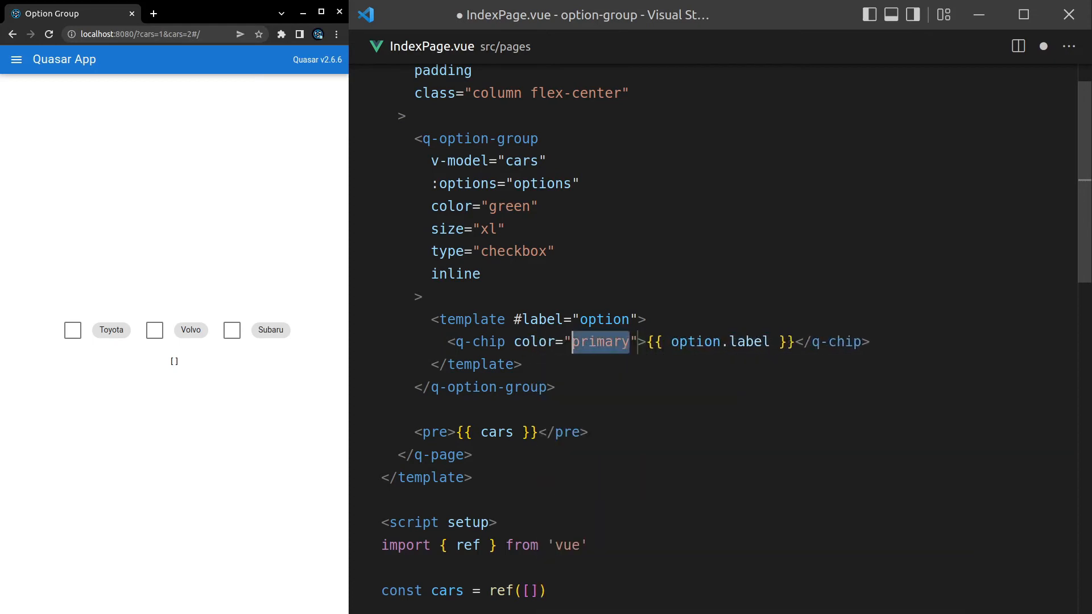
text(green">)
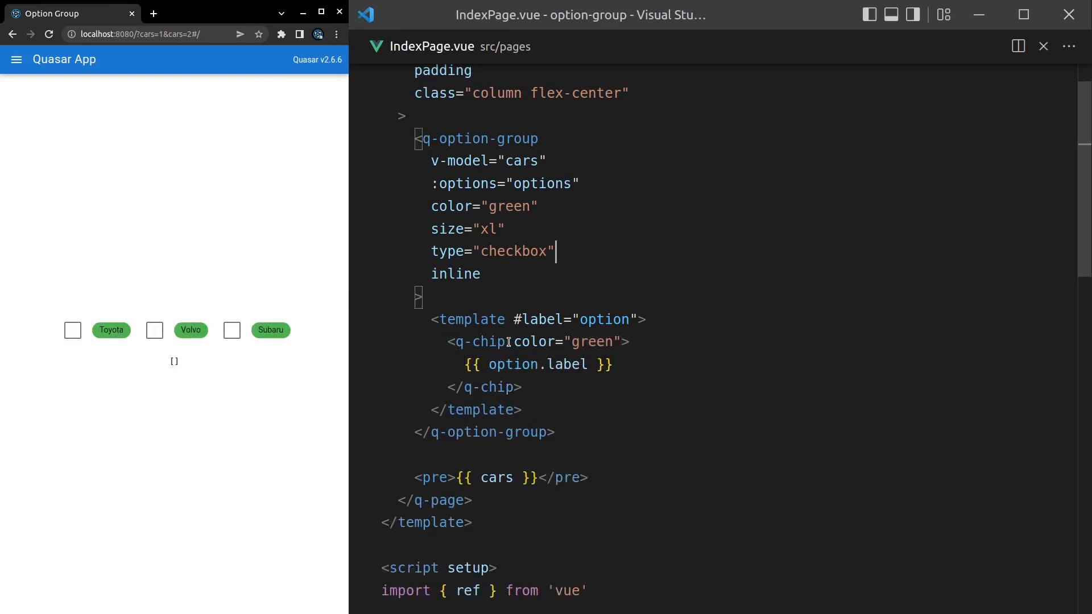
text(text-color="white)
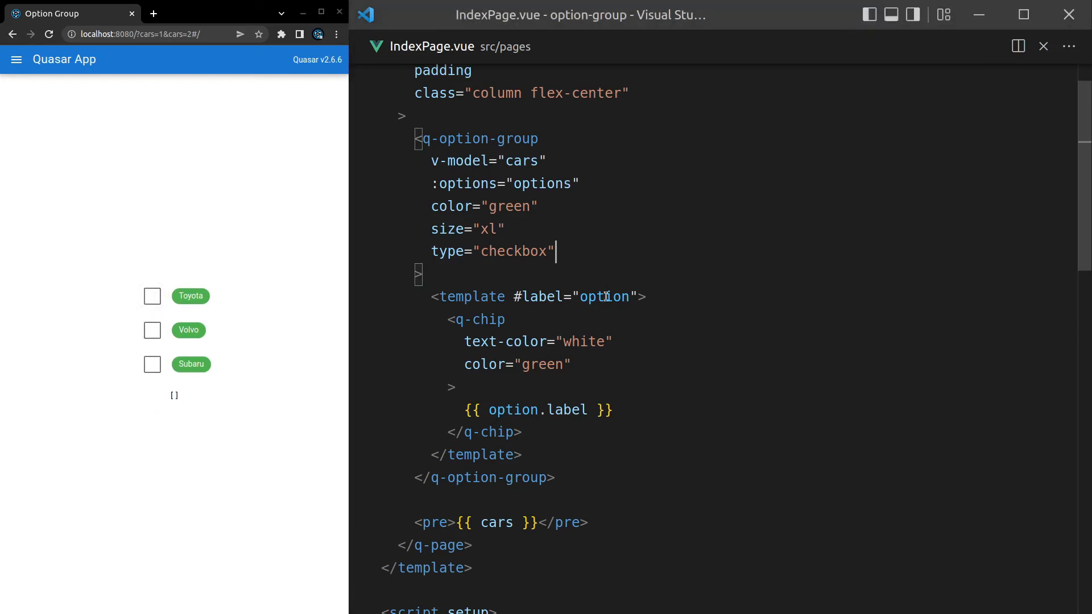
Try a per-option slot by renaming #label to #label-toyota
double_click(541, 296)
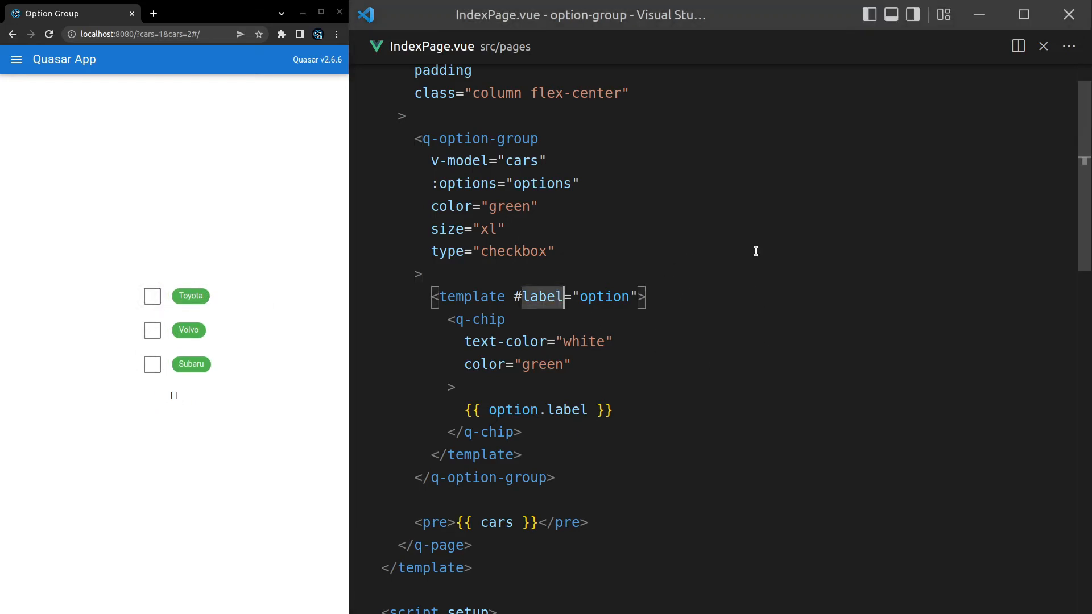
scroll(down, 3)
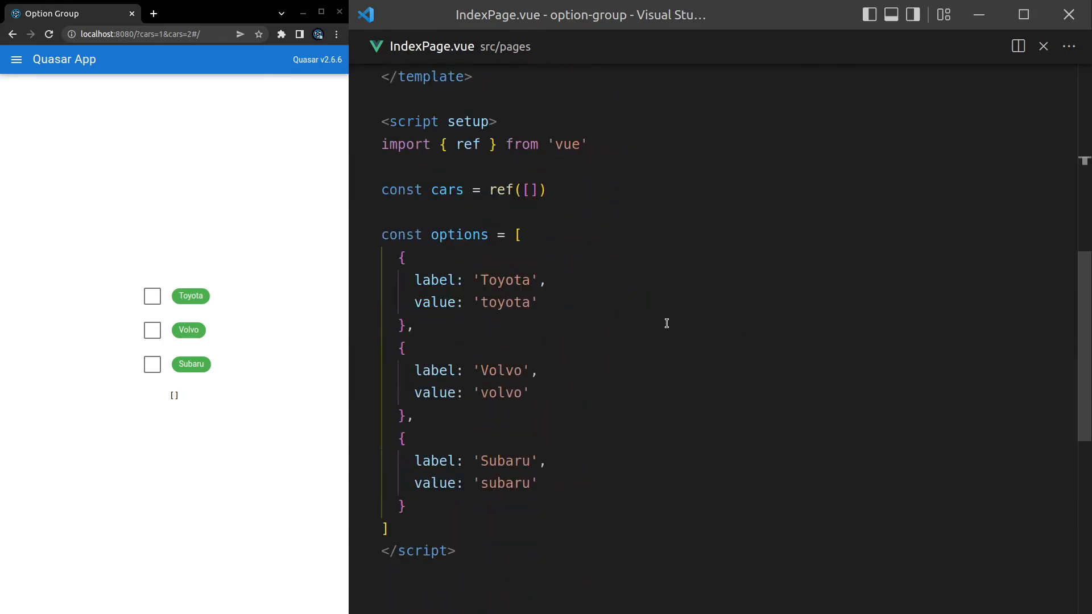
double_click(436, 301)
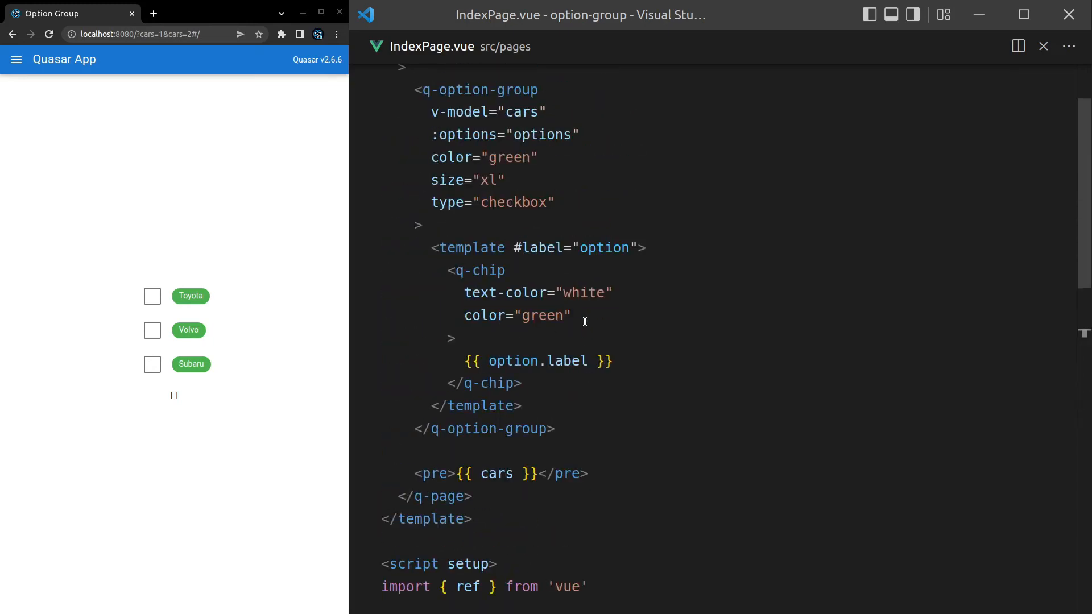
double_click(539, 248)
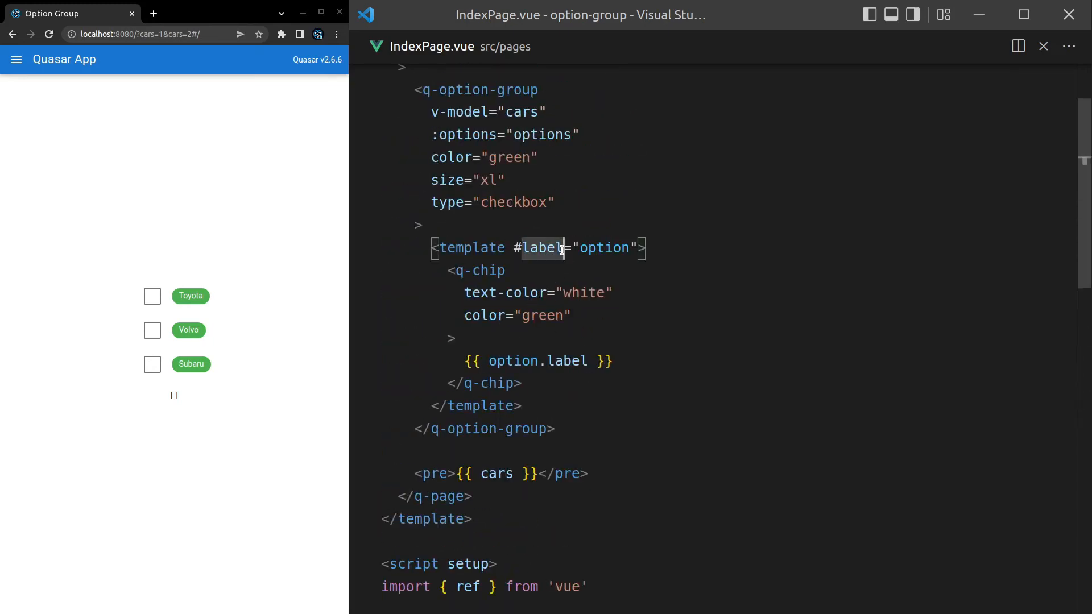
text(-toyota)
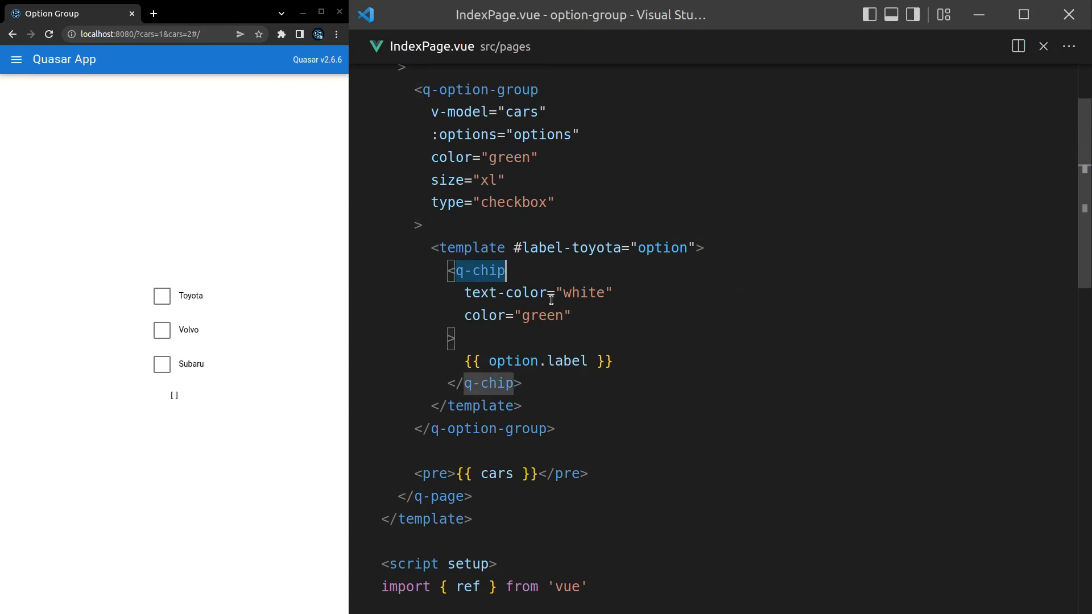
Try index suffixes #label-1 and #label-0, then revert the slot to plain #label
double_click(571, 248)
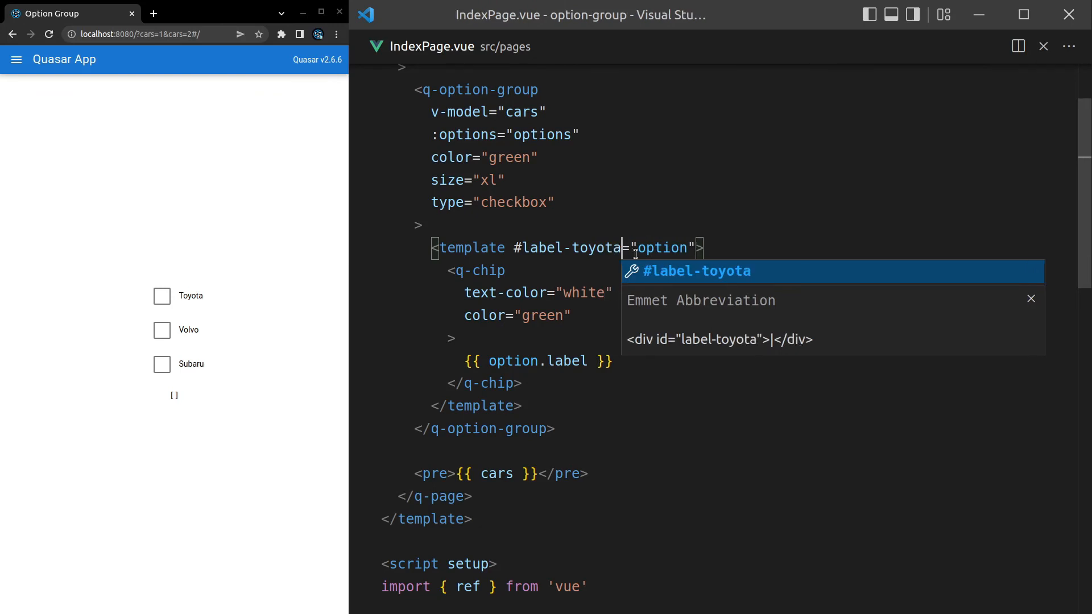
key(Escape)
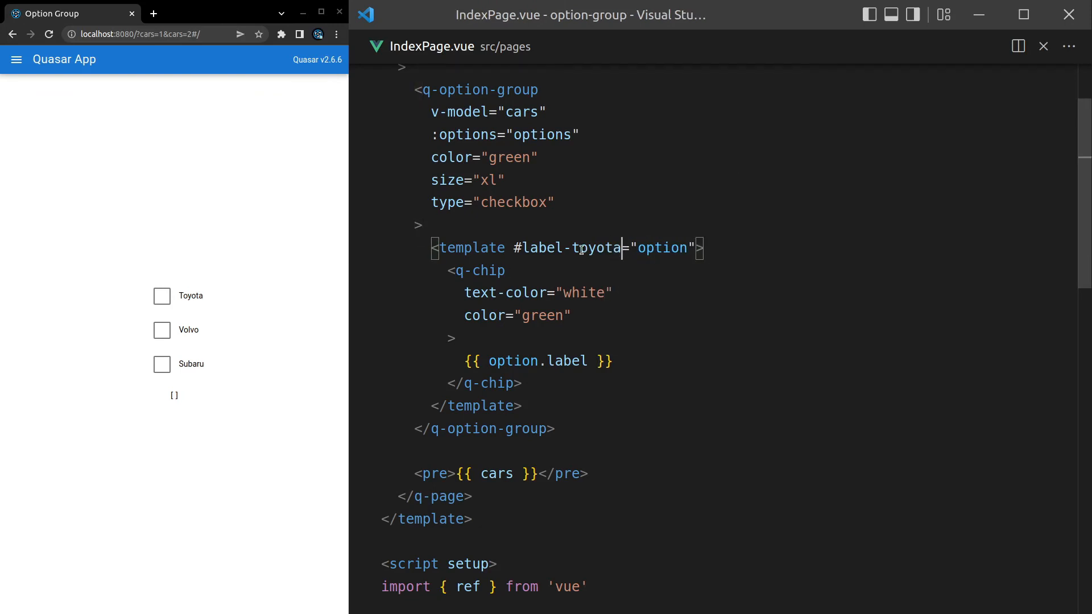
double_click(569, 248)
text(1)
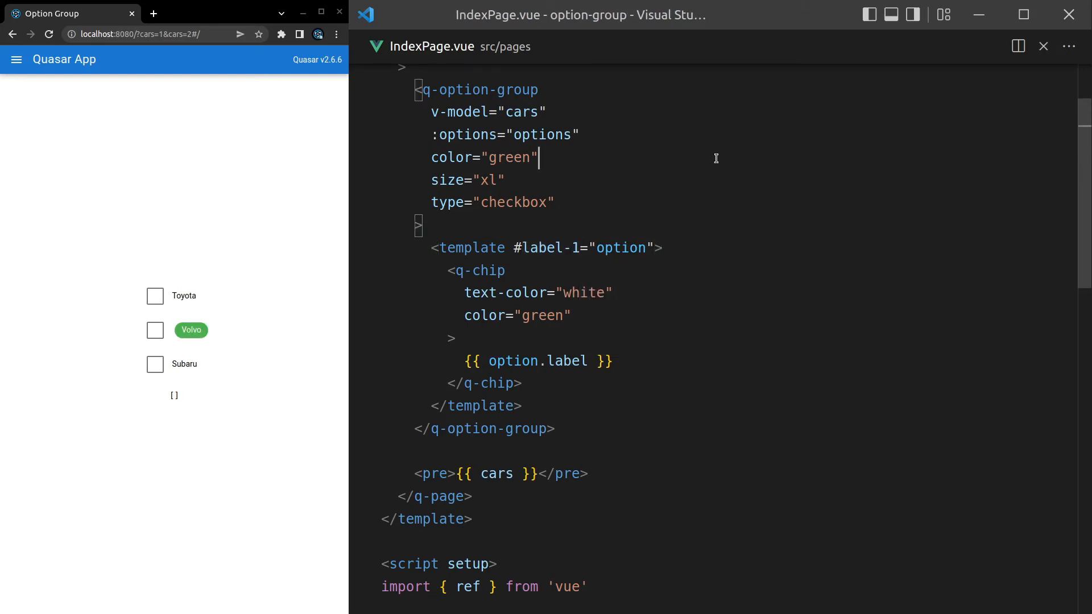
mouse_move(558, 256)
text(0)
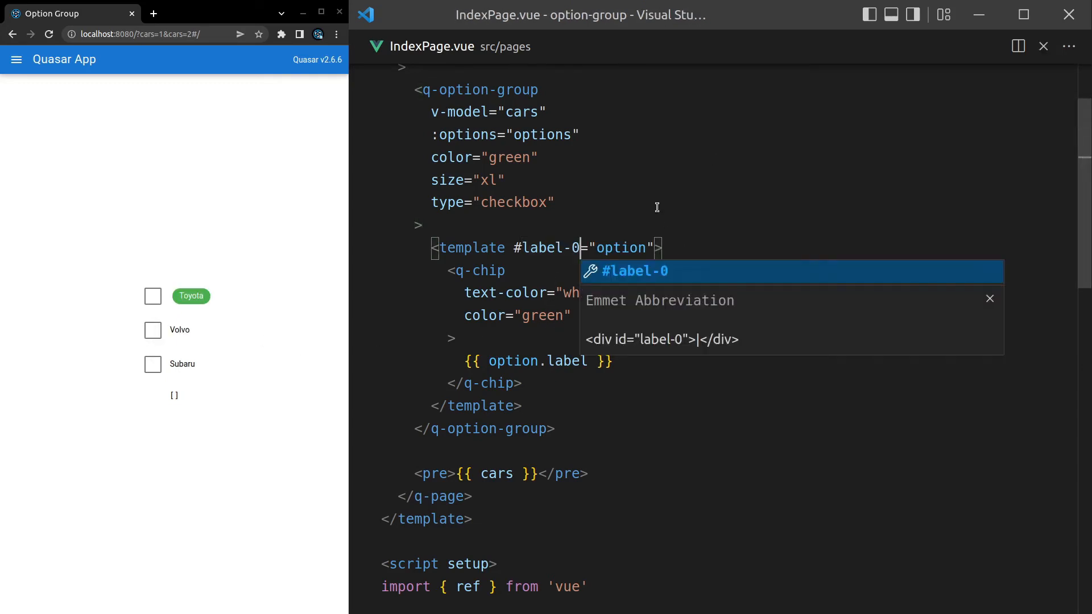
key(Escape)
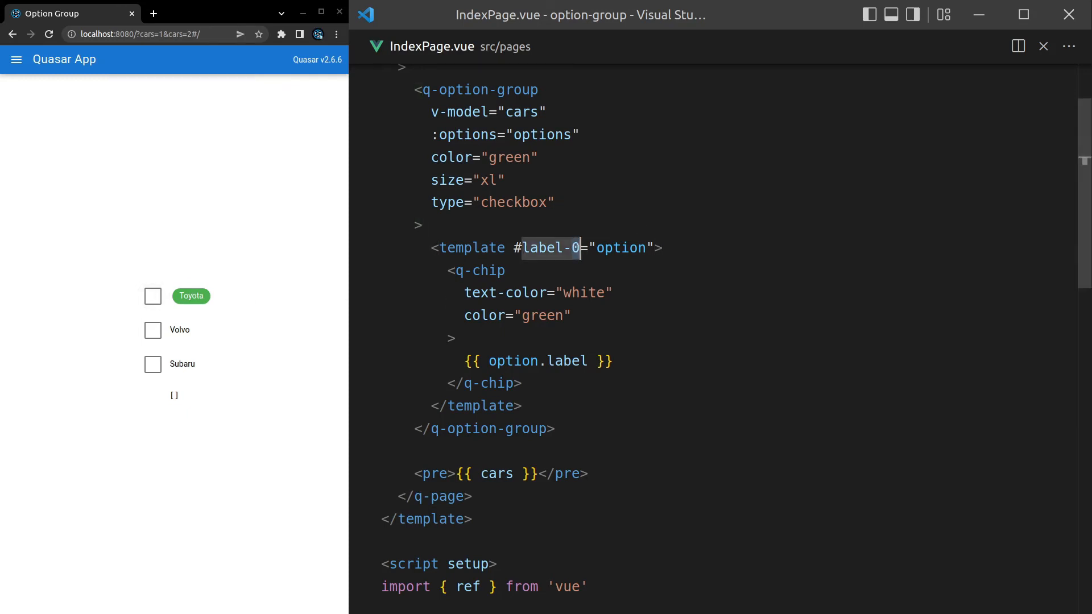
key(Backspace)
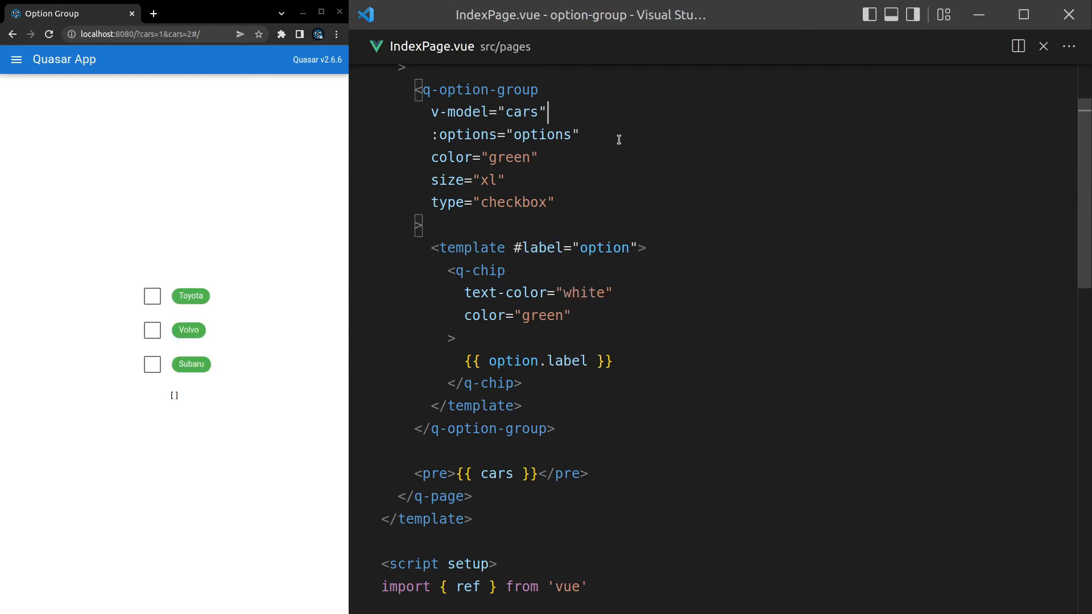
Add color values 'red', 'yellow' and 'grey' to the car options array
double_click(537, 248)
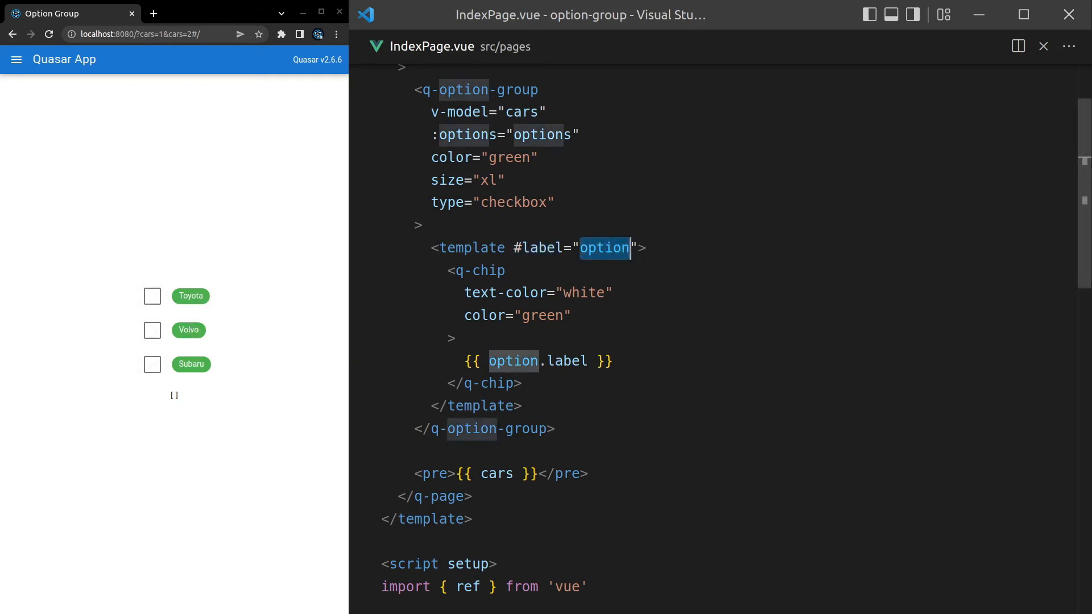
mouse_move(604, 248)
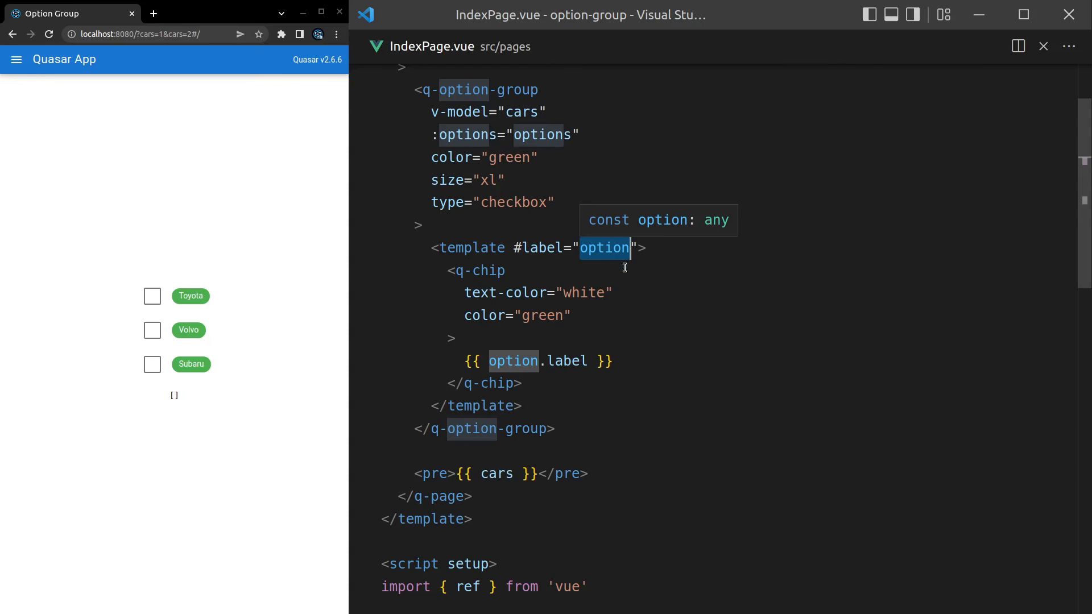
scroll(down, 3)
text(color:)
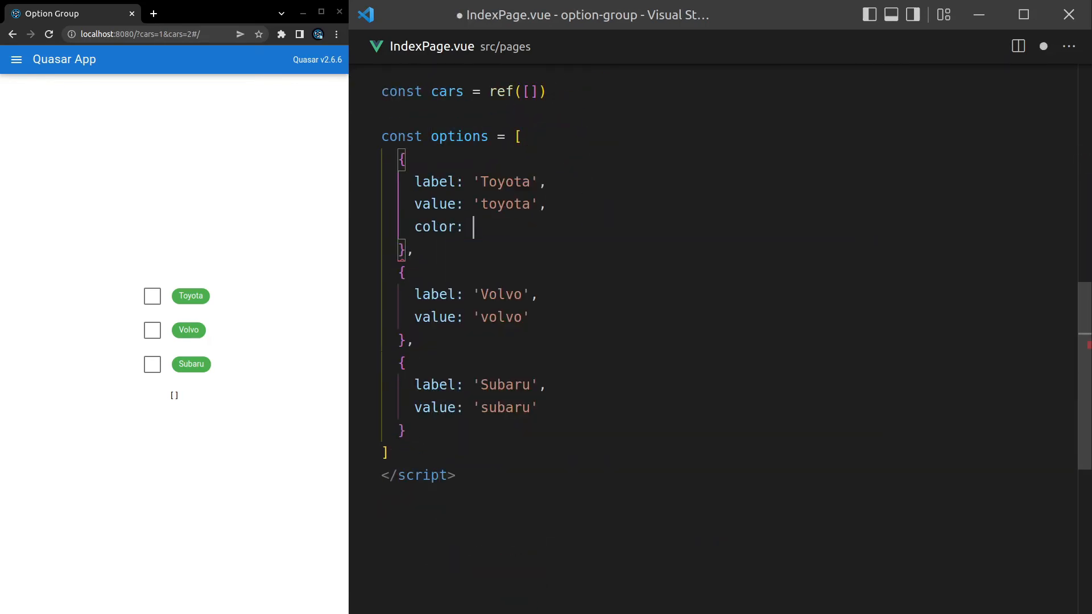
text('red')
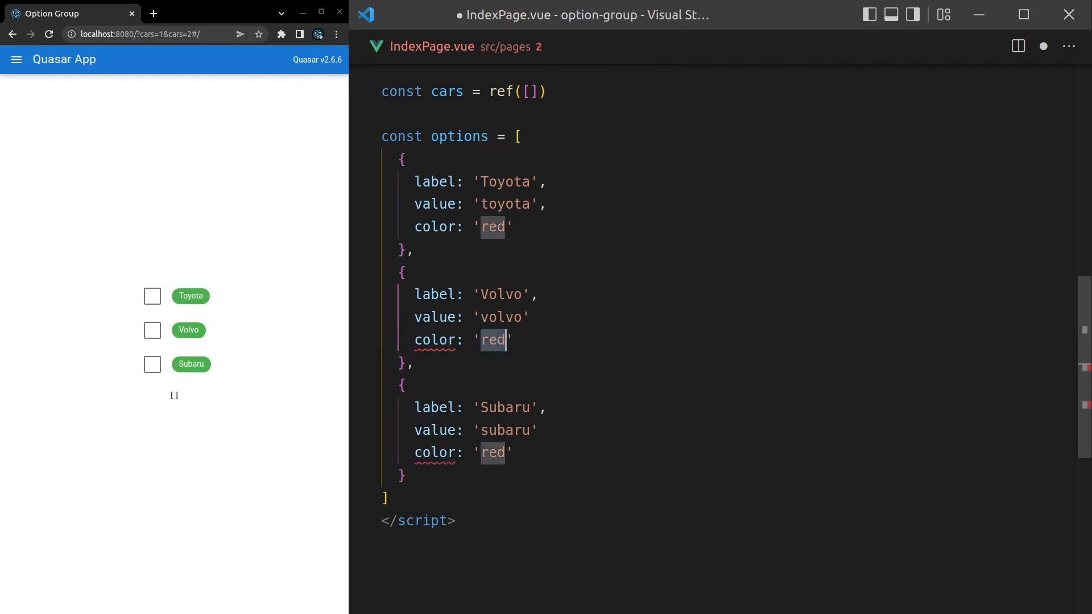
text(yellow)
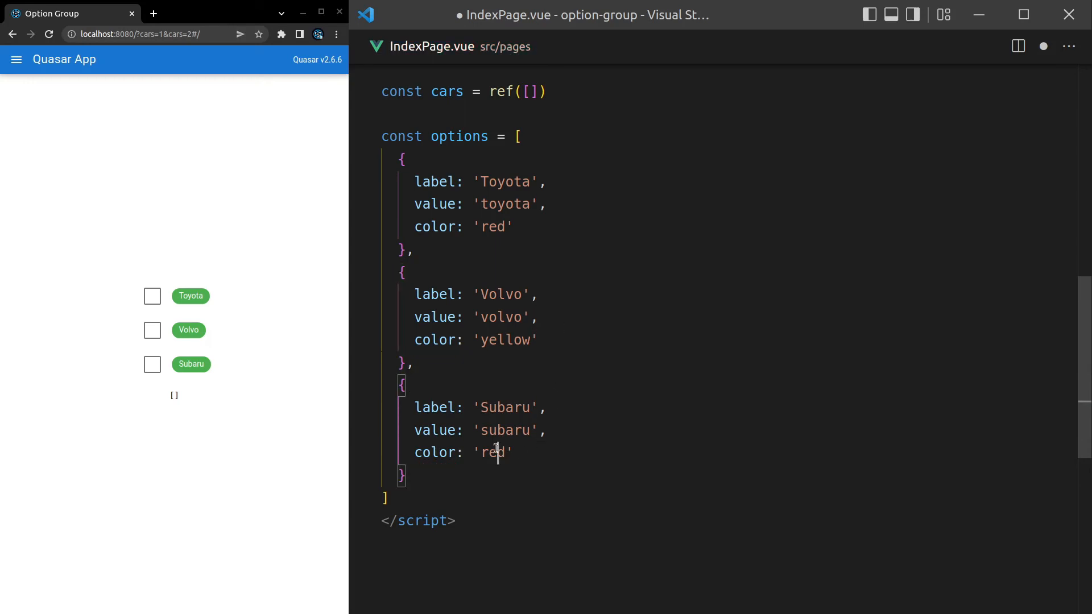
text(grey)
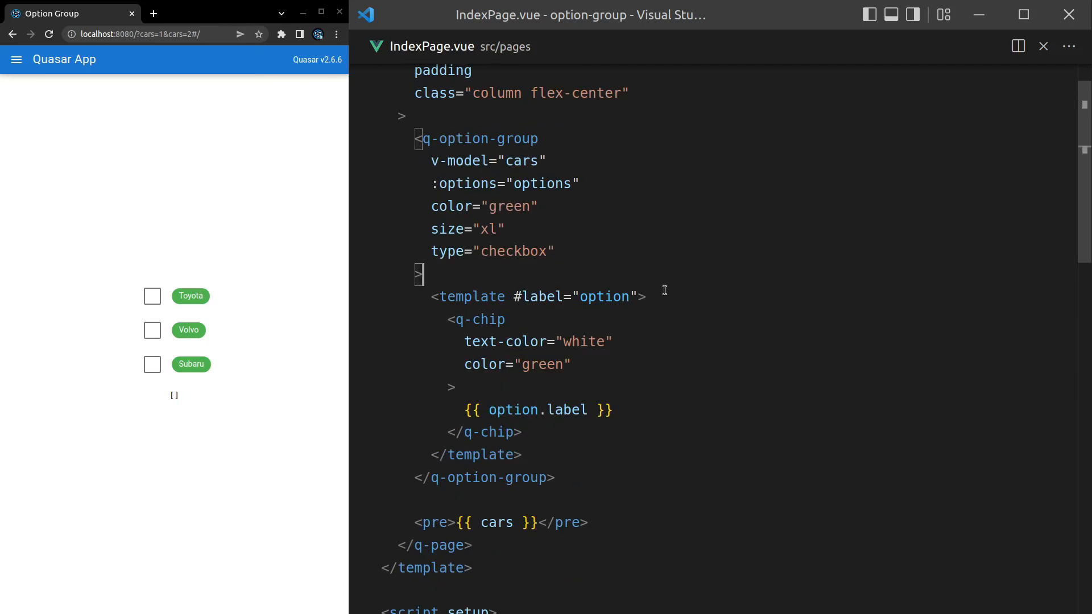
Bind the chip colour to :color="option.color" and check Volvo in the preview
double_click(483, 364)
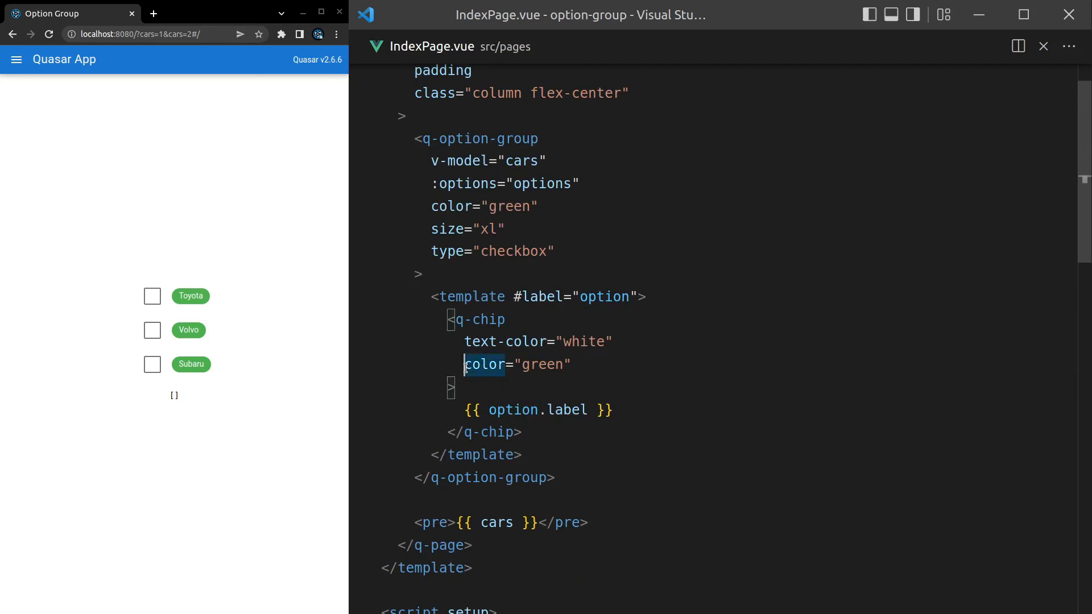
text(:color="o)
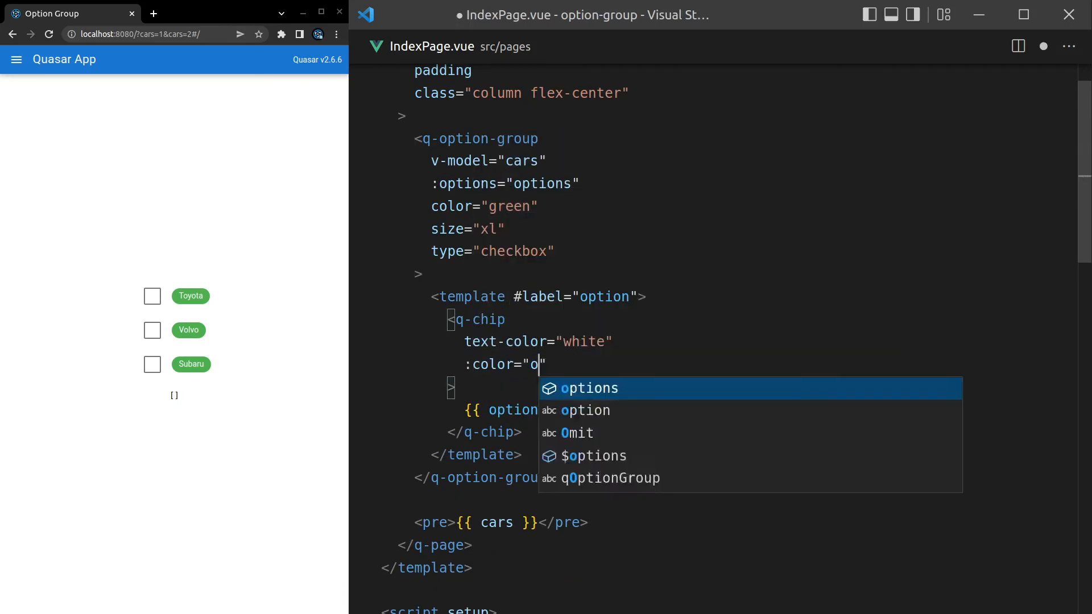
text(ption.color)
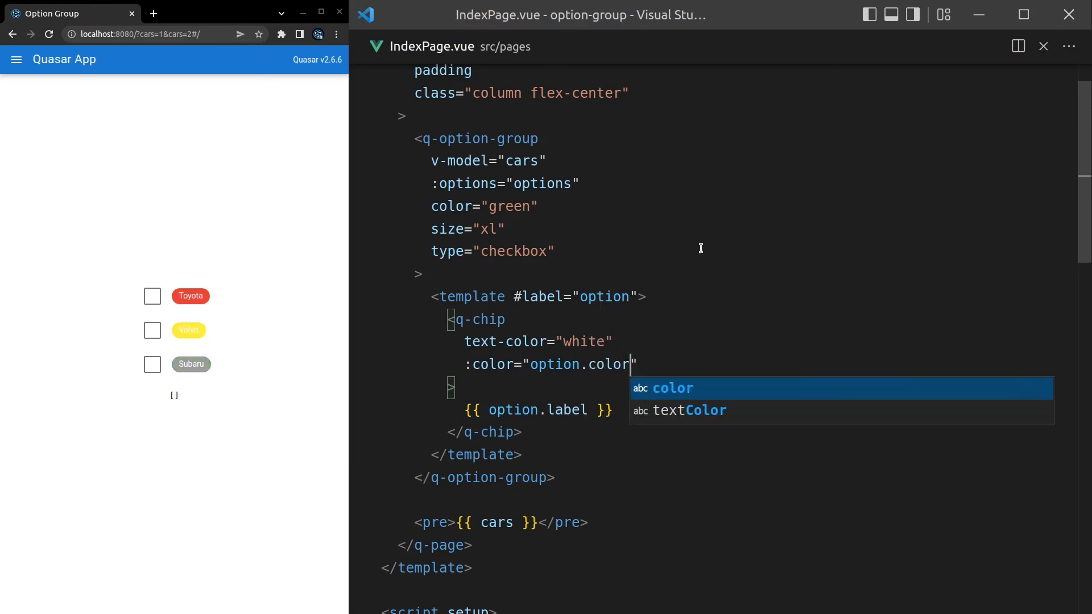
click(152, 318)
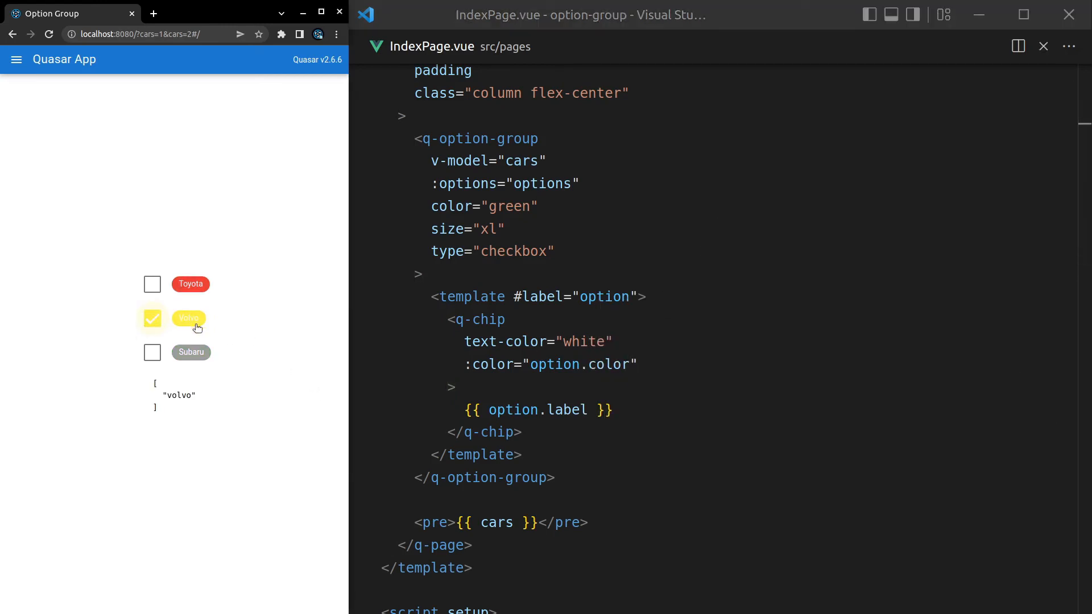
click(151, 318)
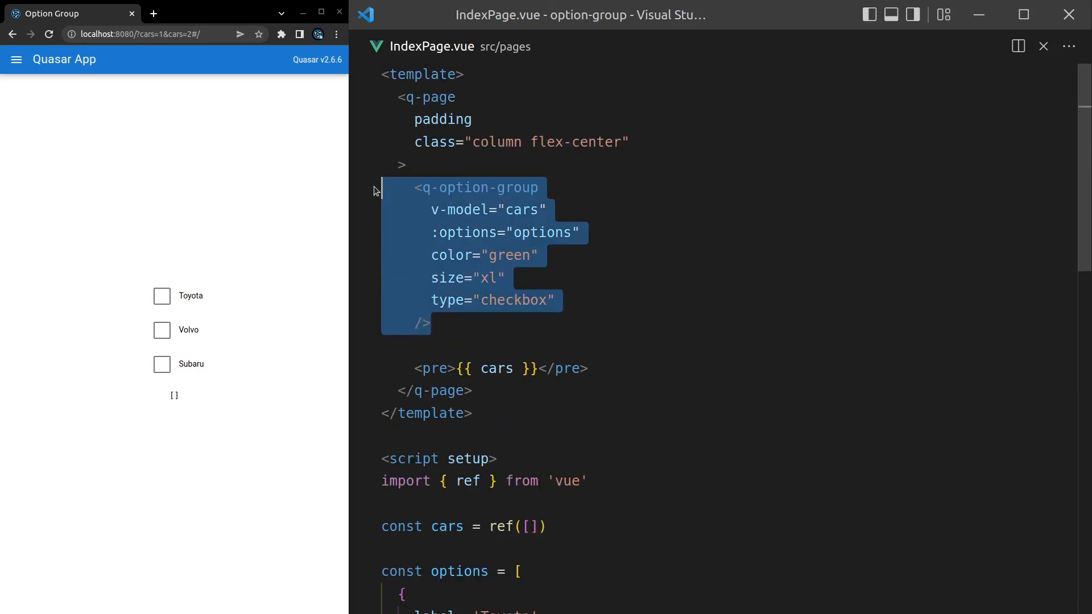
Wrap the option group in a q-form via Emmet Wrap with Abbreviation
text(w)
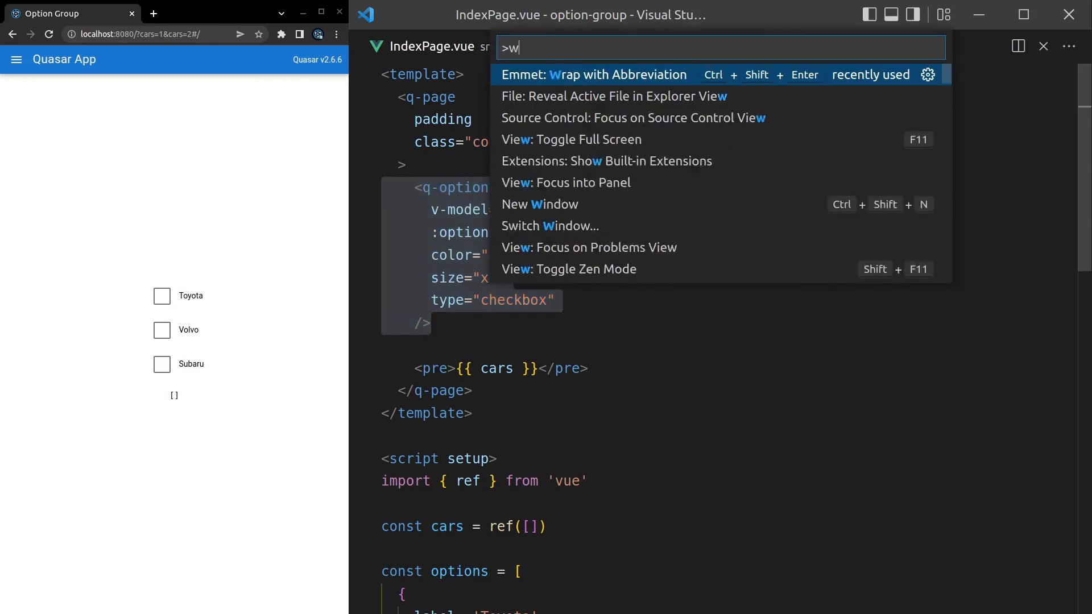
click(595, 75)
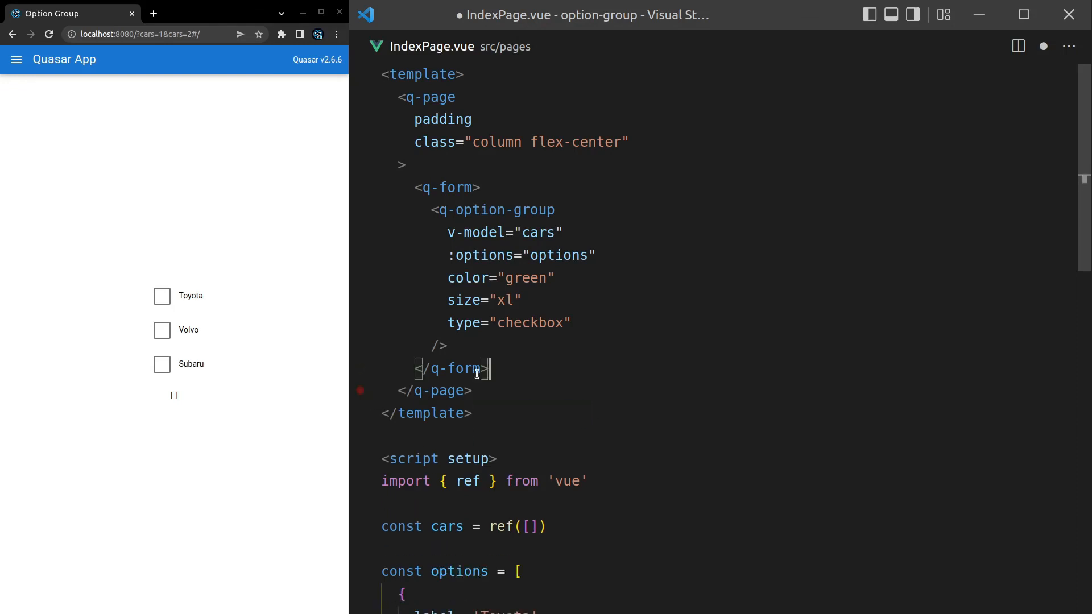
key(Enter)
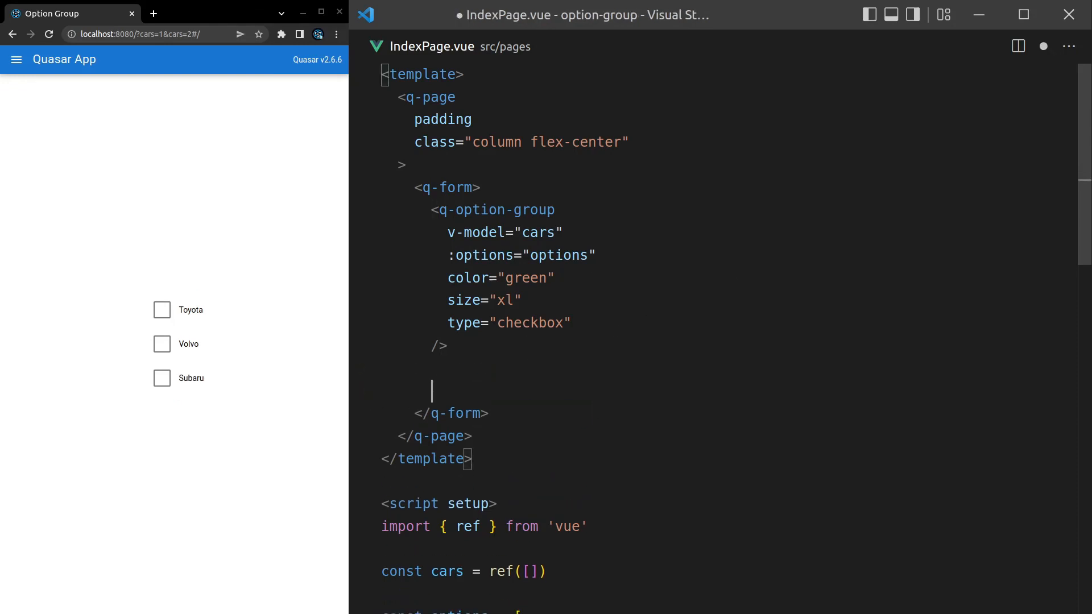
Add a <q-btn type="submit" label=""> inside the form
text(<q-btn t></q-btn>)
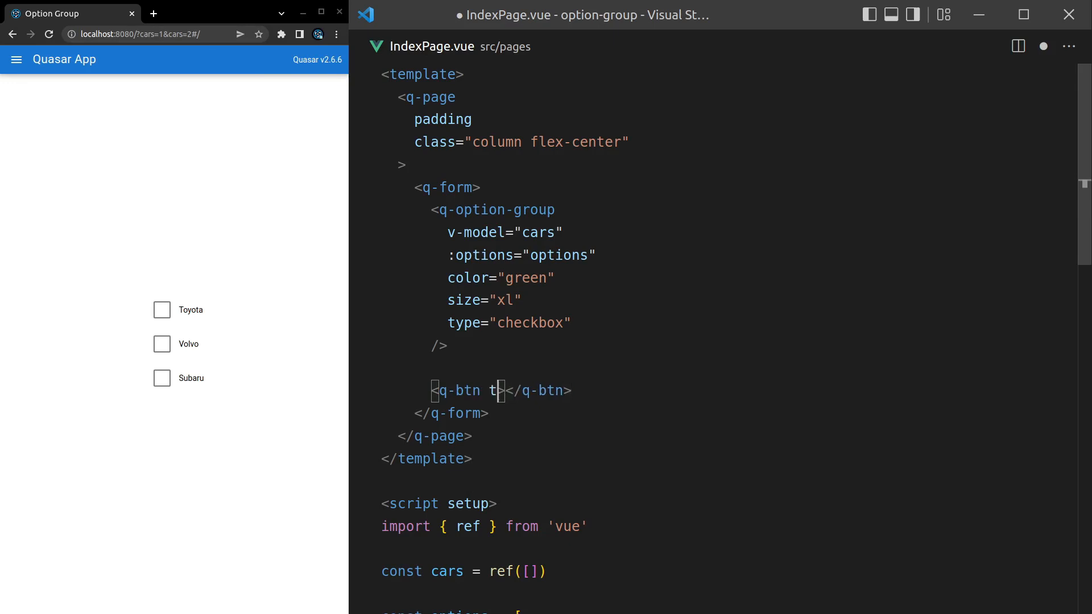
text(ype="submit")
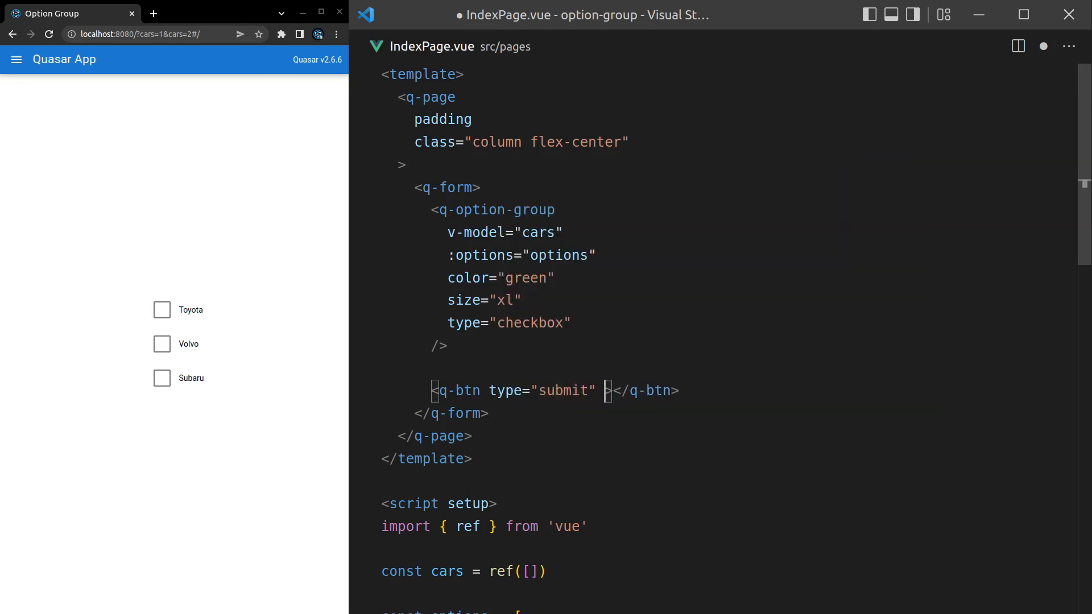
text(label="")
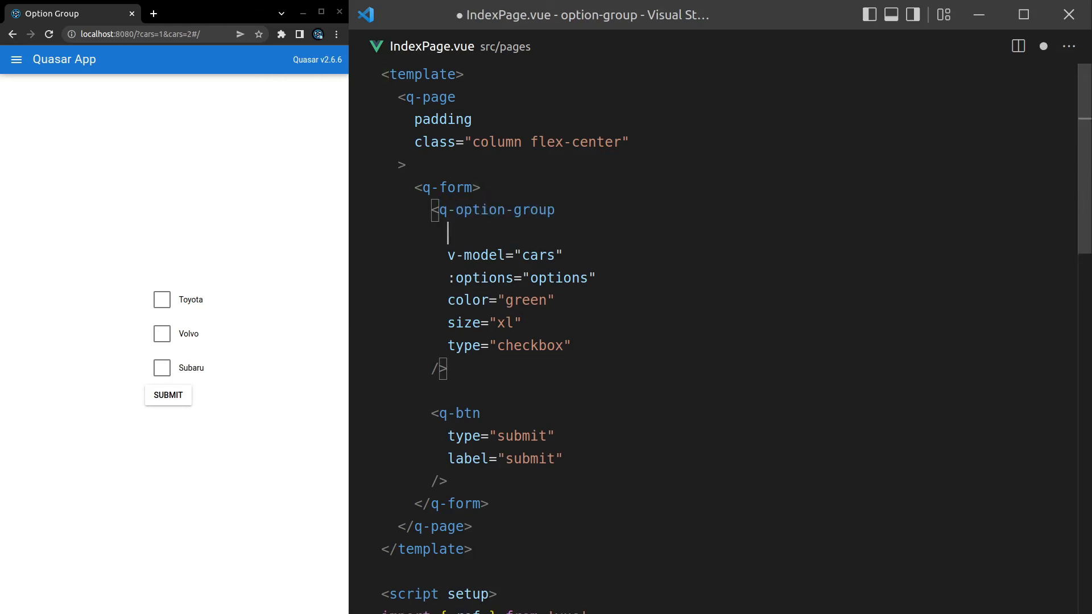
Add name="cars" to the q-option-group
text(name="ca")
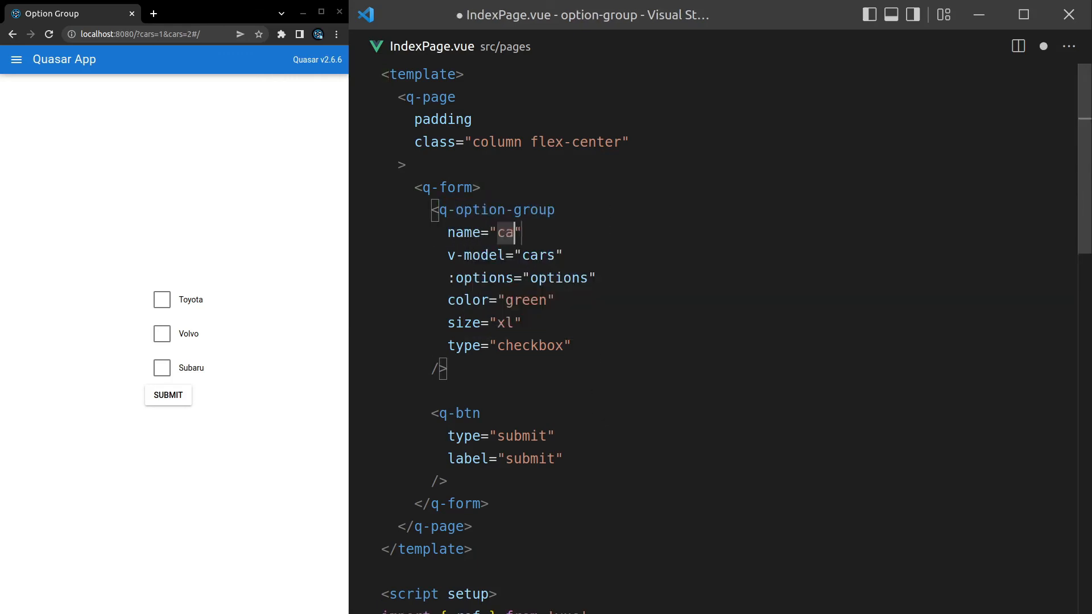
text(rs)
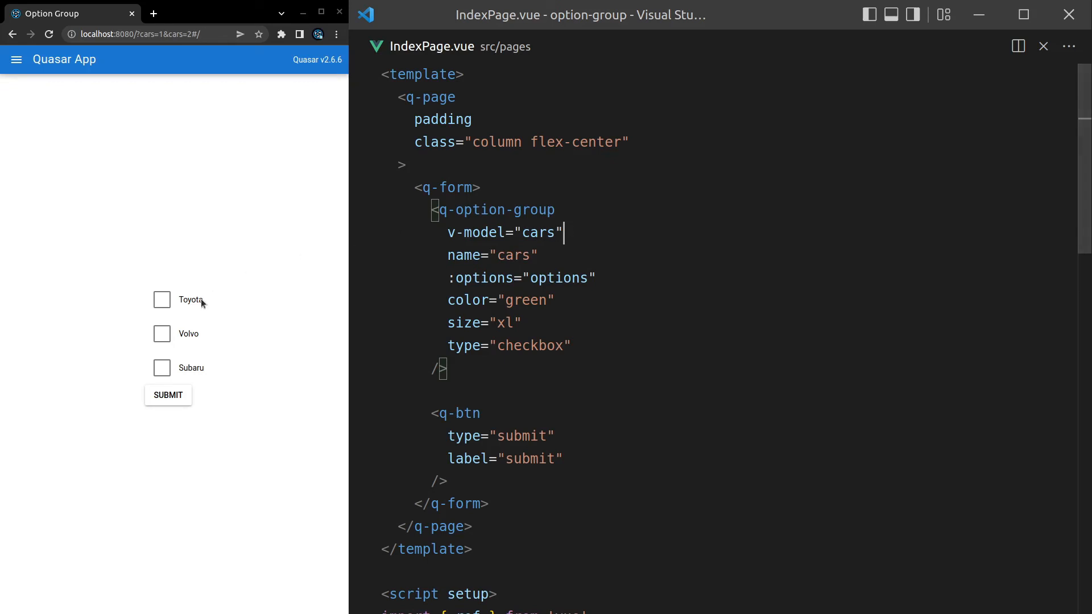
Tick cars in the preview and submit, putting cars=... into the URL
click(161, 367)
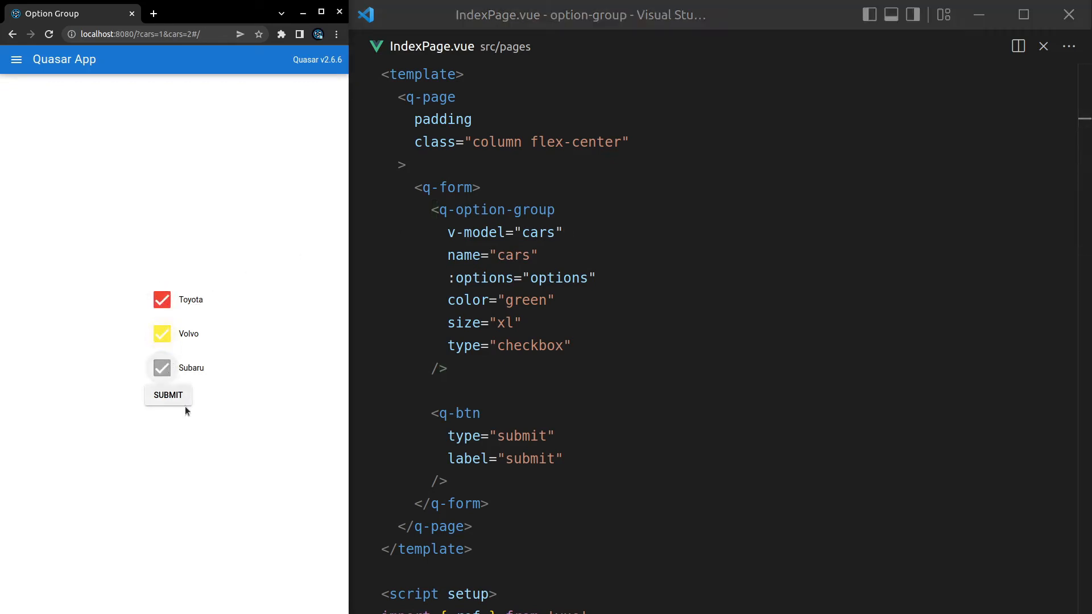
click(168, 394)
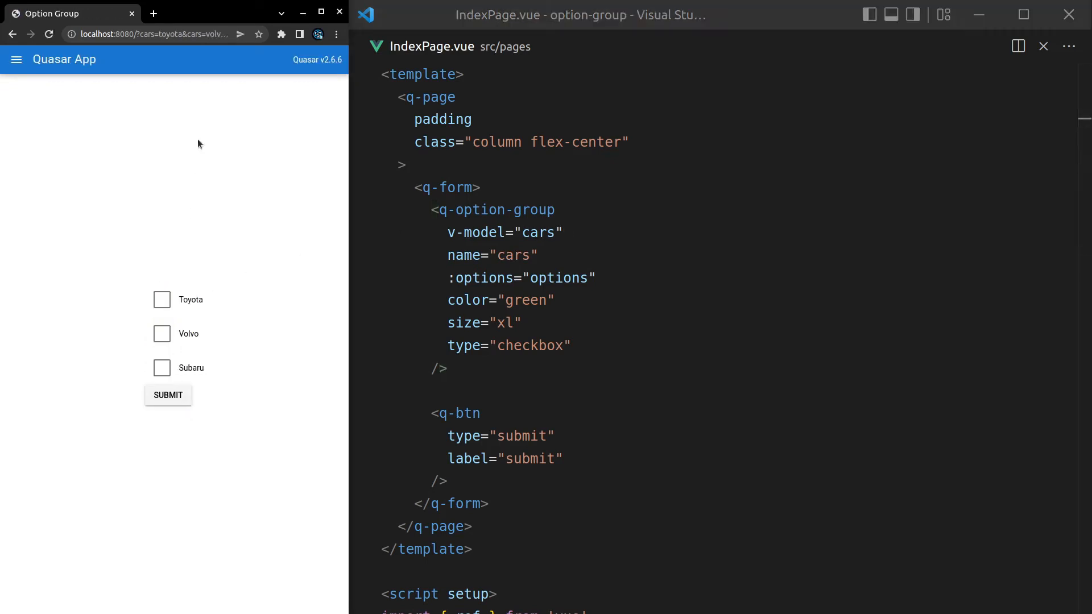